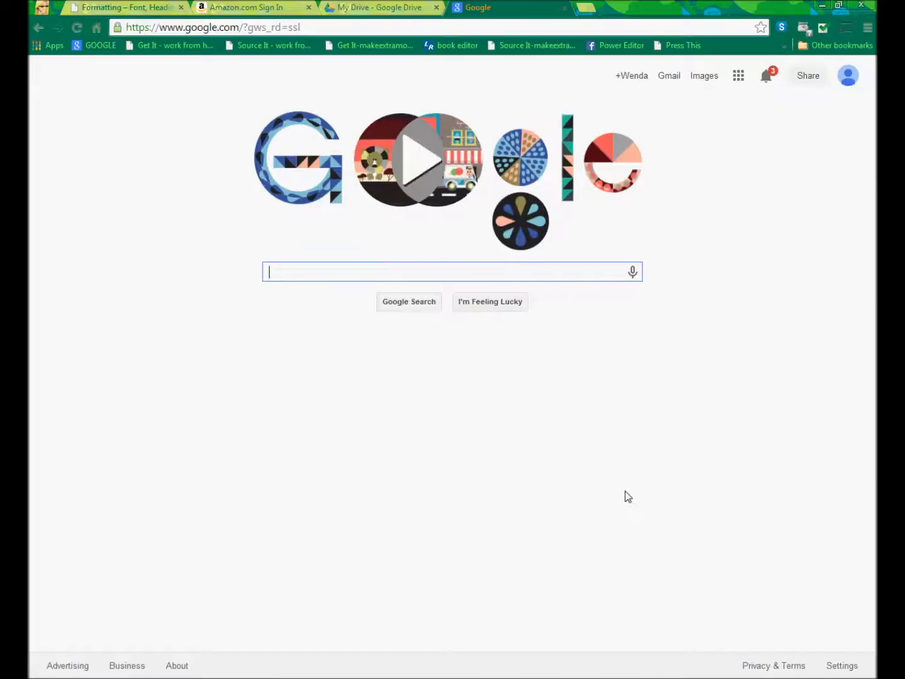
pyautogui.moveTo(734, 243)
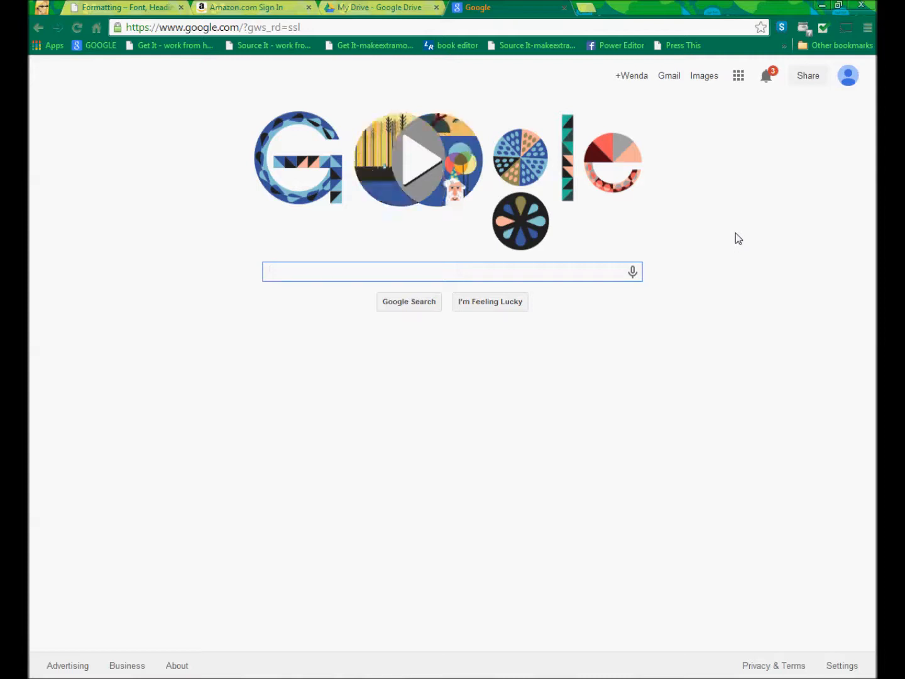
# Open the Google apps launcher, after briefly checking the signed-in account details
pyautogui.click(738, 75)
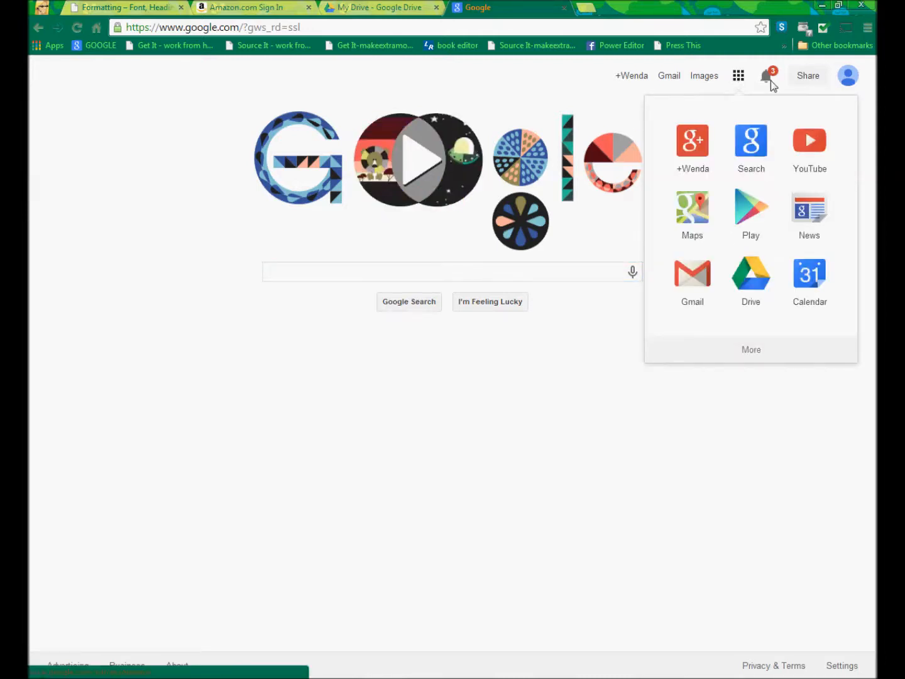
pyautogui.click(848, 75)
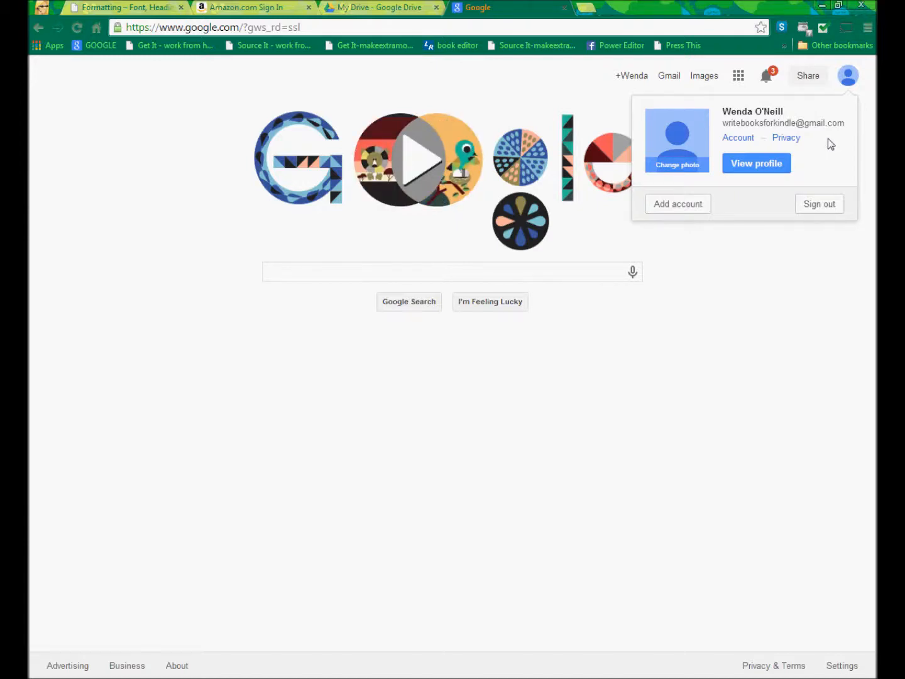
pyautogui.click(735, 227)
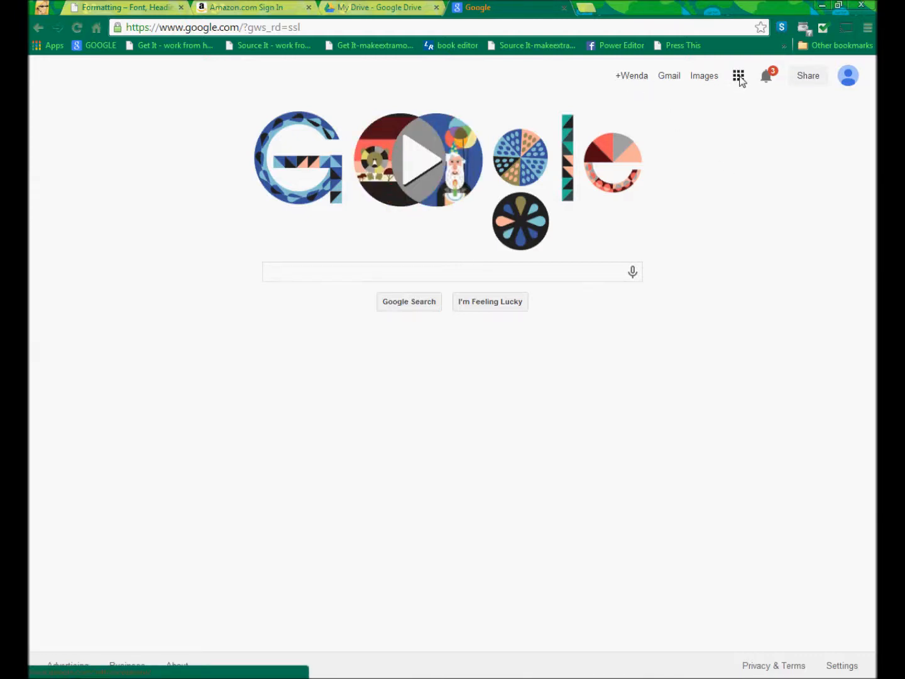
pyautogui.click(738, 76)
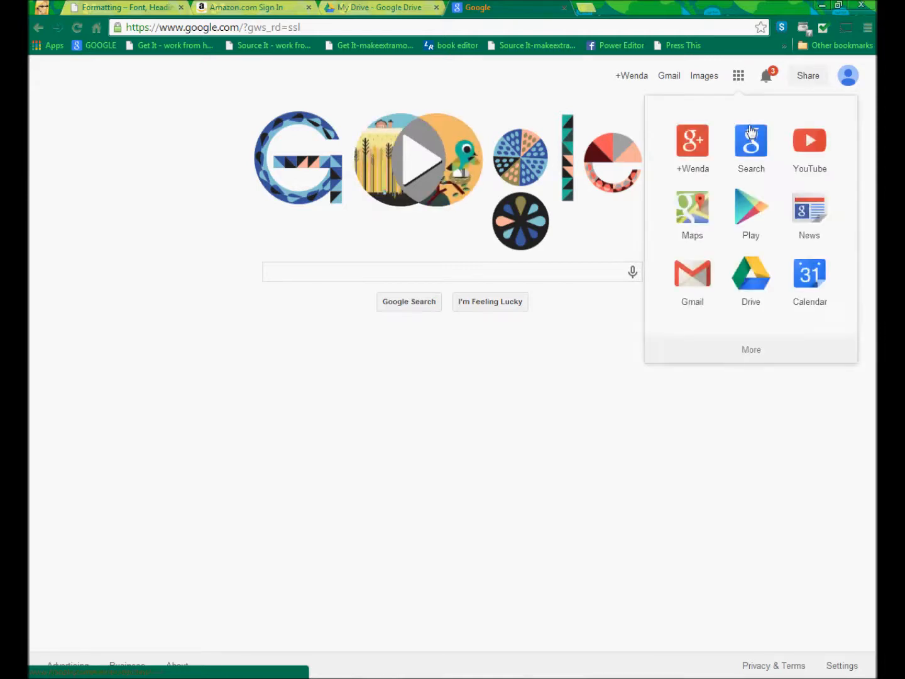
# Go to Google Drive's My Drive, show its recent Activity, and bring up the CREATE menu
pyautogui.click(750, 276)
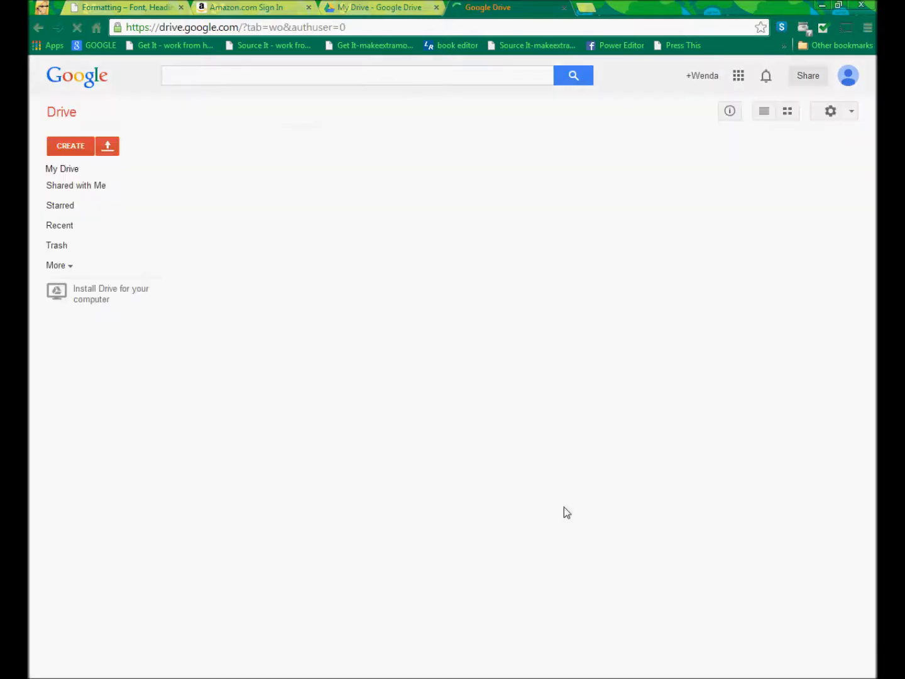
pyautogui.click(61, 168)
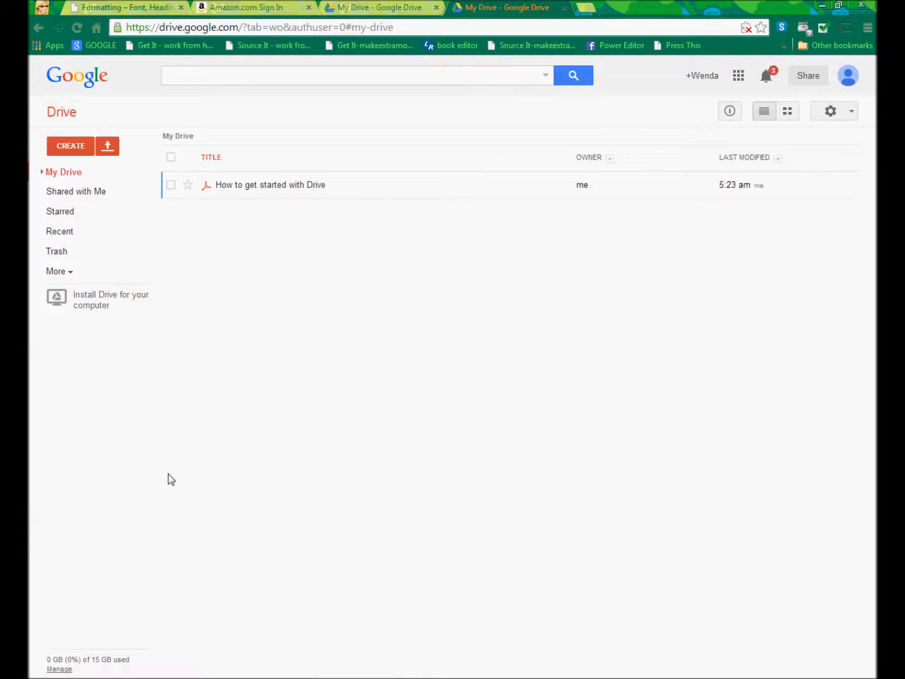
pyautogui.click(730, 110)
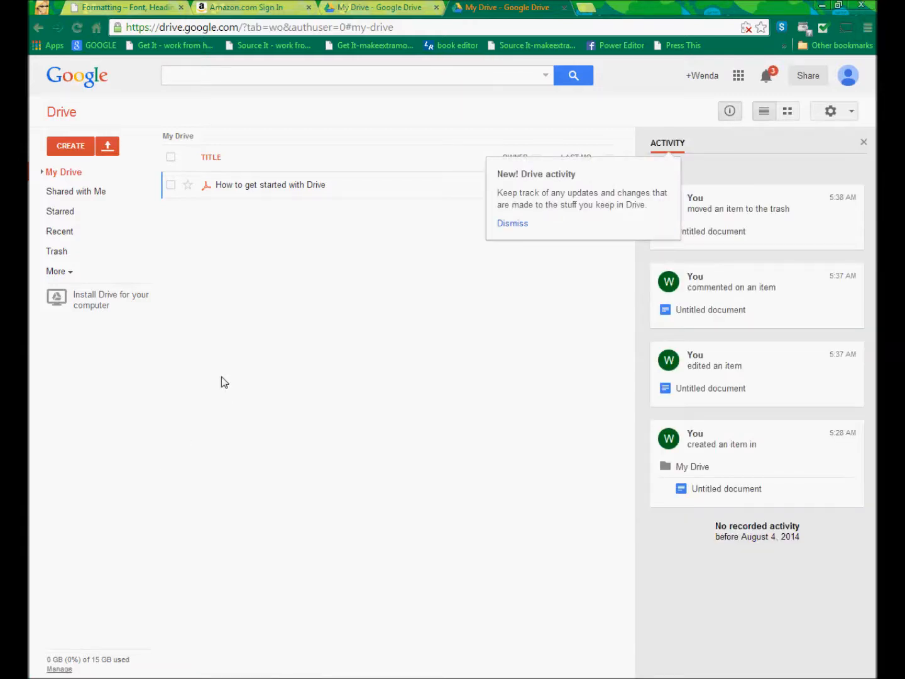
pyautogui.click(70, 145)
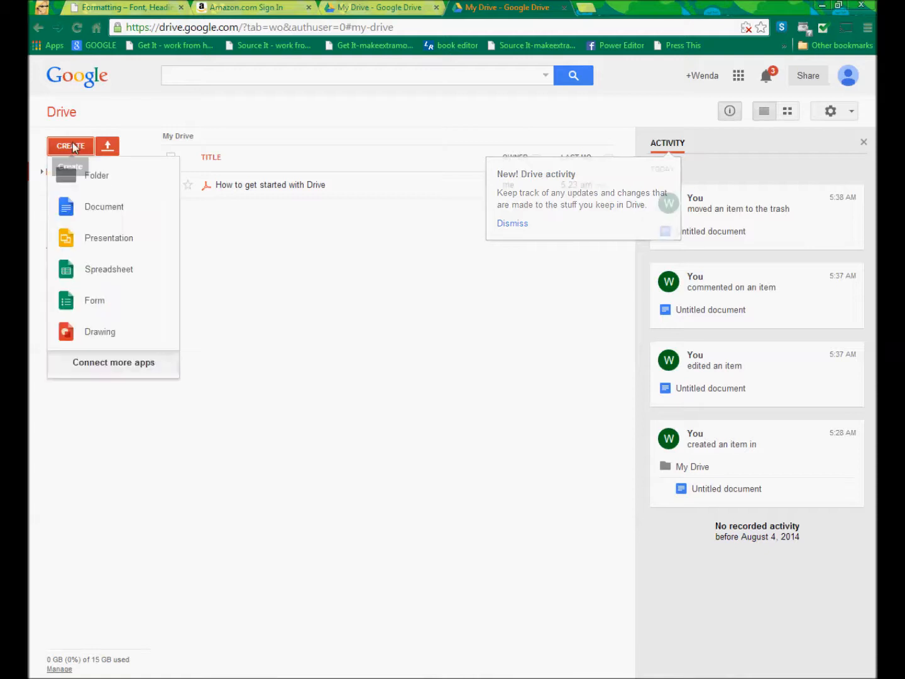
# Choose Document from the CREATE menu to get a blank Untitled Google Doc
pyautogui.click(512, 224)
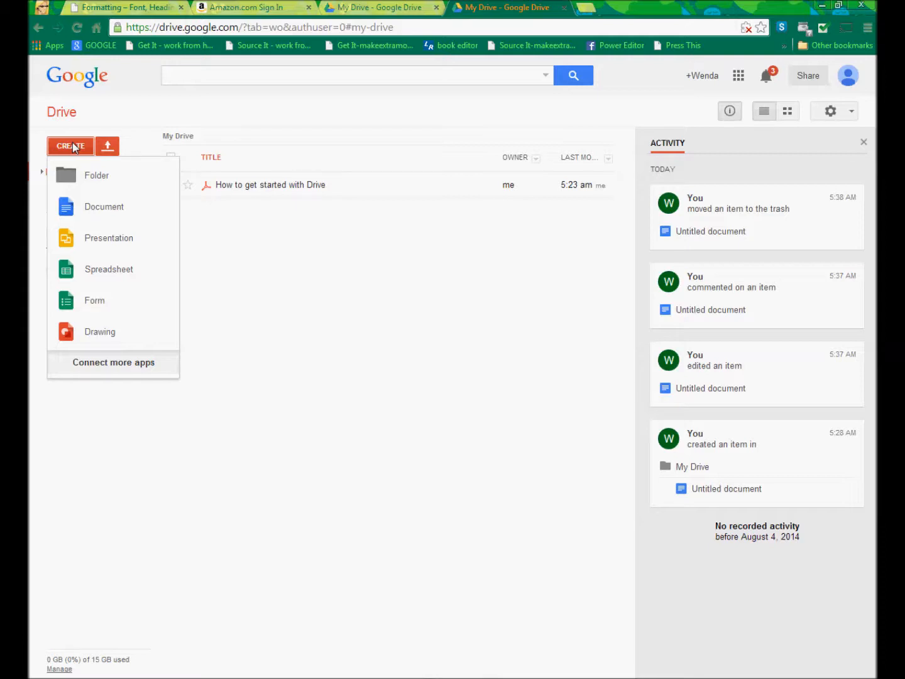
pyautogui.moveTo(104, 337)
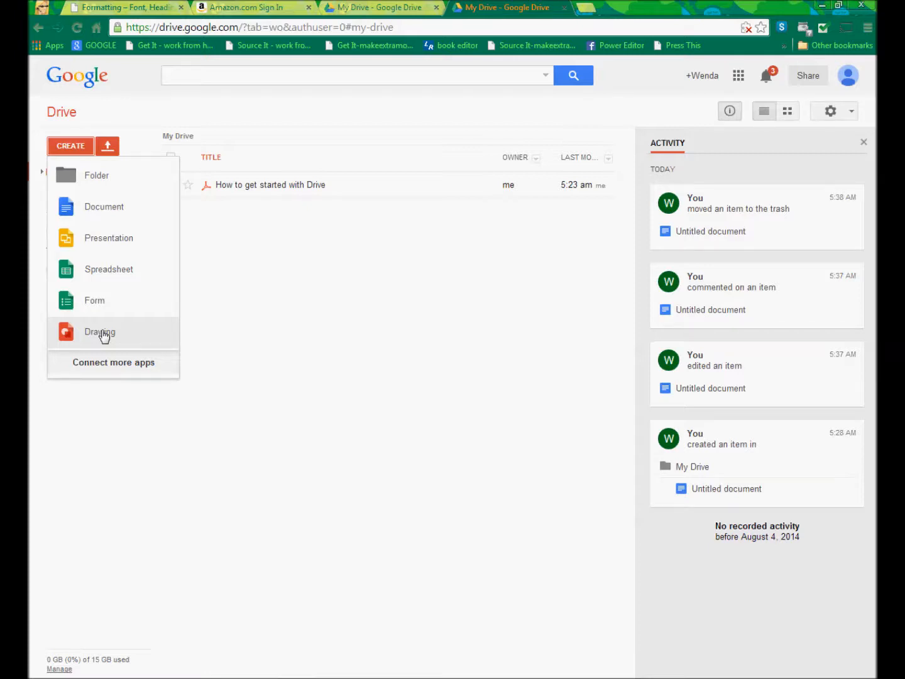
pyautogui.moveTo(109, 269)
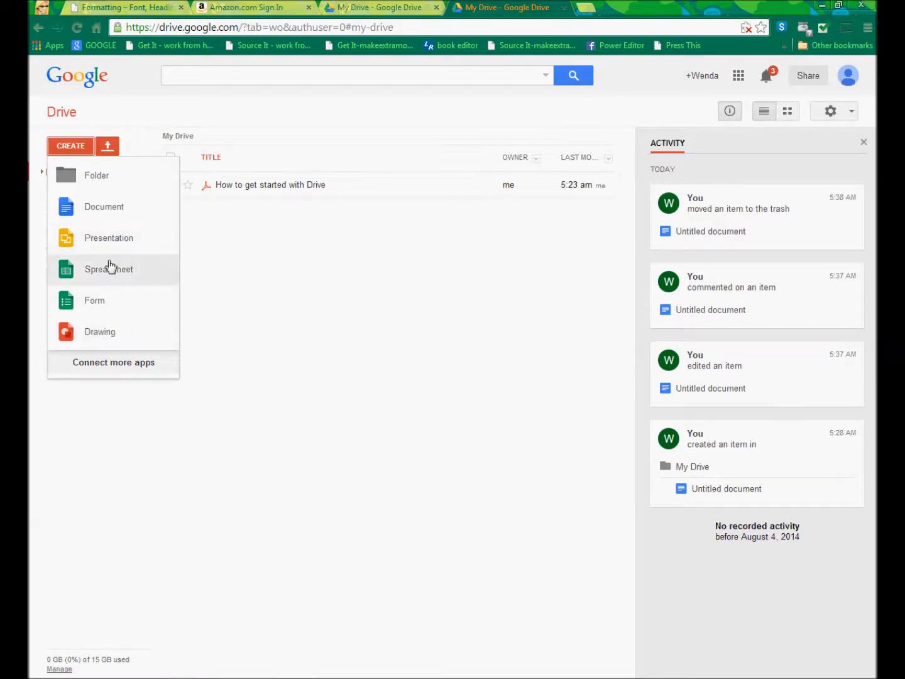
pyautogui.moveTo(110, 288)
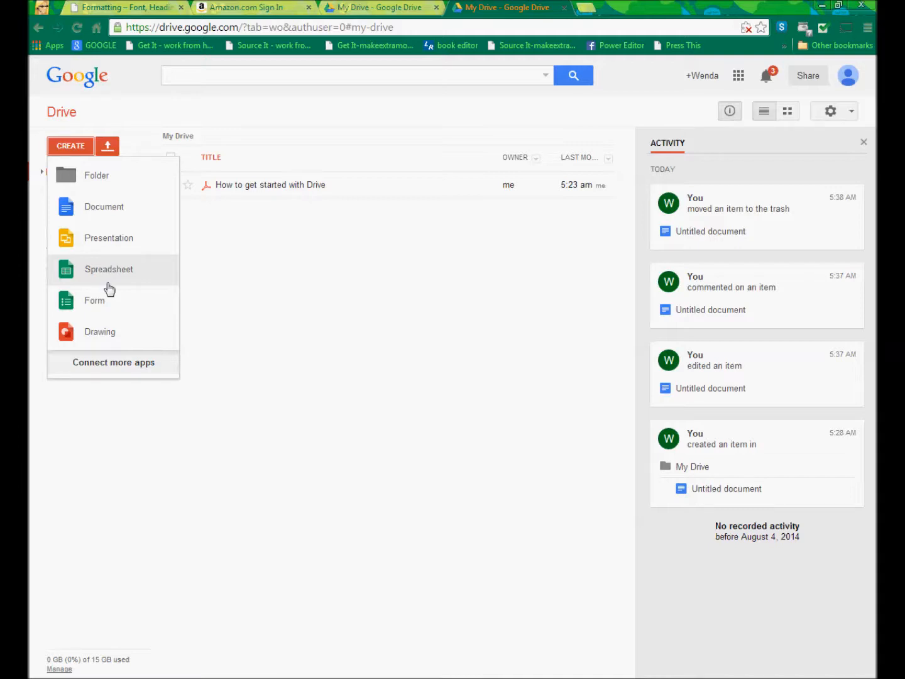
pyautogui.click(104, 207)
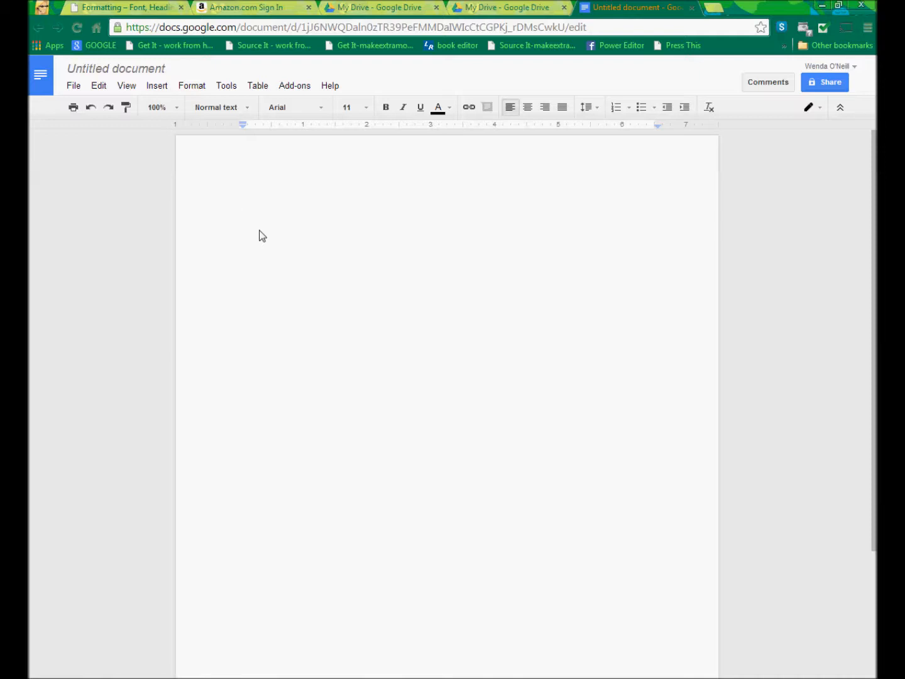
# Paste the manuscript into the blank page and delete its old Contents list
pyautogui.click(241, 205)
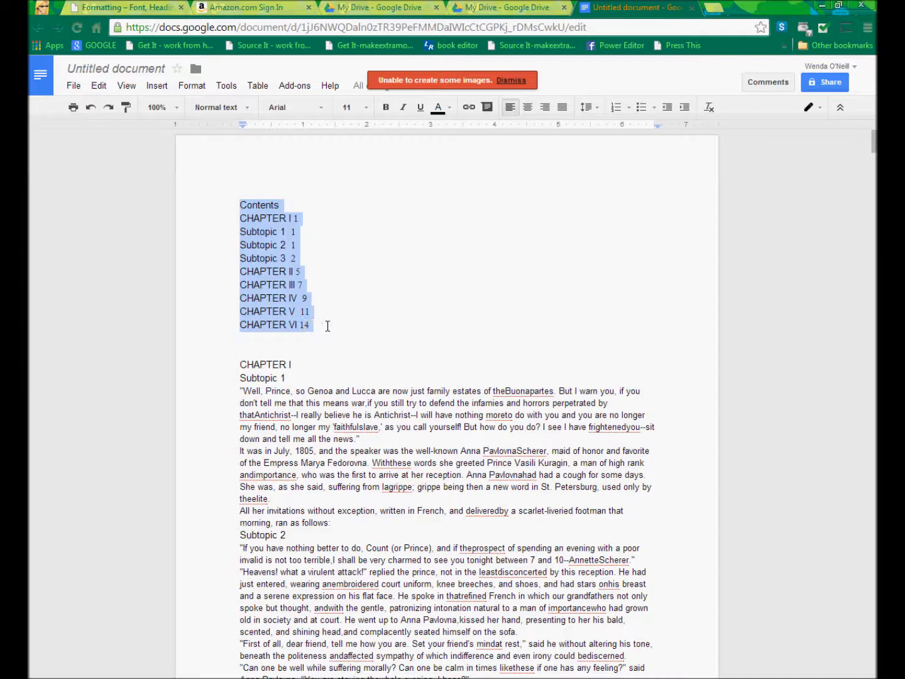
pyautogui.press('Delete')
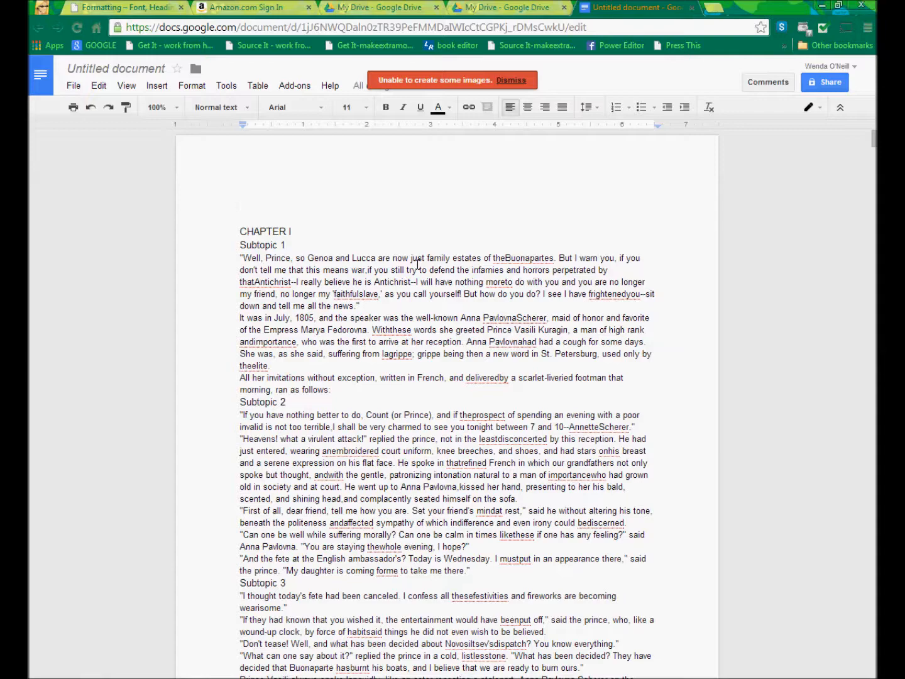
pyautogui.scroll(-3)
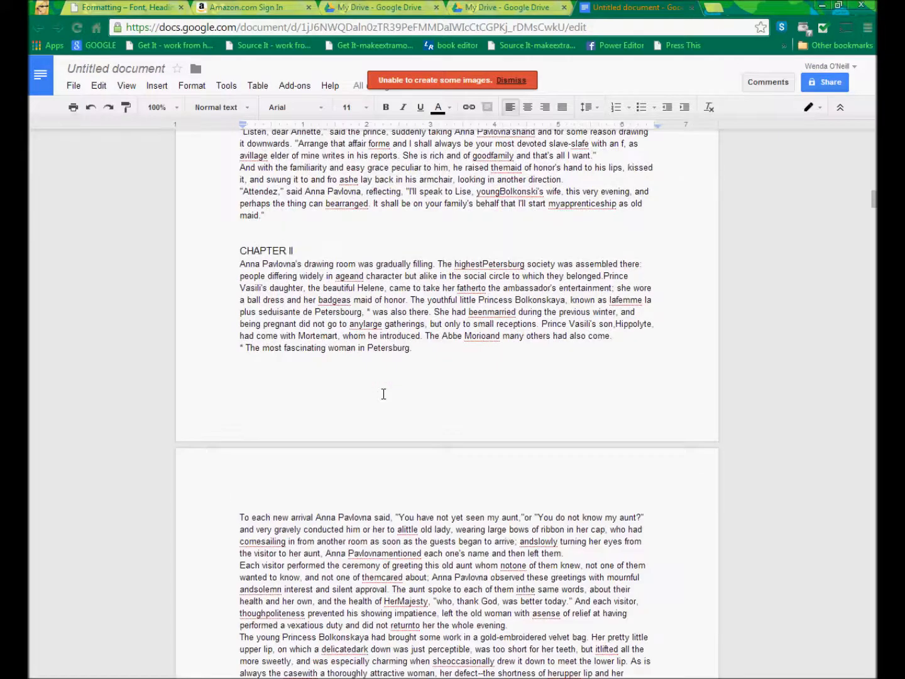
pyautogui.scroll(3)
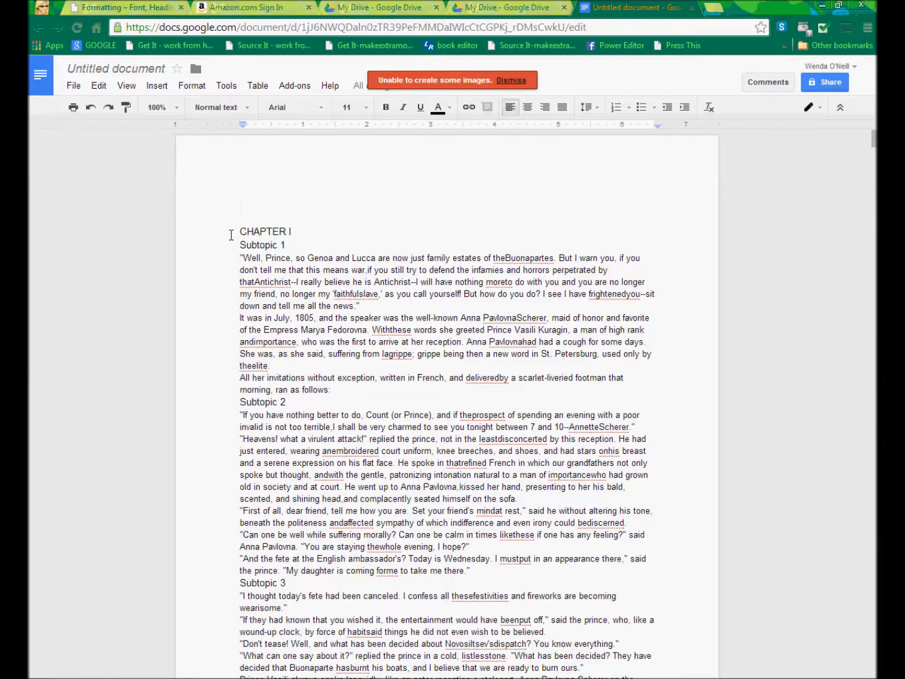
pyautogui.moveTo(214, 135)
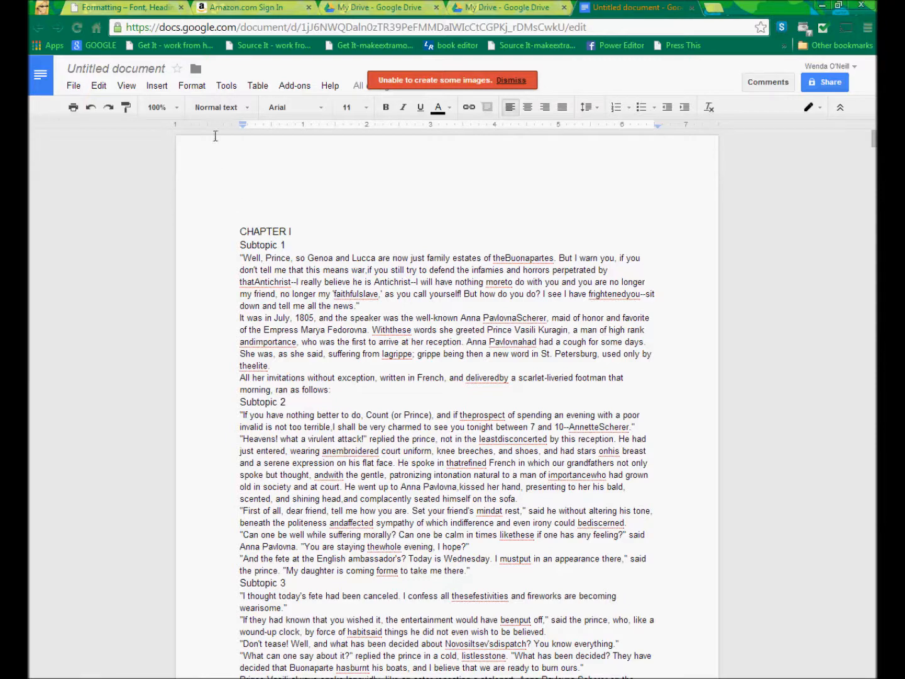
pyautogui.moveTo(221, 107)
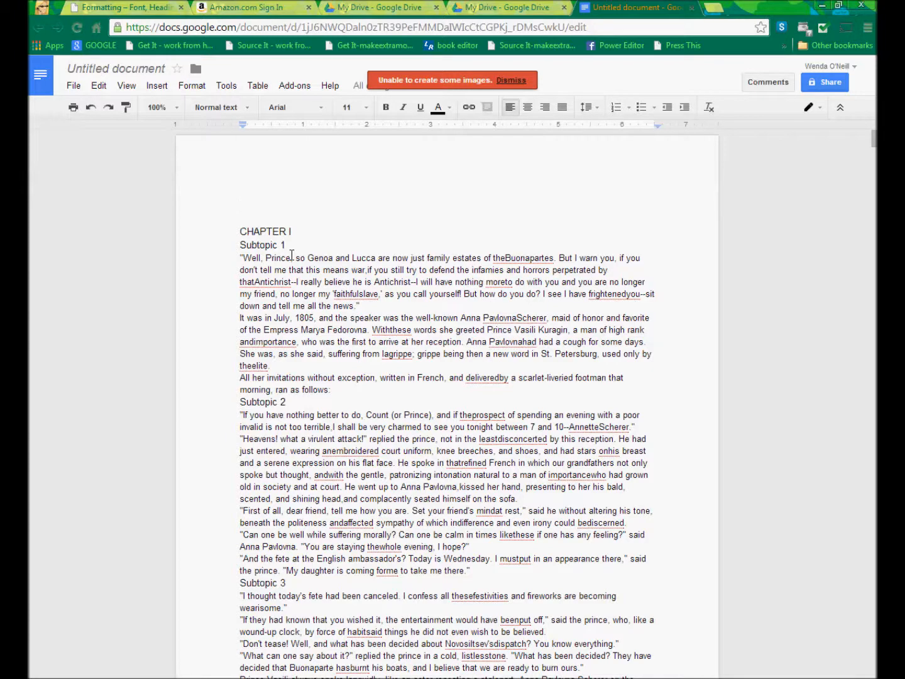
# Style the CHAPTER I line as Heading 1
pyautogui.doubleClick(264, 231)
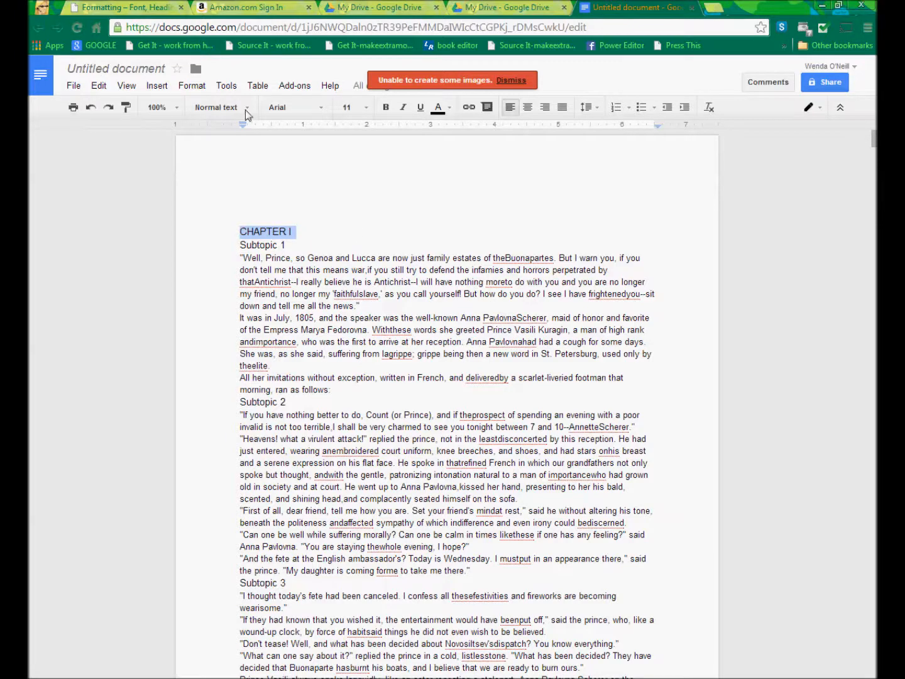
pyautogui.click(217, 106)
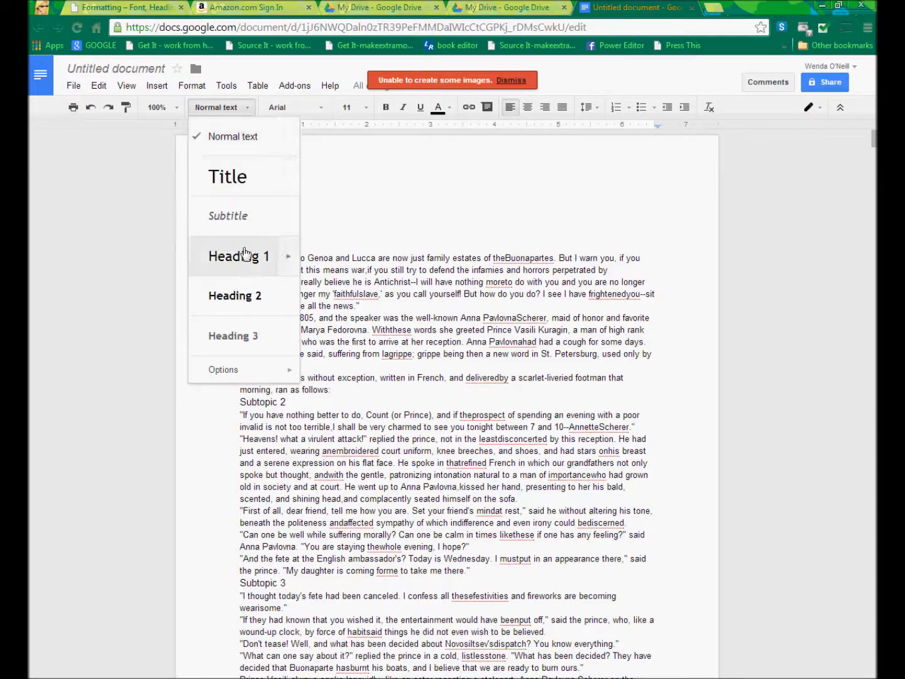
pyautogui.click(238, 256)
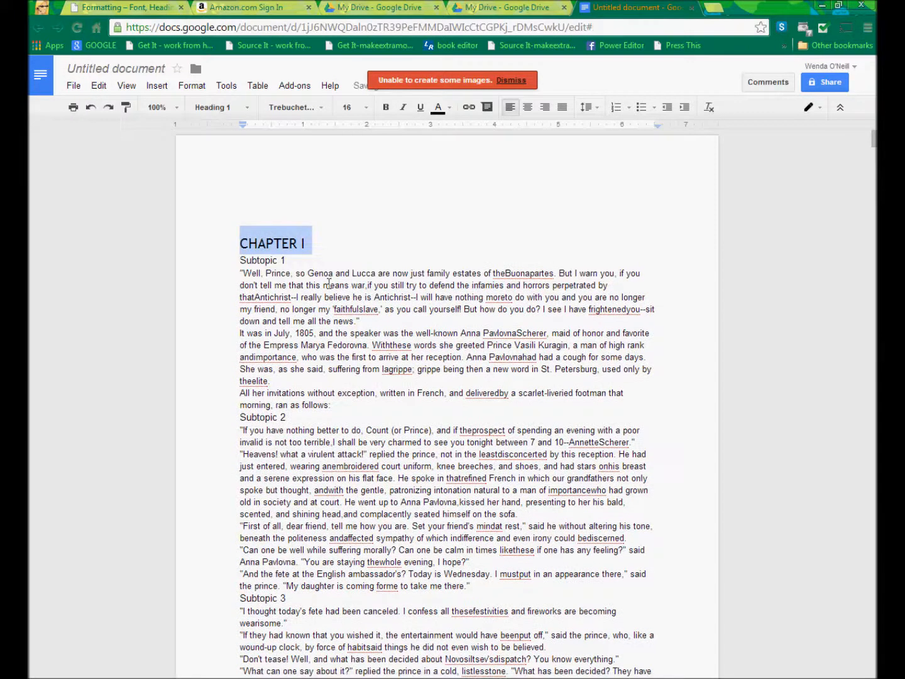
# Style the Subtopic 1, Subtopic 2 and Subtopic 3 lines as Heading 2
pyautogui.click(262, 259)
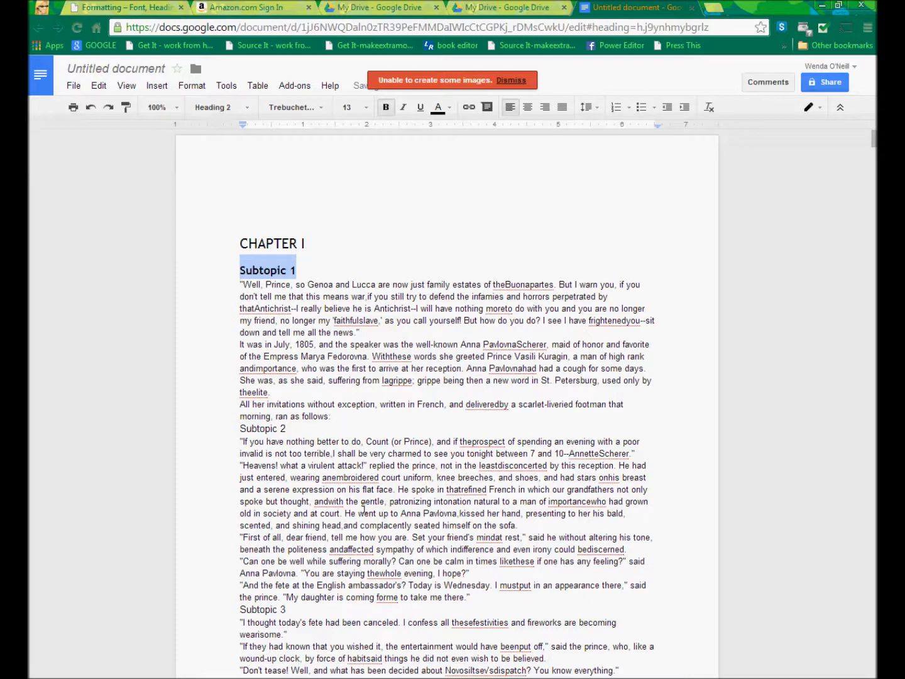
pyautogui.click(241, 428)
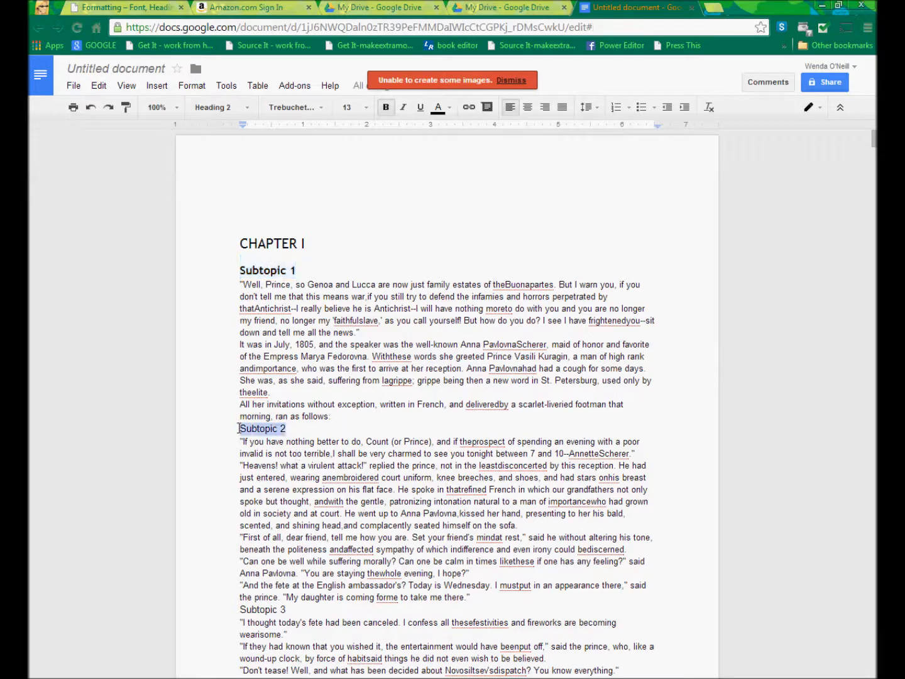
pyautogui.click(217, 106)
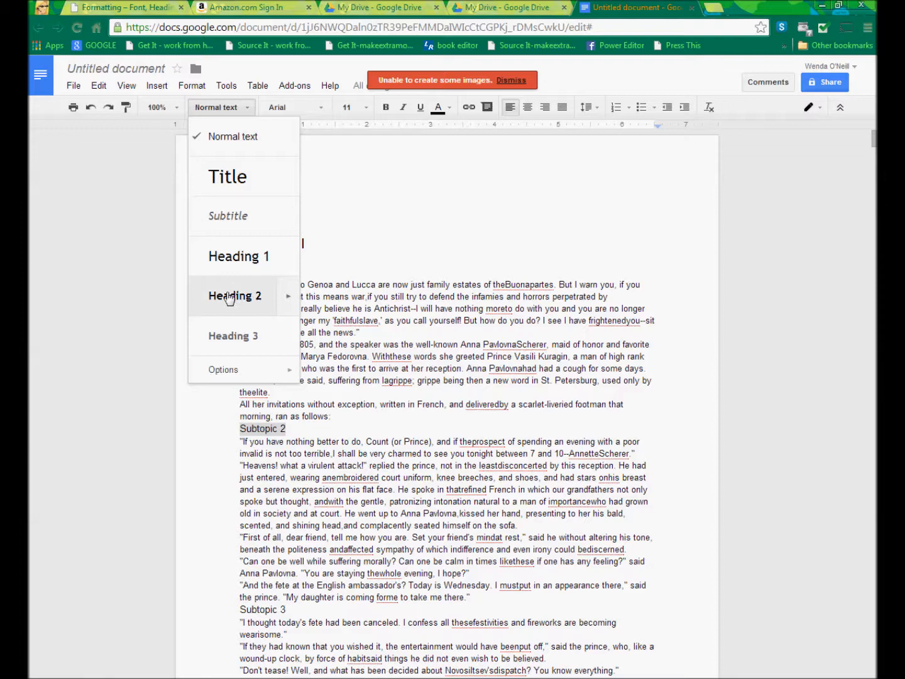
pyautogui.click(235, 296)
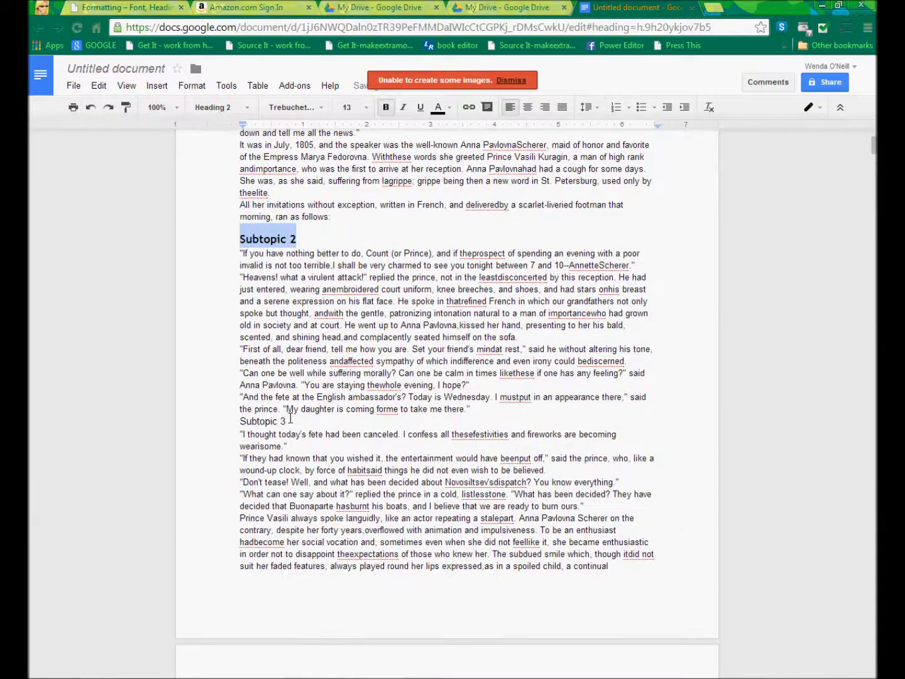
pyautogui.click(217, 107)
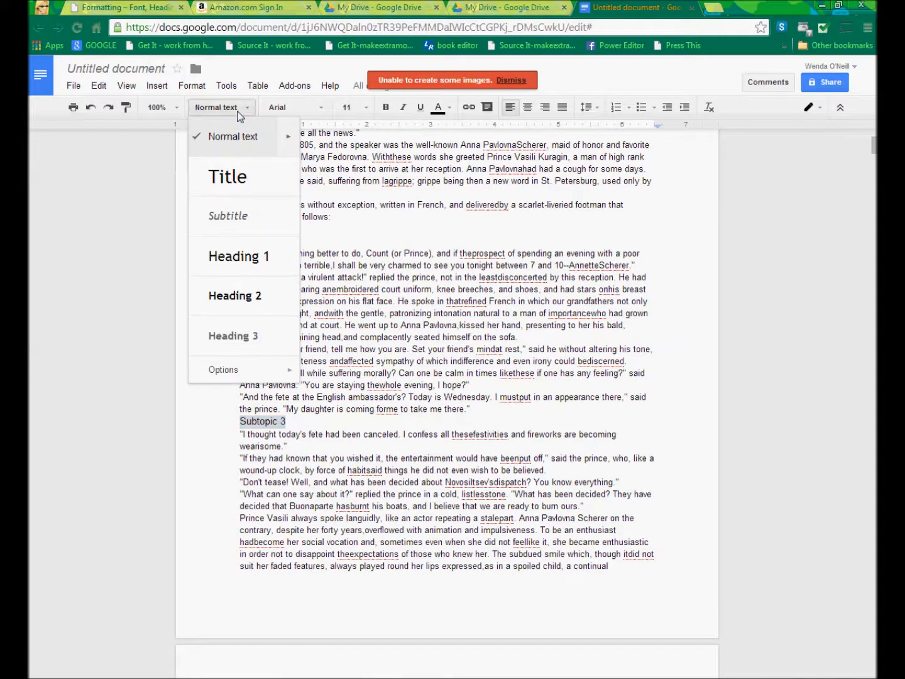
pyautogui.click(234, 296)
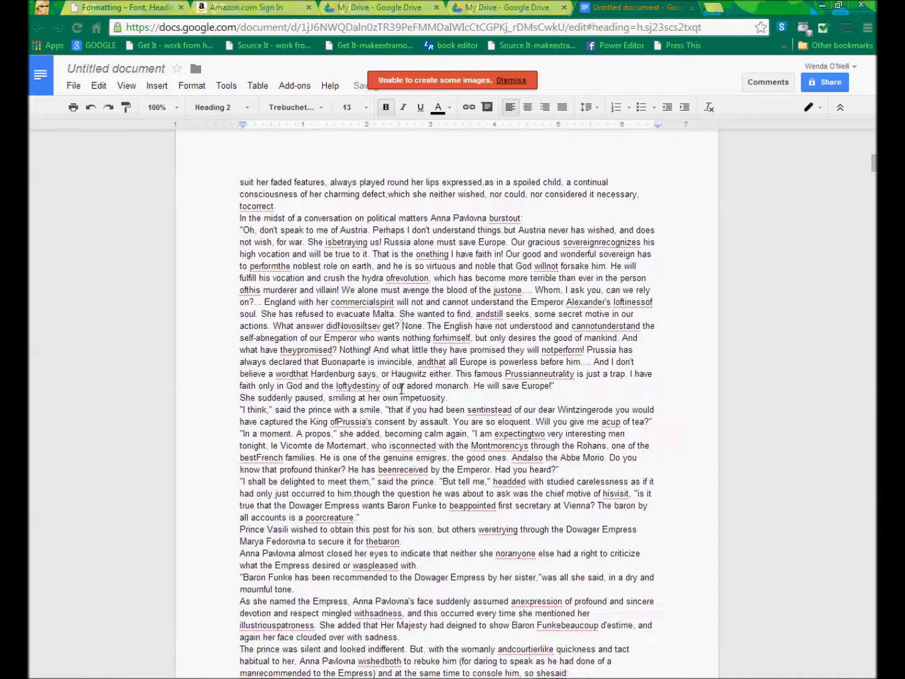
# Scroll down to CHAPTER II and apply the Heading 1 style to it
pyautogui.scroll(-3)
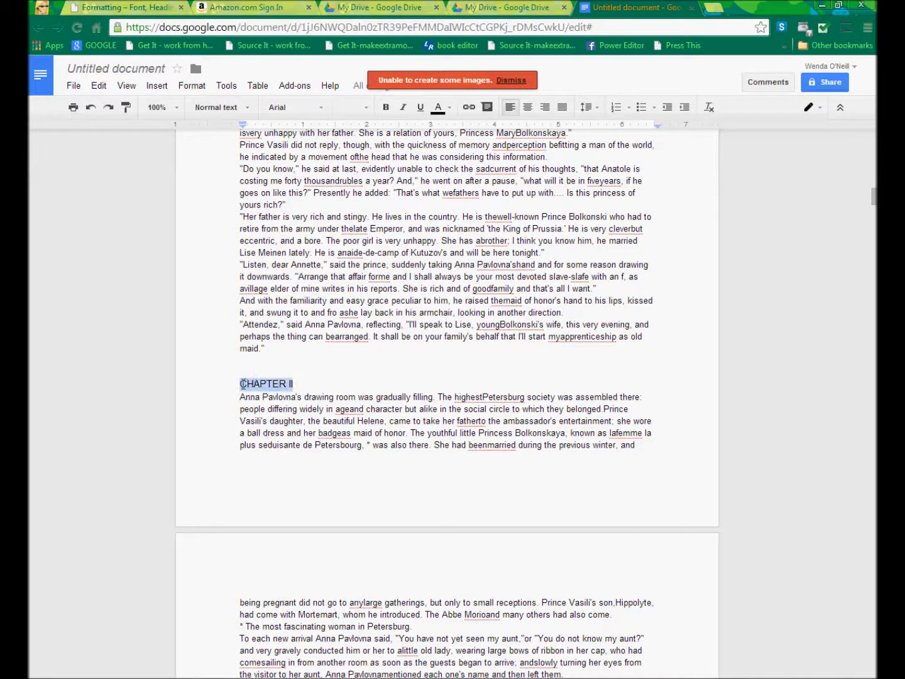
pyautogui.click(217, 107)
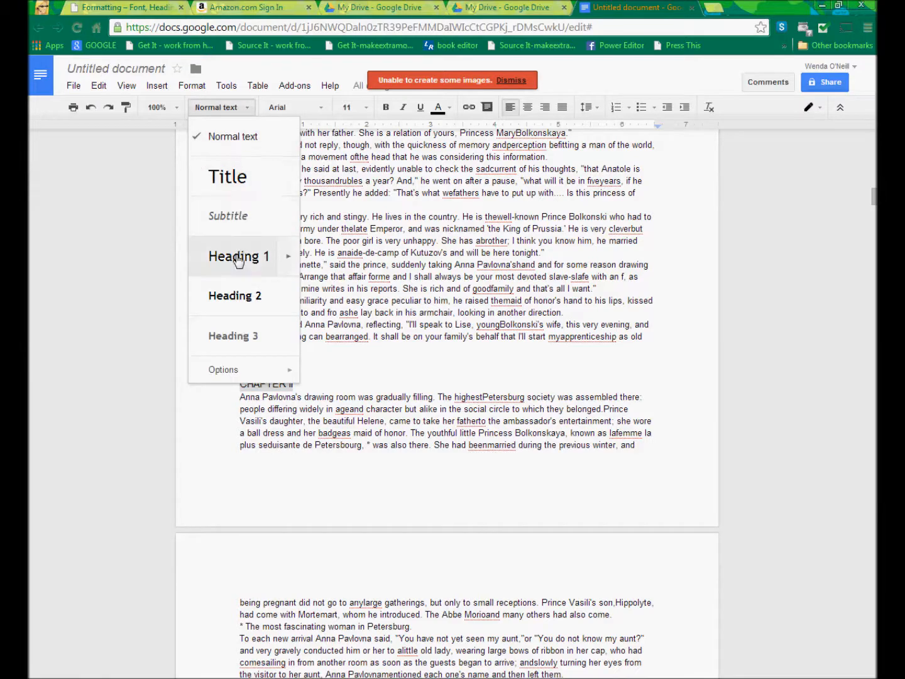
pyautogui.click(239, 256)
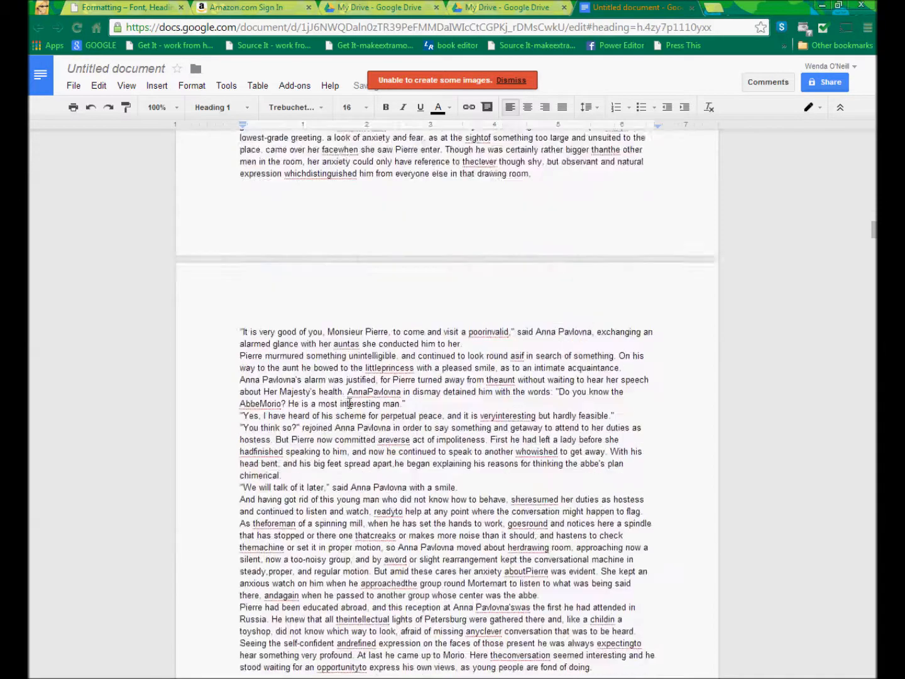
pyautogui.scroll(-3)
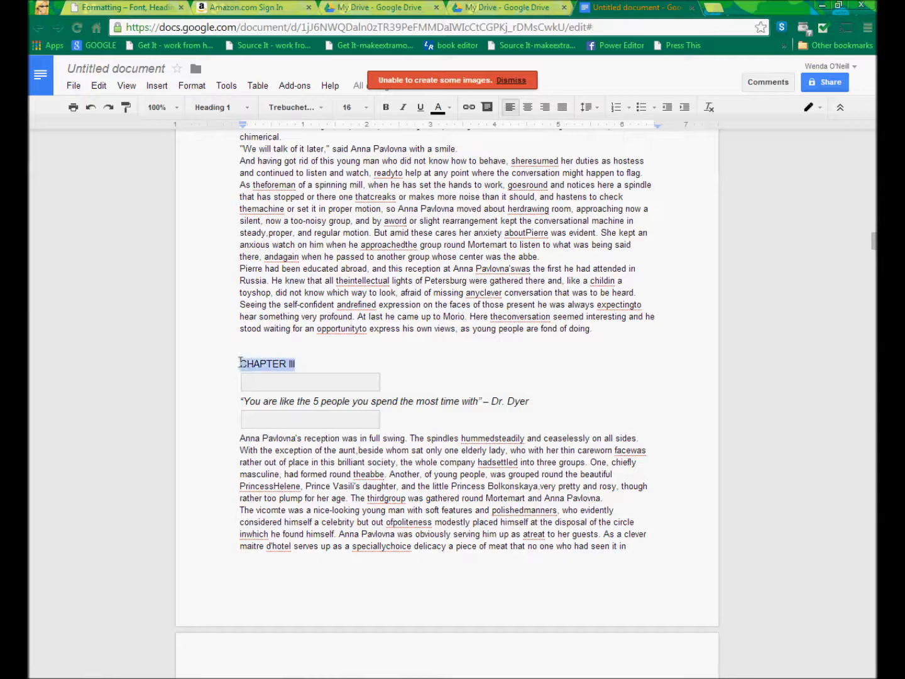
# Apply Heading 1 to CHAPTER III and keep the Dr. Dyer quote as Normal text
pyautogui.click(217, 107)
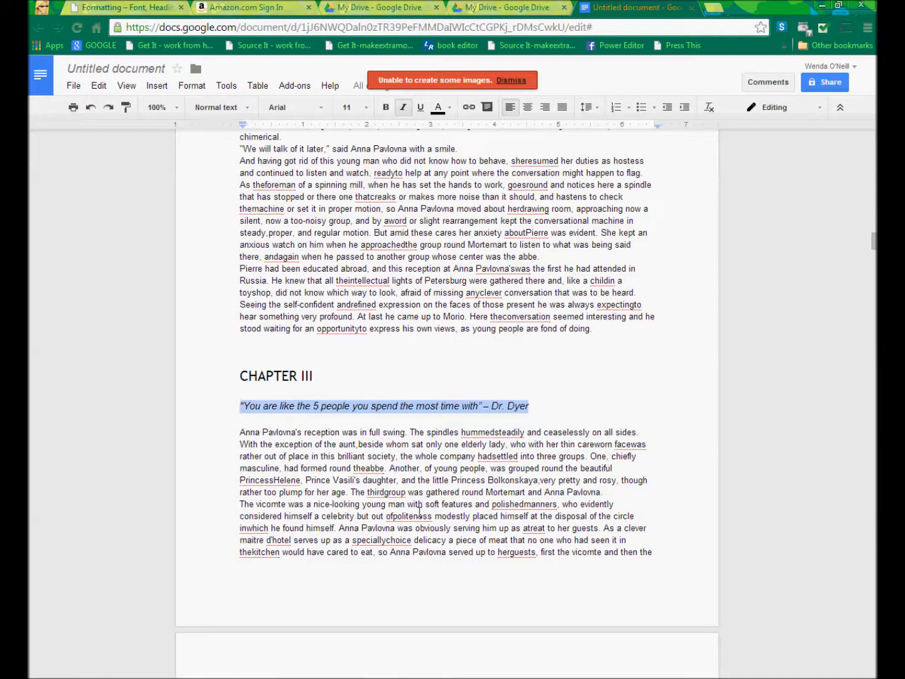
pyautogui.moveTo(340, 388)
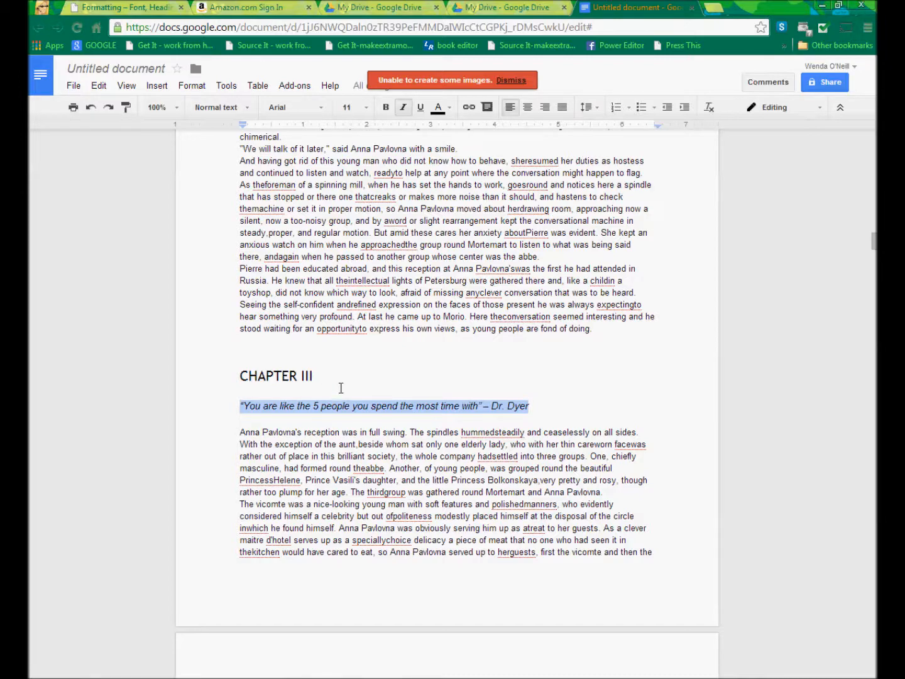
pyautogui.moveTo(221, 107)
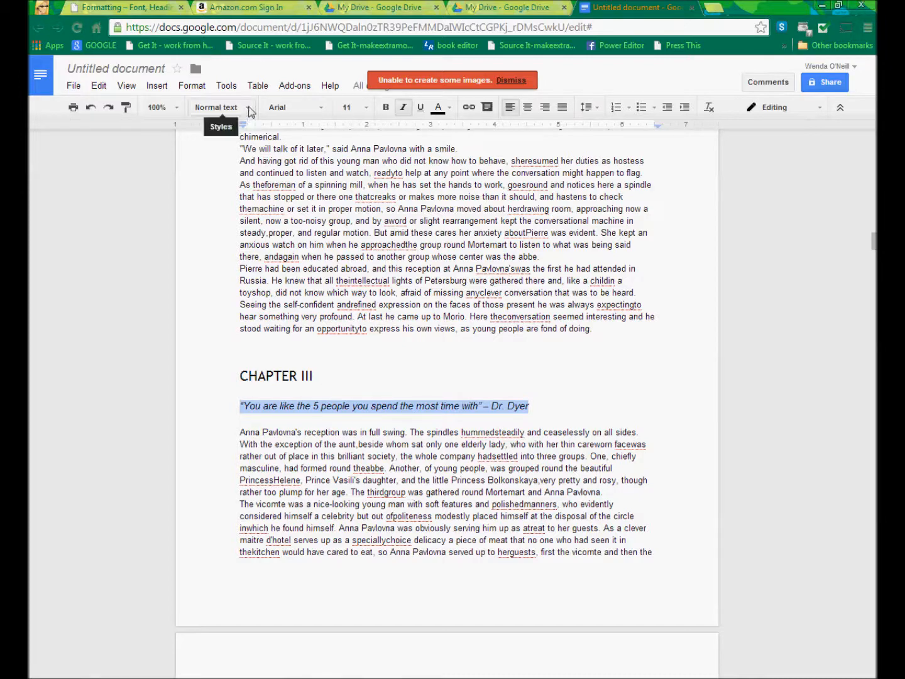
pyautogui.click(221, 107)
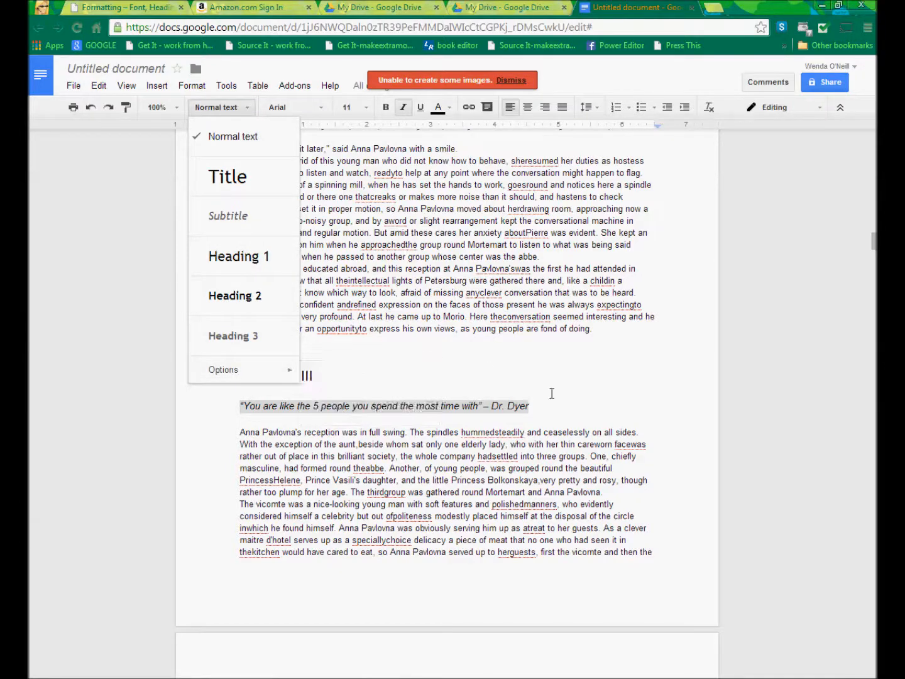
pyautogui.moveTo(272, 402)
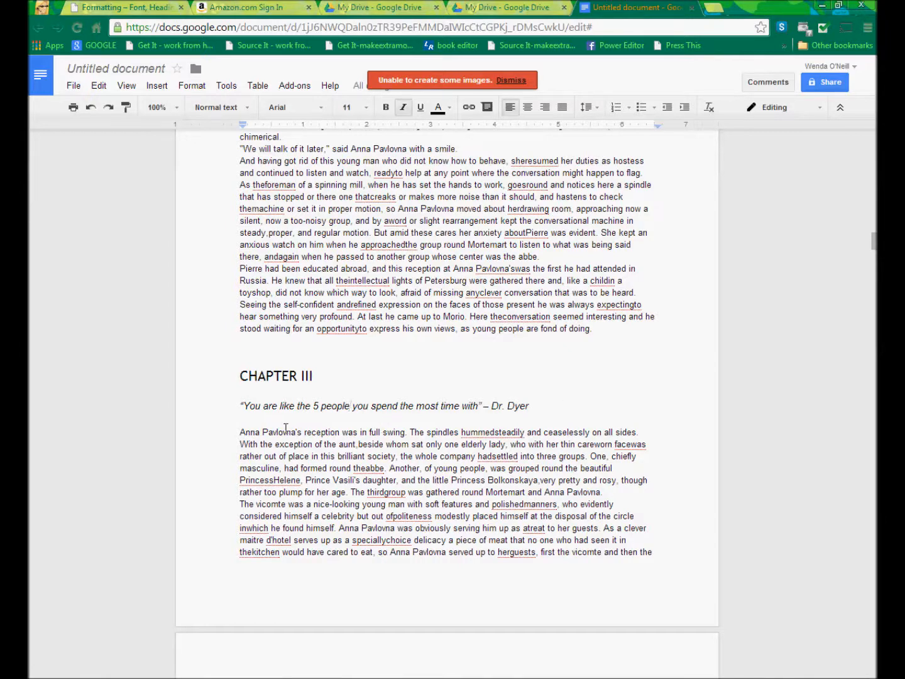
pyautogui.moveTo(332, 403)
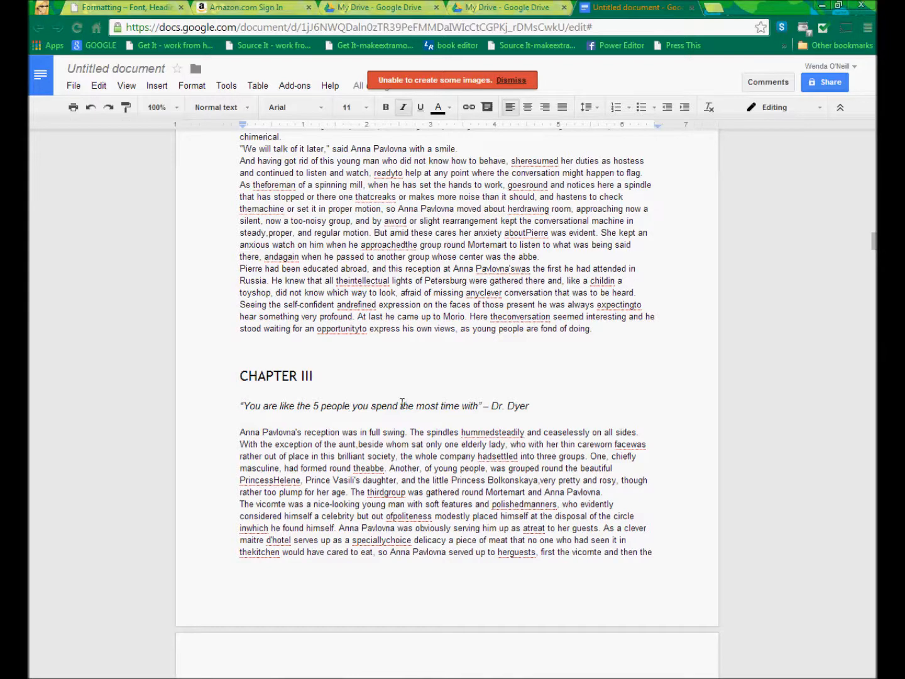
# Make CHAPTER IV a Heading 1, then return to the top and click into CHAPTER I
pyautogui.click(365, 106)
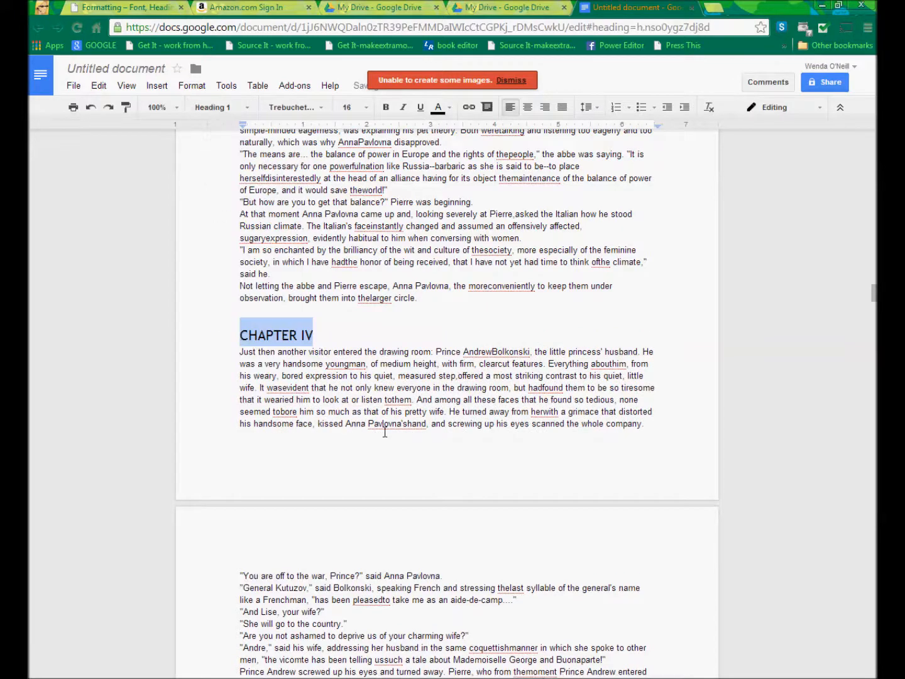
pyautogui.scroll(3)
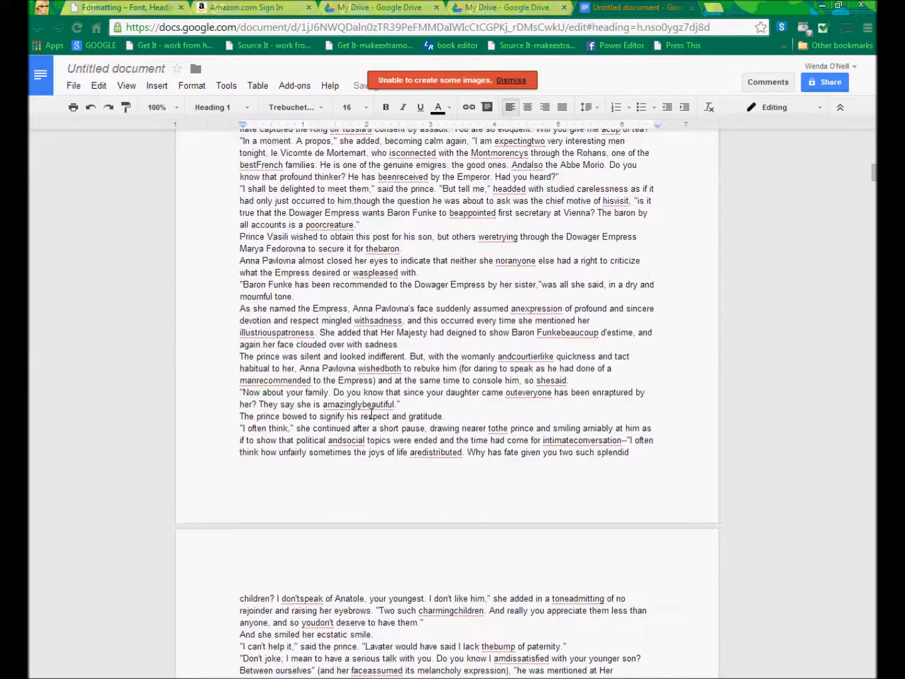
pyautogui.scroll(3)
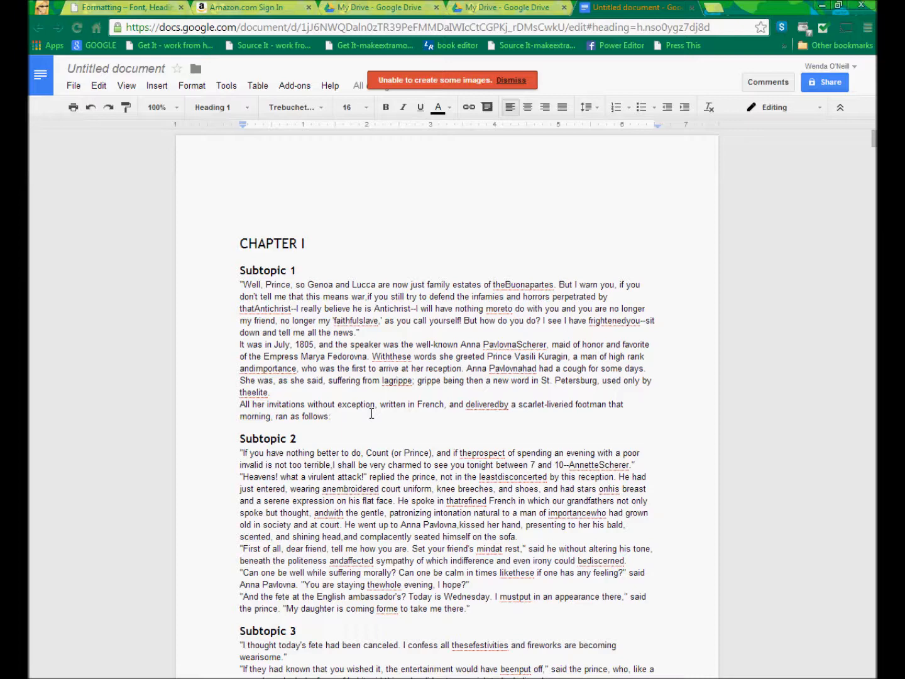
pyautogui.click(358, 300)
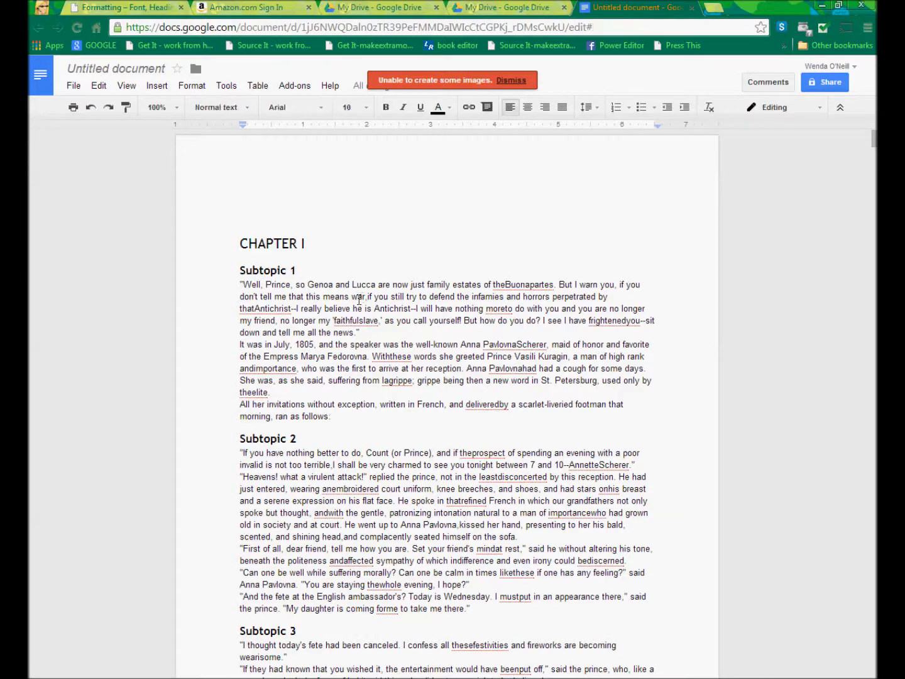
pyautogui.moveTo(430, 318)
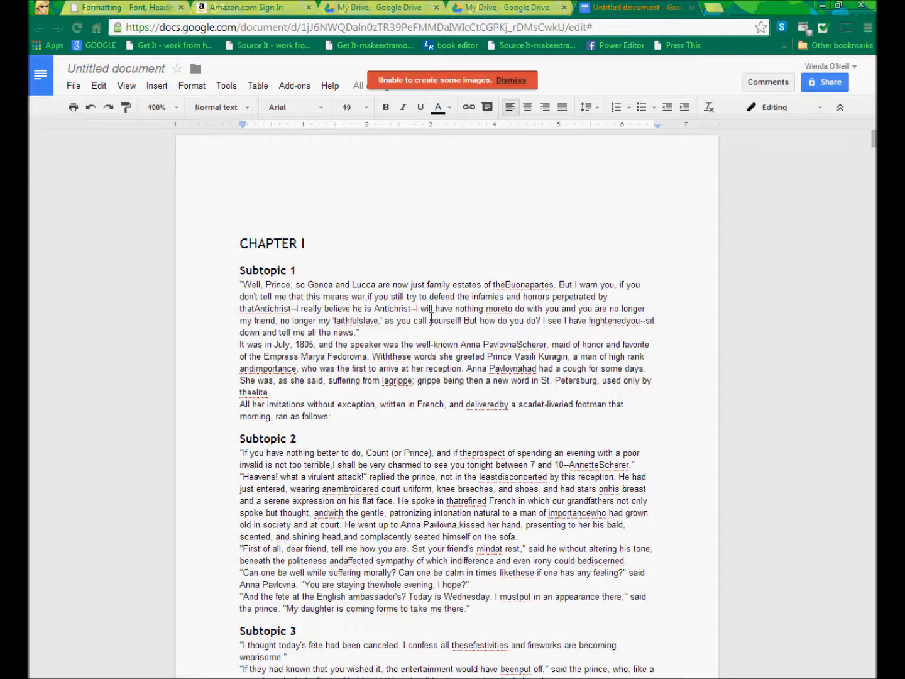
pyautogui.moveTo(397, 304)
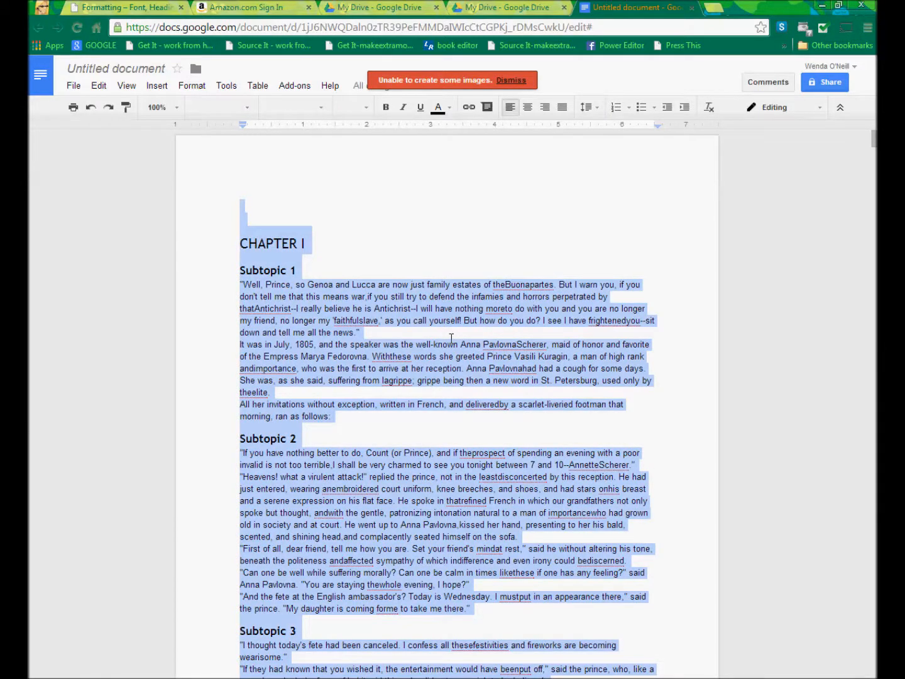
# Set the whole selected manuscript to Times New Roman, then deselect to view it
pyautogui.click(294, 107)
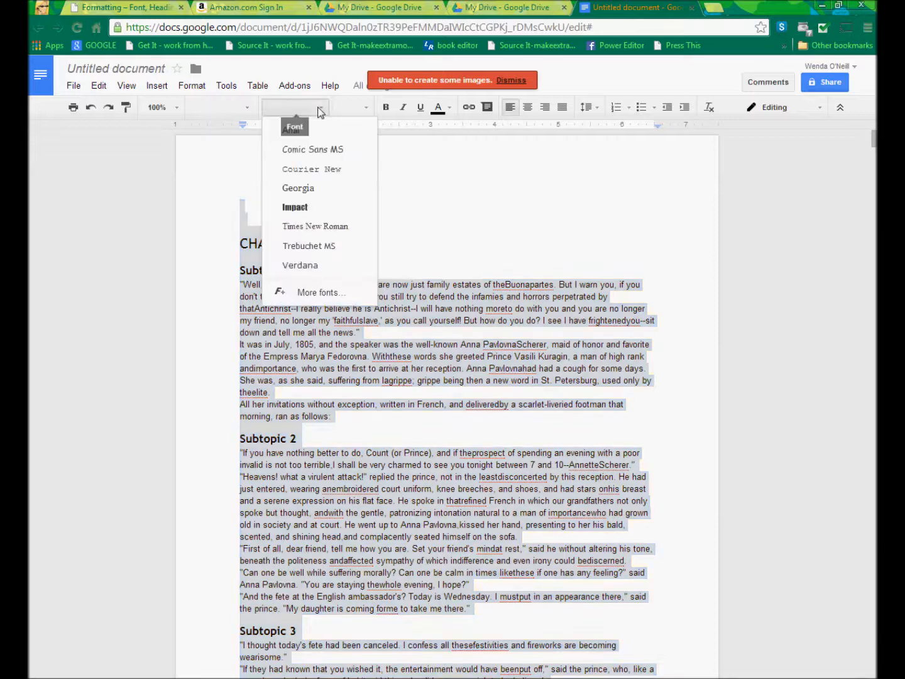
pyautogui.moveTo(318, 118)
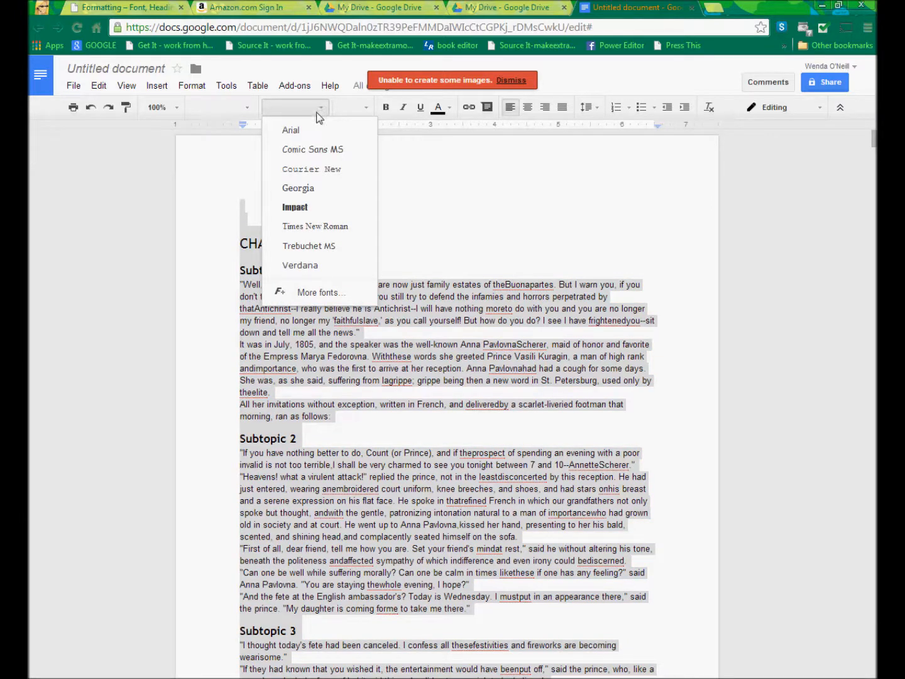
pyautogui.moveTo(315, 226)
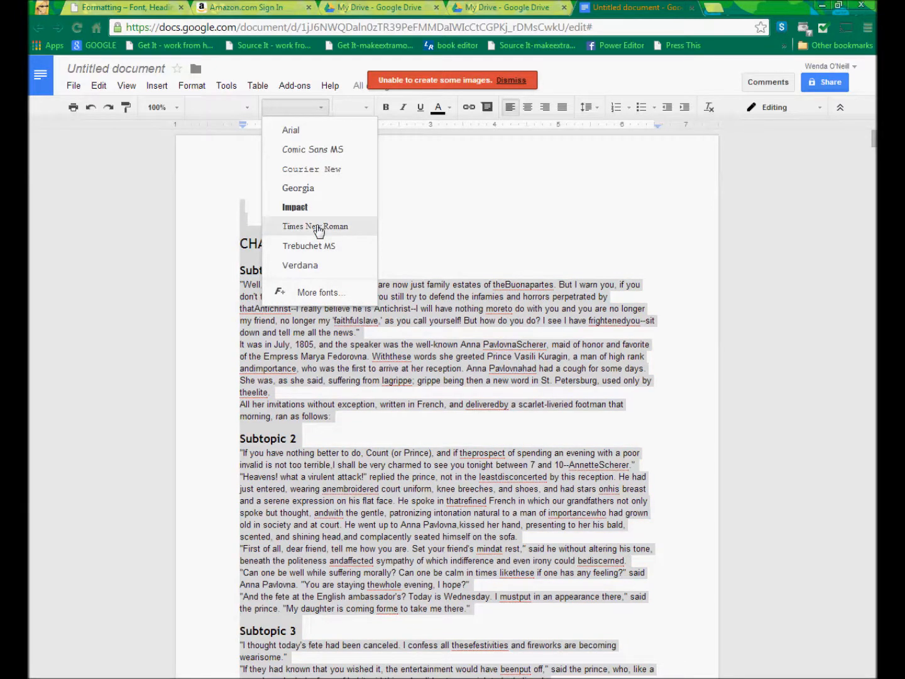
pyautogui.click(315, 226)
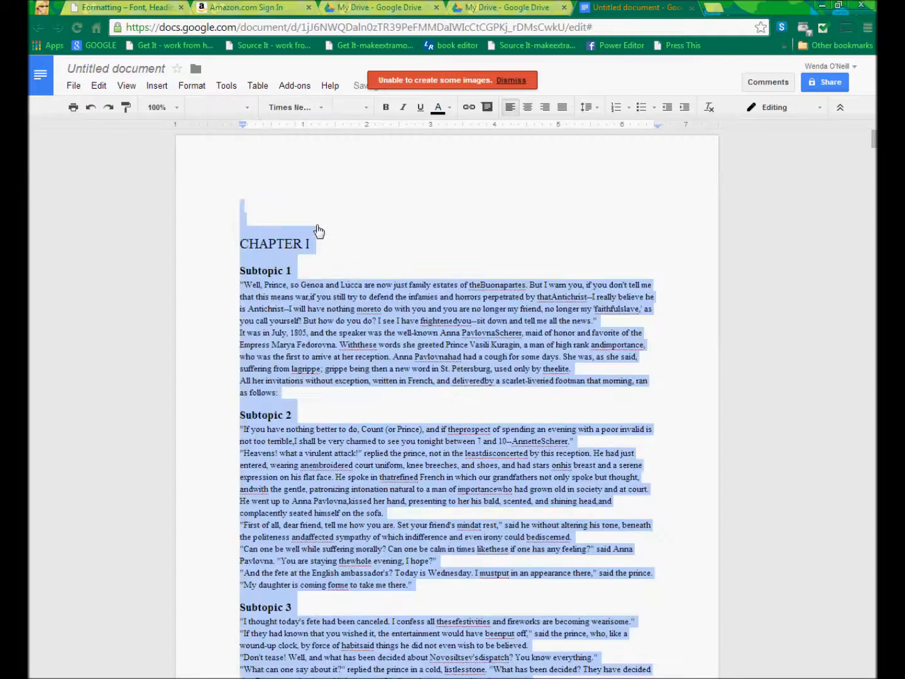
pyautogui.moveTo(395, 253)
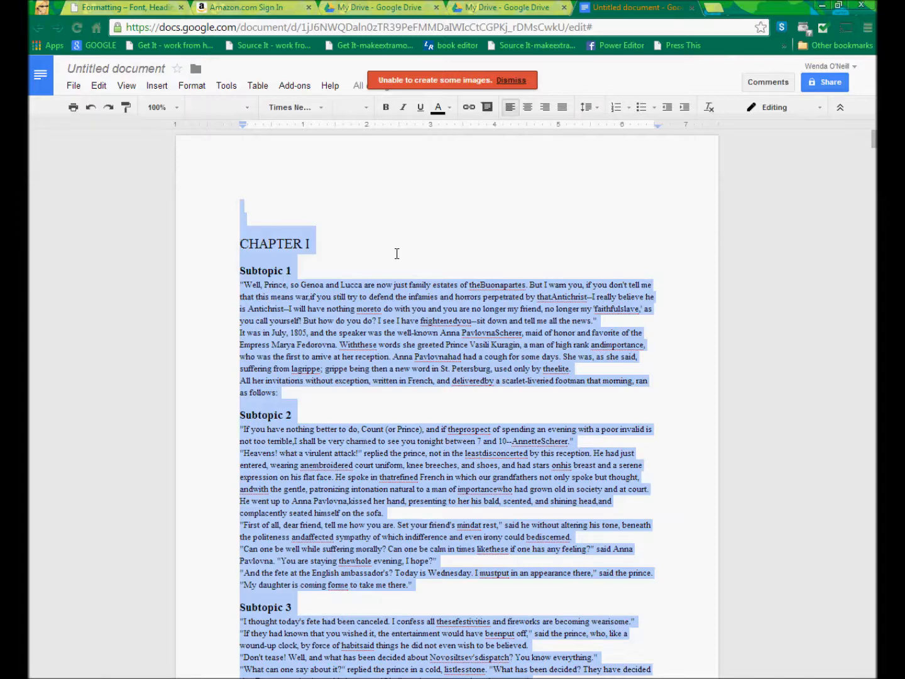
pyautogui.click(356, 332)
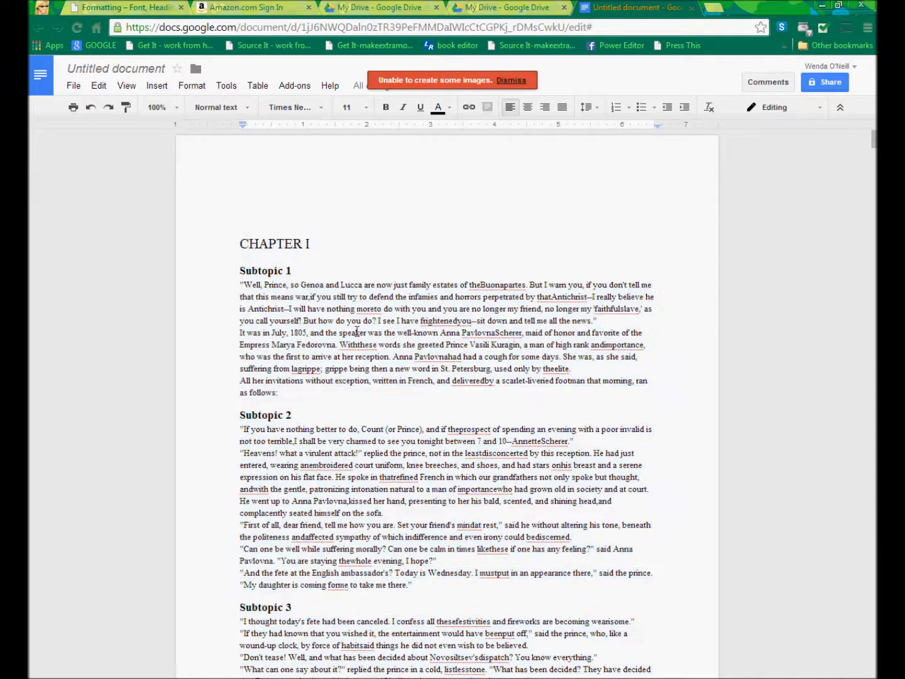
# Insert a page break before CHAPTER II, then scroll down toward the next chapter
pyautogui.scroll(-3)
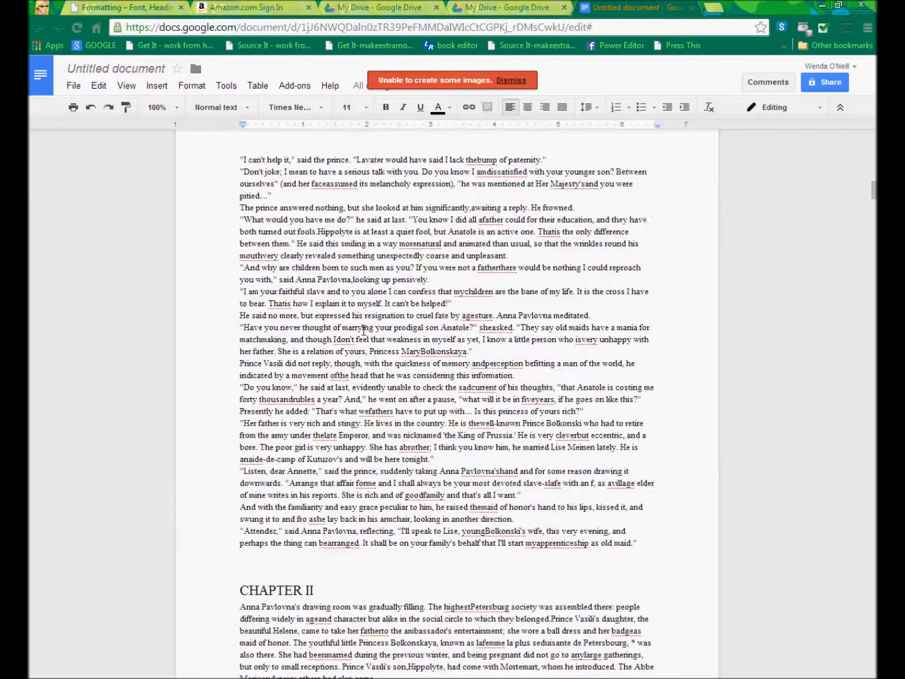
pyautogui.scroll(-3)
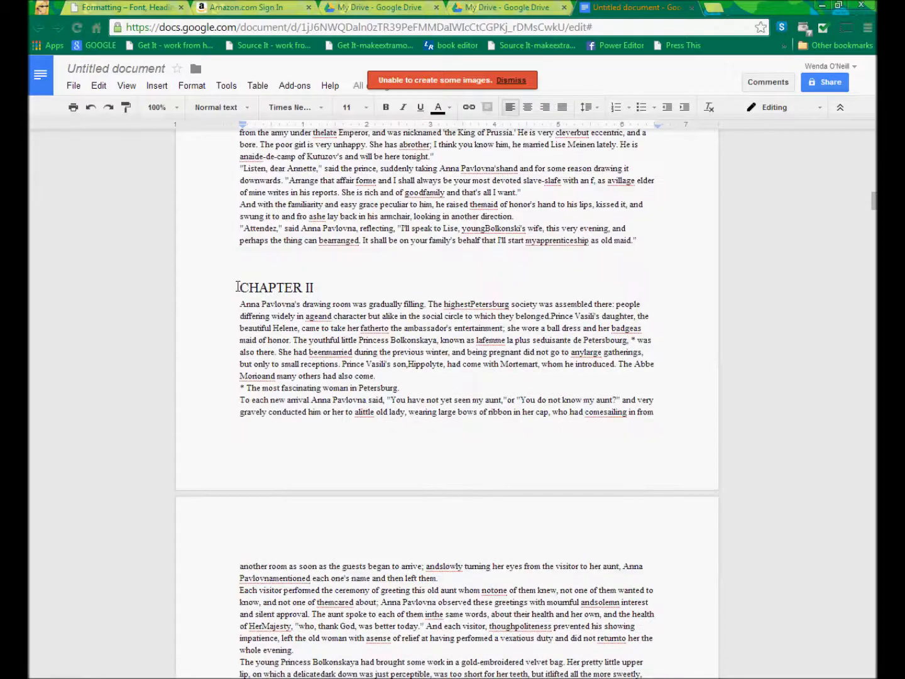
pyautogui.click(277, 286)
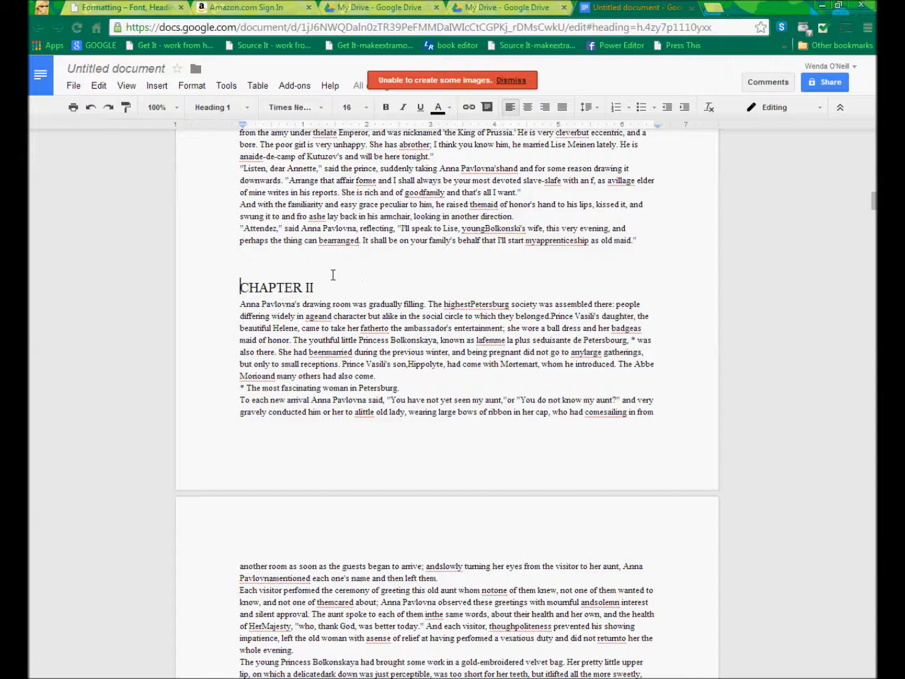
pyautogui.click(157, 86)
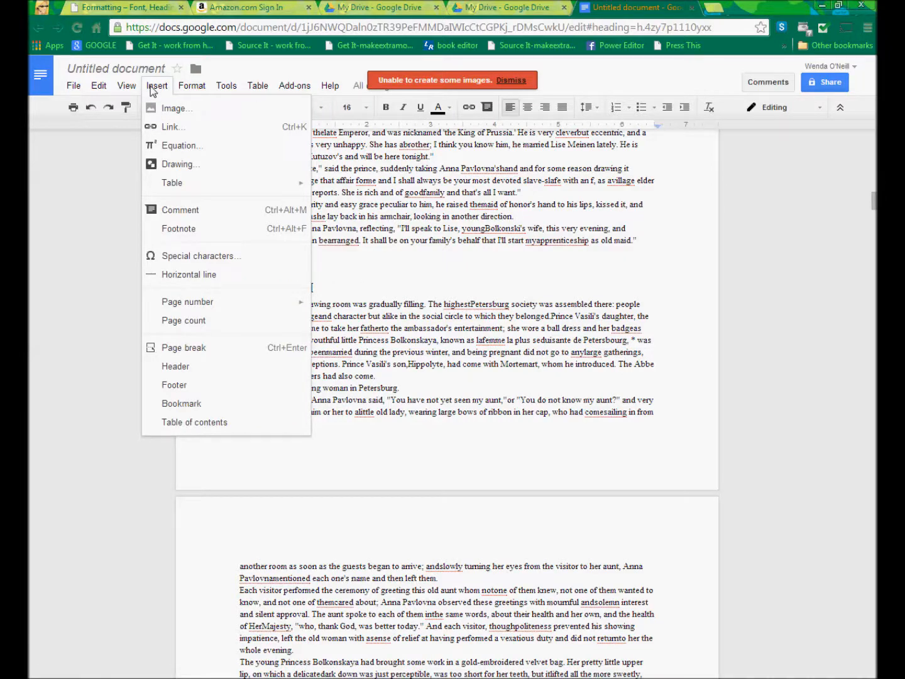
pyautogui.moveTo(183, 347)
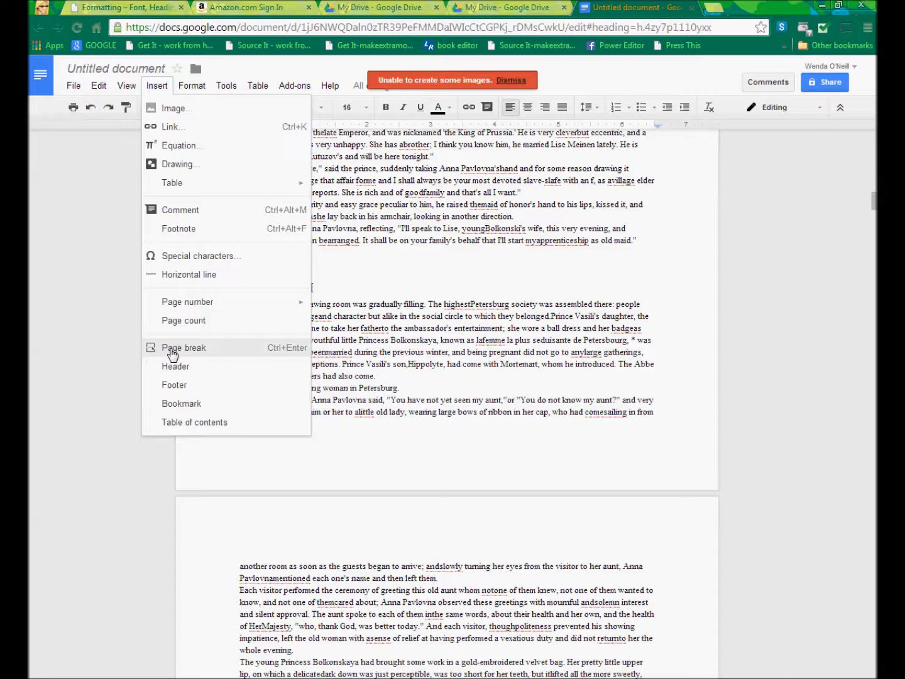
pyautogui.moveTo(291, 354)
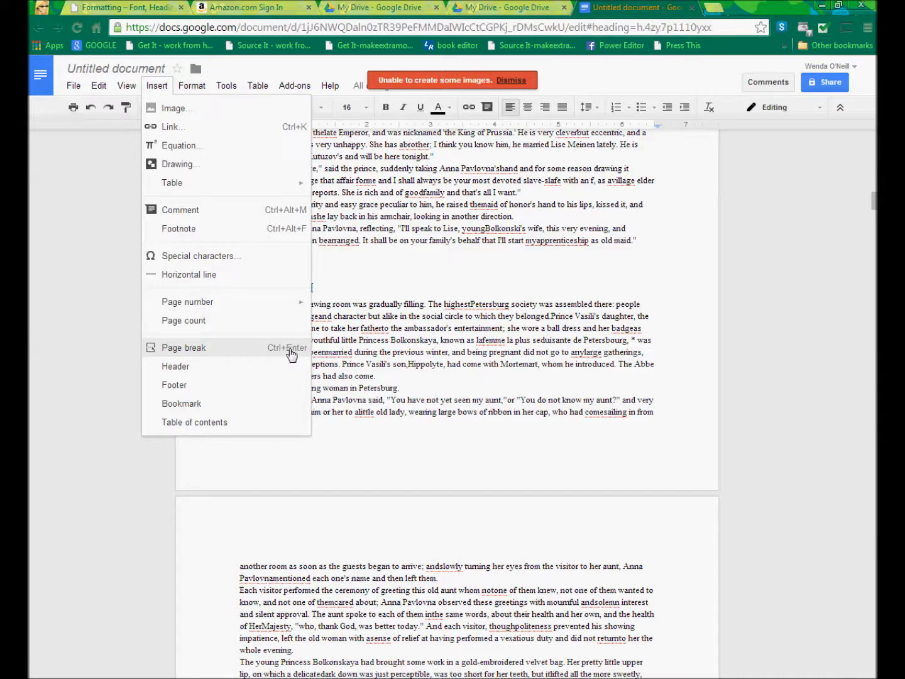
pyautogui.moveTo(208, 354)
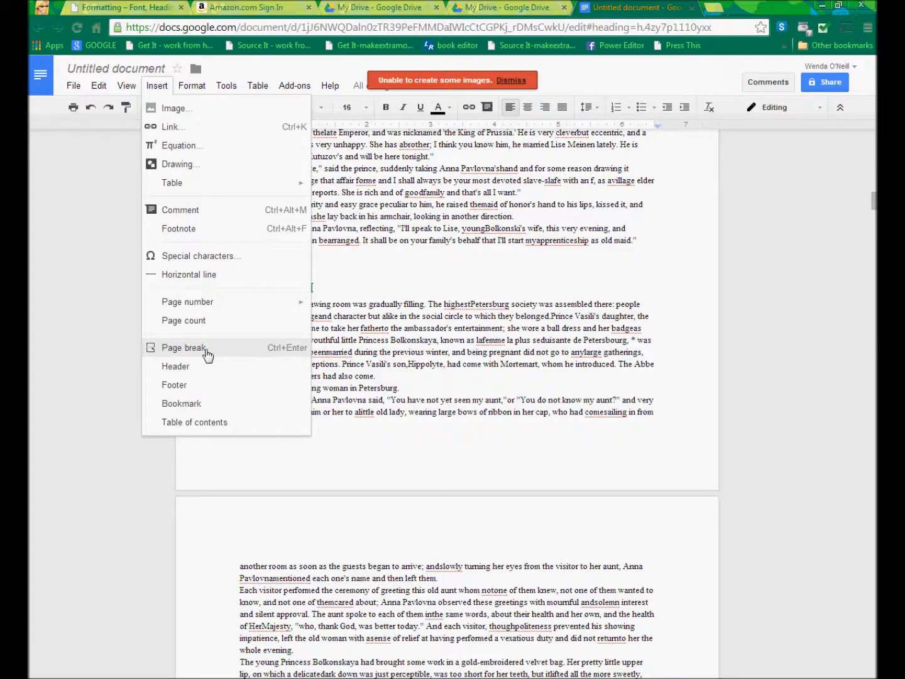
pyautogui.click(183, 347)
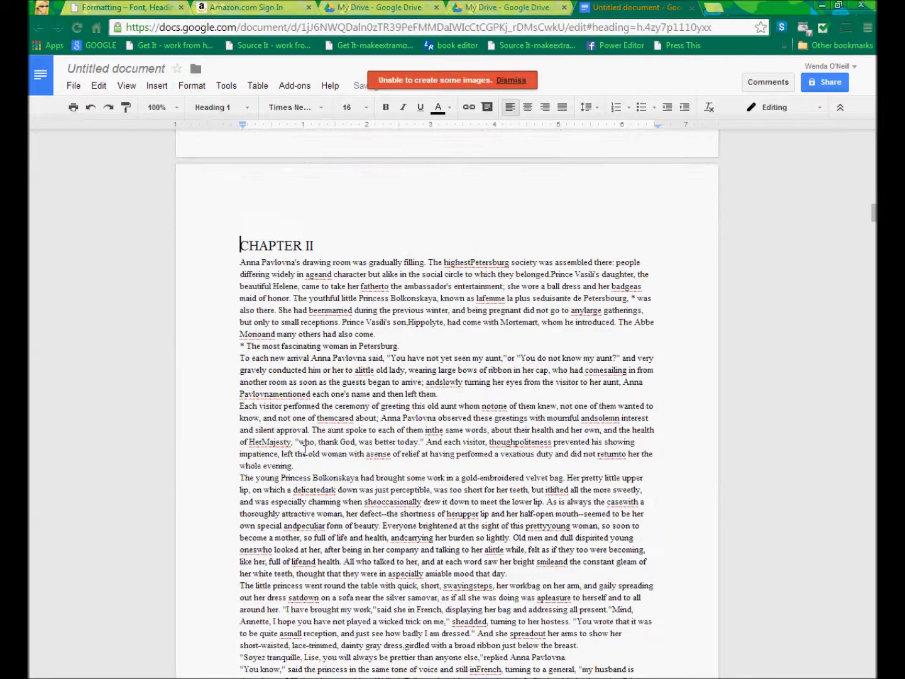
pyautogui.scroll(-3)
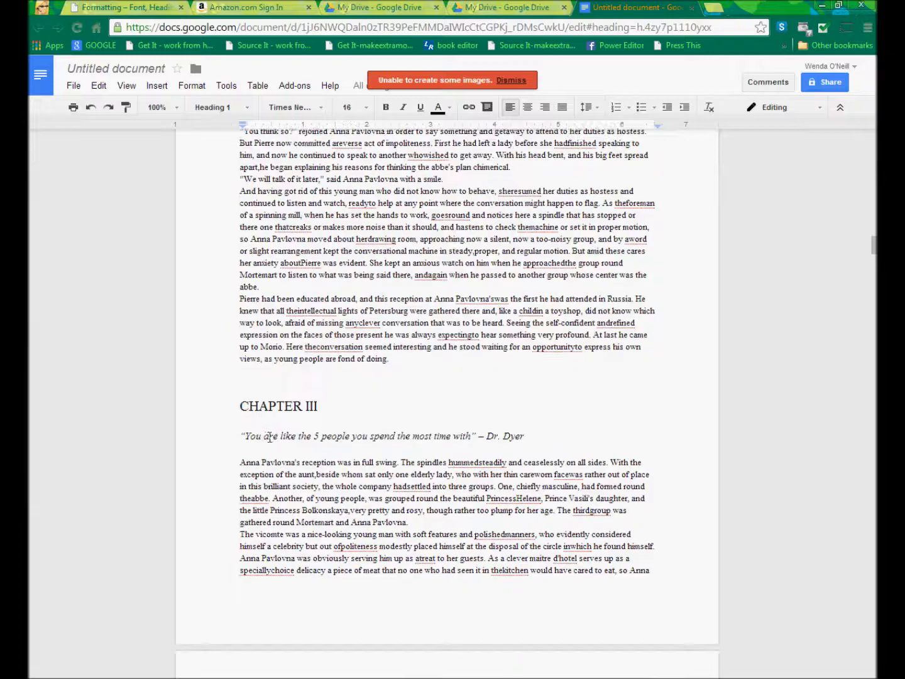
pyautogui.scroll(-3)
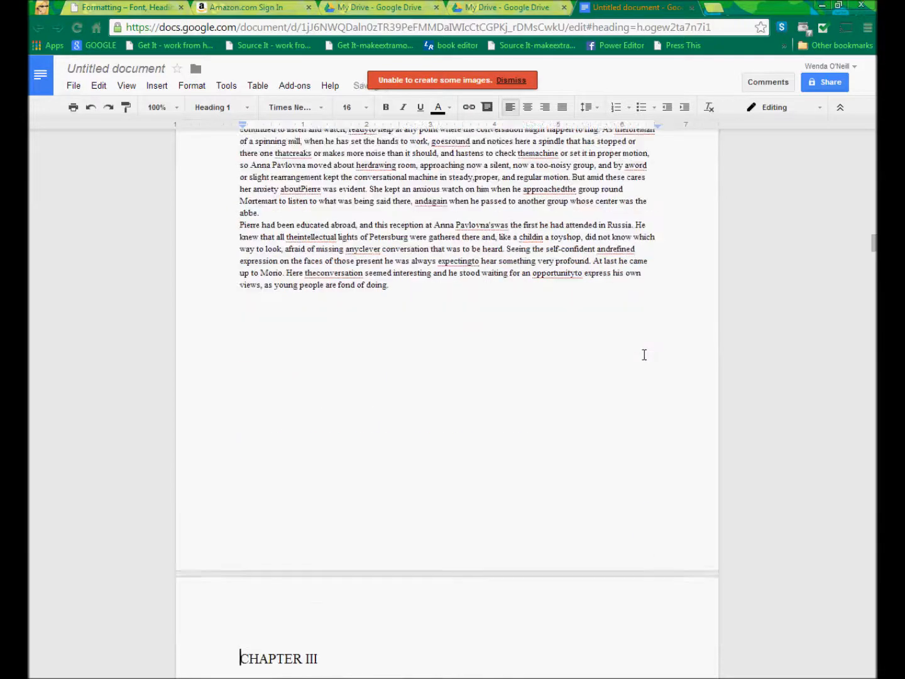
pyautogui.scroll(-3)
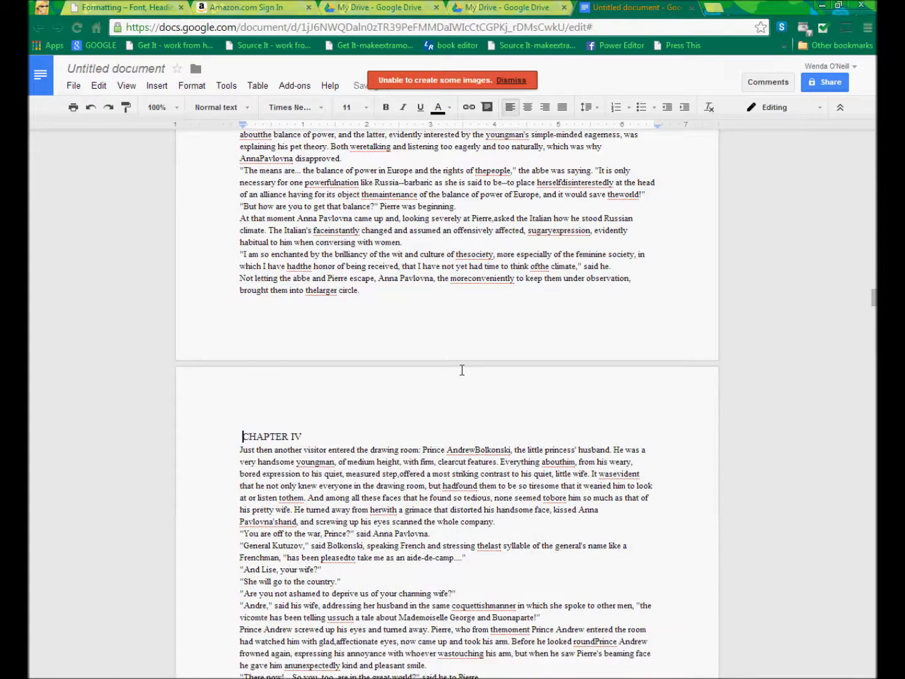
pyautogui.moveTo(215, 429)
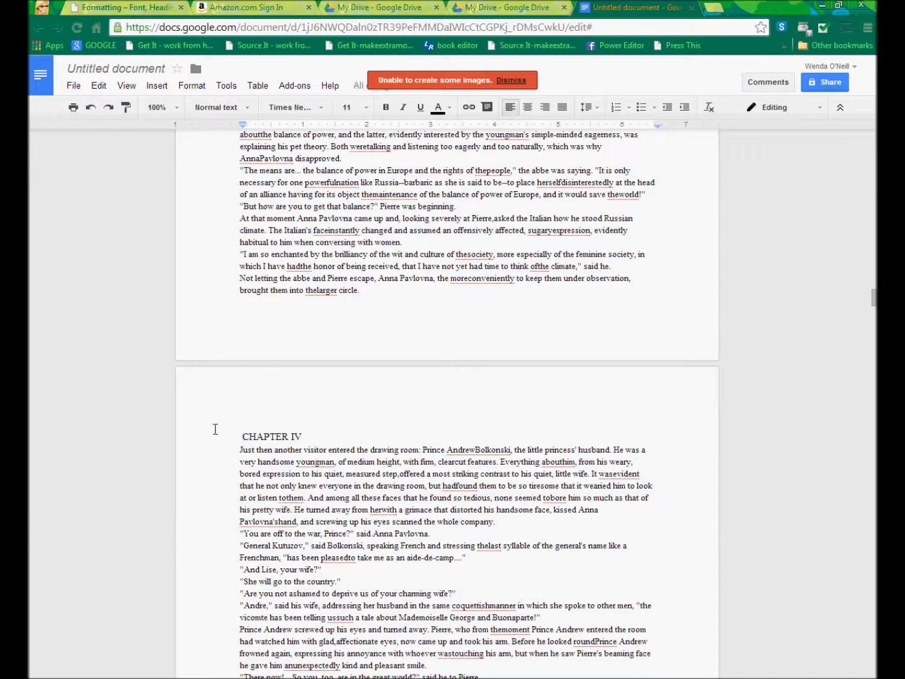
# Apply the Heading 1 style to the CHAPTER IV title
pyautogui.click(217, 107)
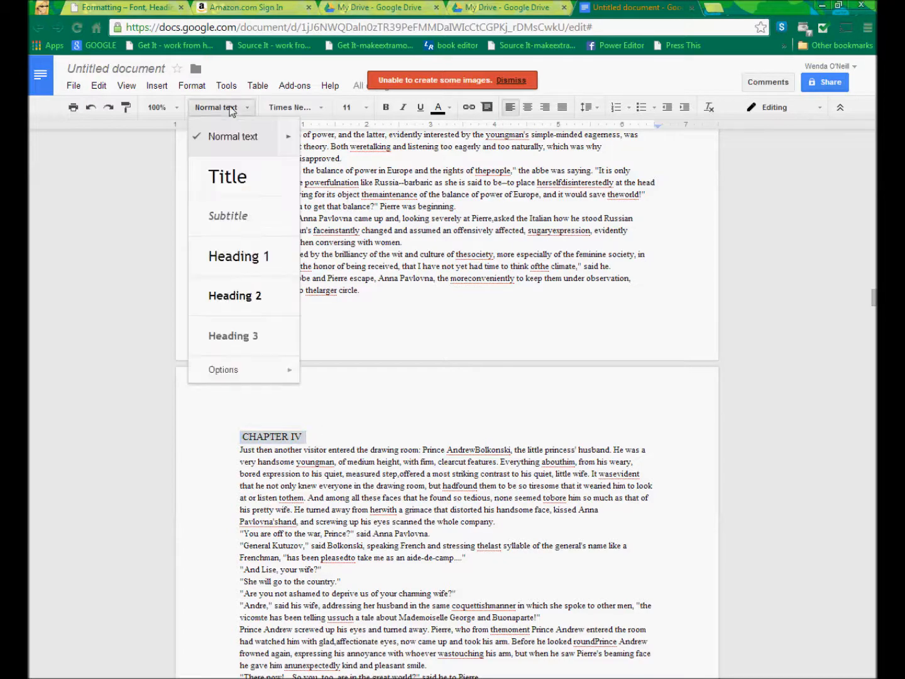
pyautogui.click(239, 256)
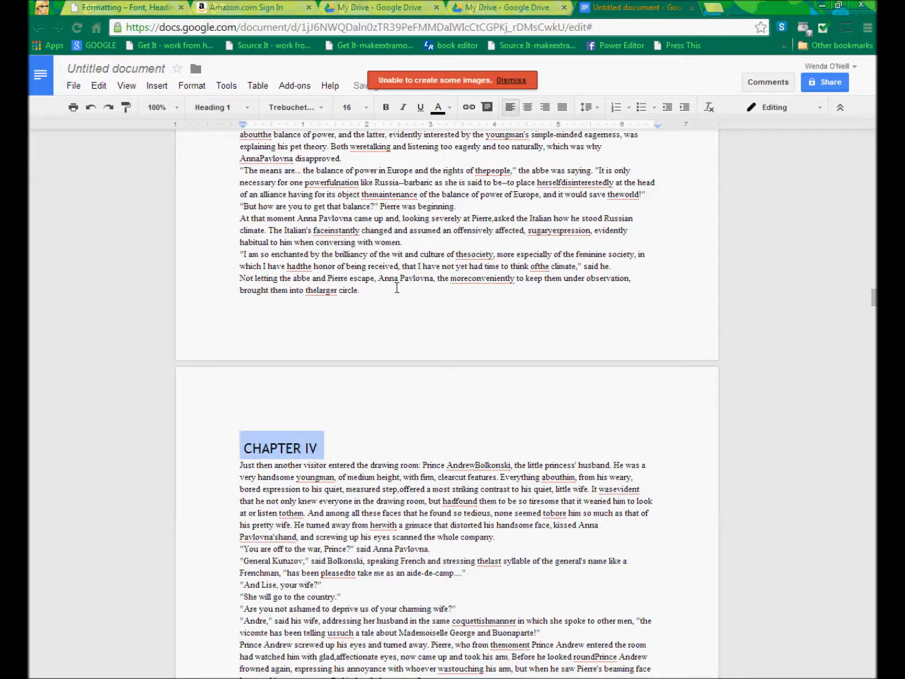
pyautogui.click(360, 290)
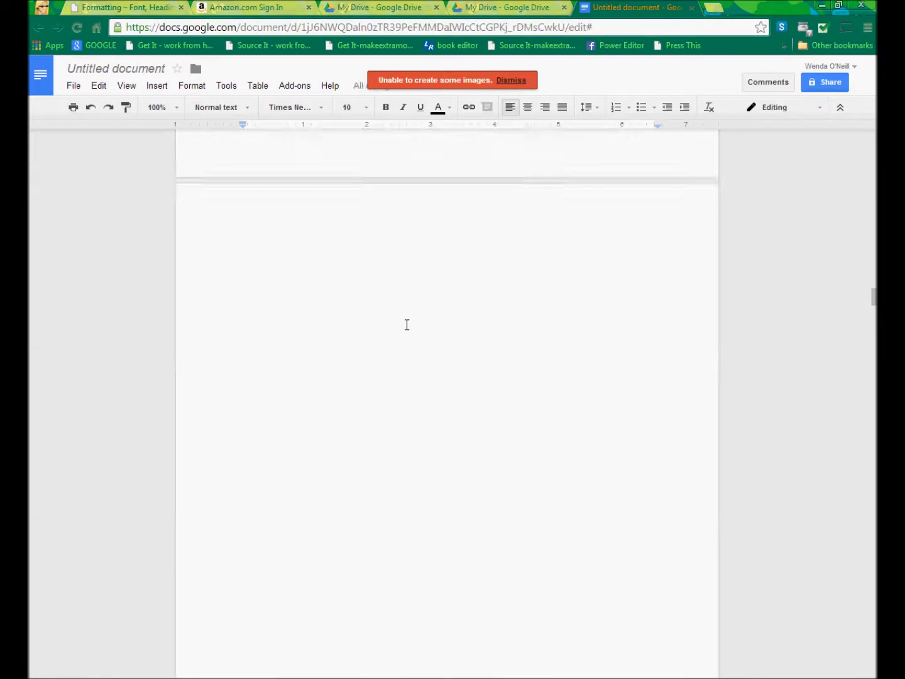
pyautogui.scroll(-3)
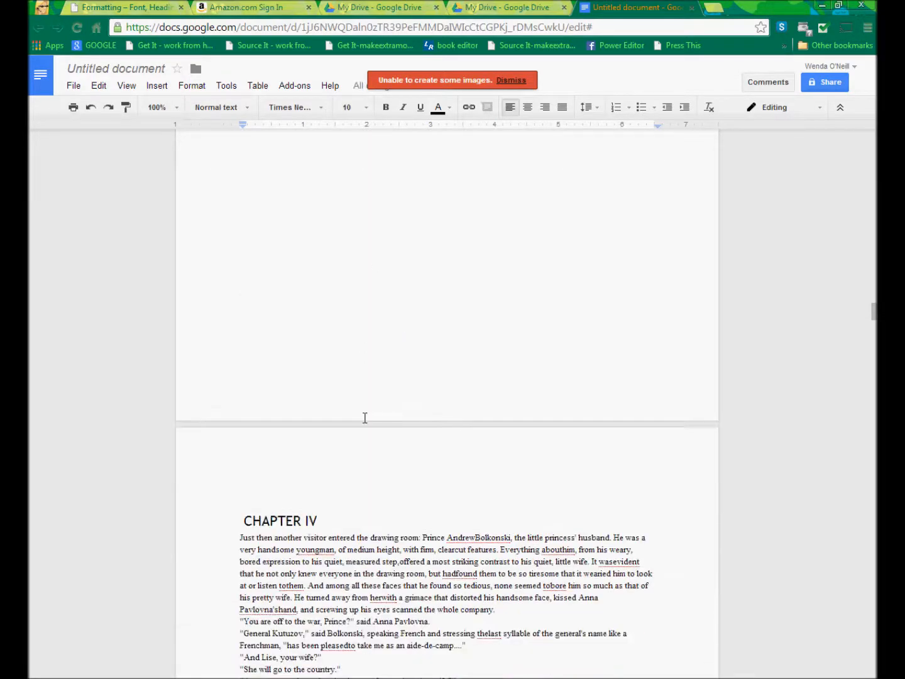
# Make CHAPTER V a Heading 1 as well, then scroll back up
pyautogui.click(280, 176)
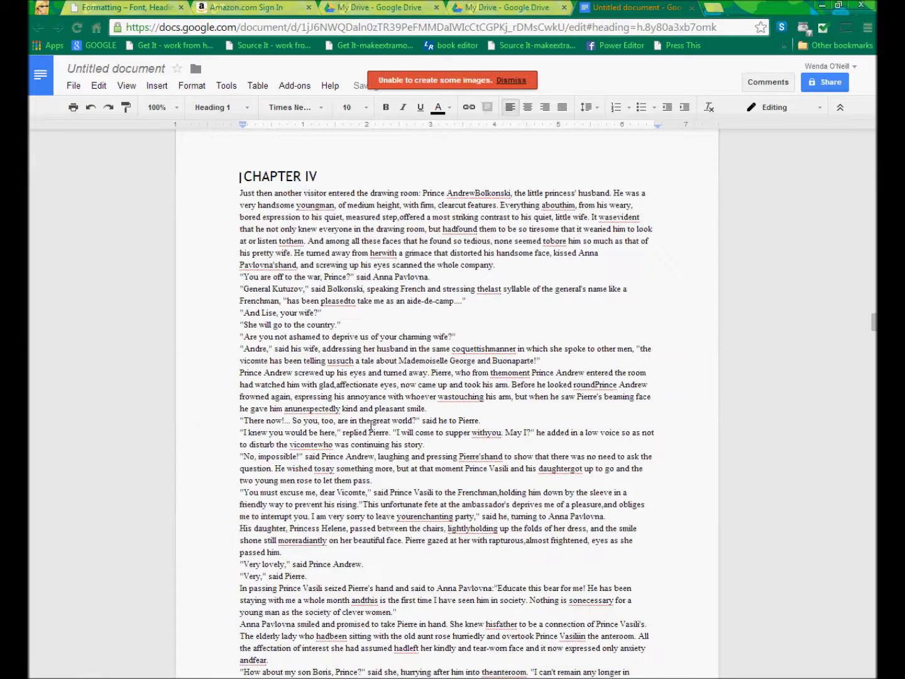
pyautogui.scroll(-3)
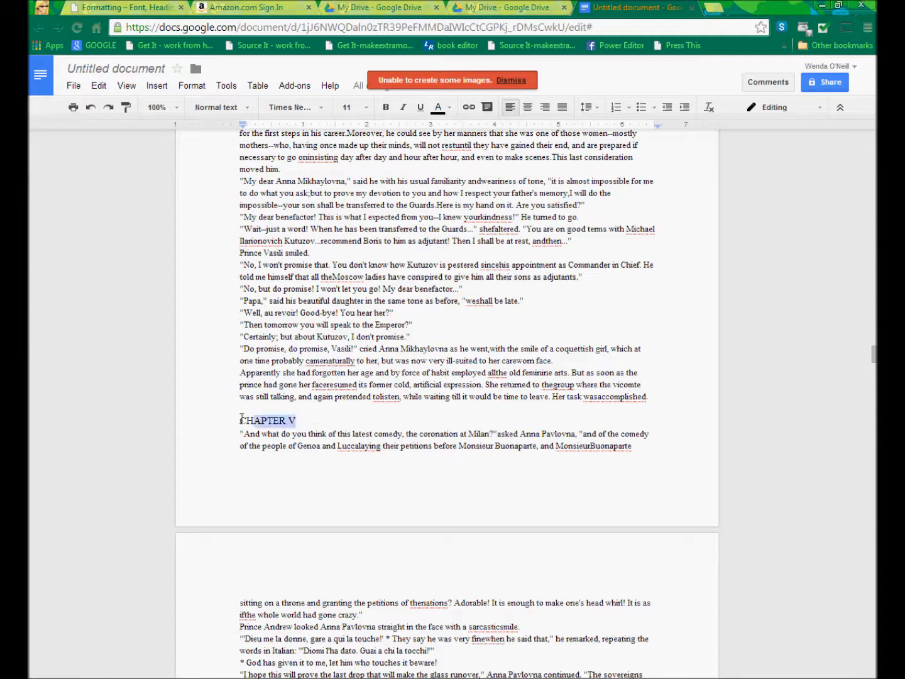
pyautogui.click(220, 107)
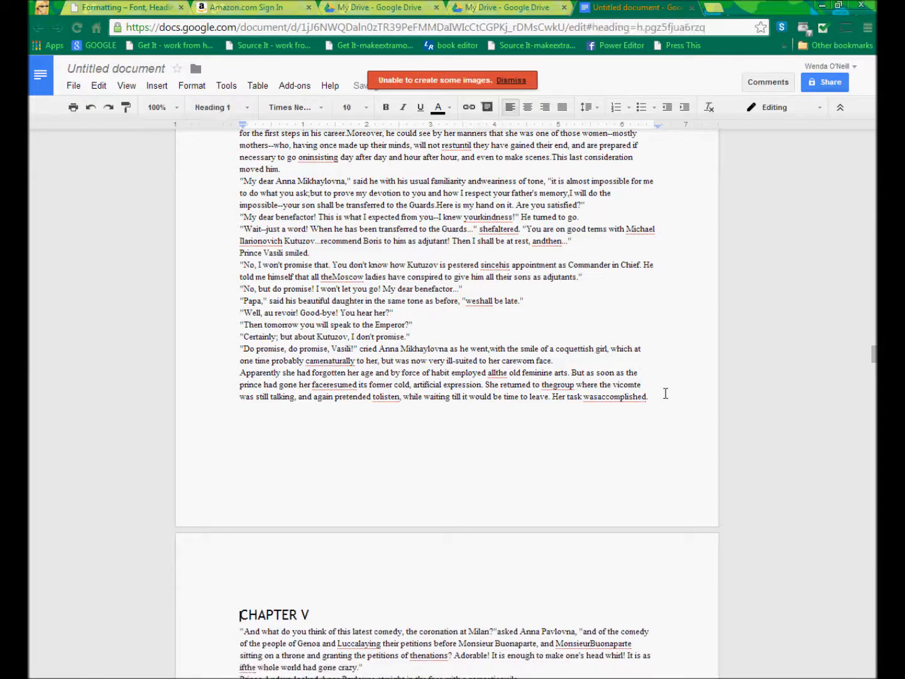
pyautogui.scroll(-3)
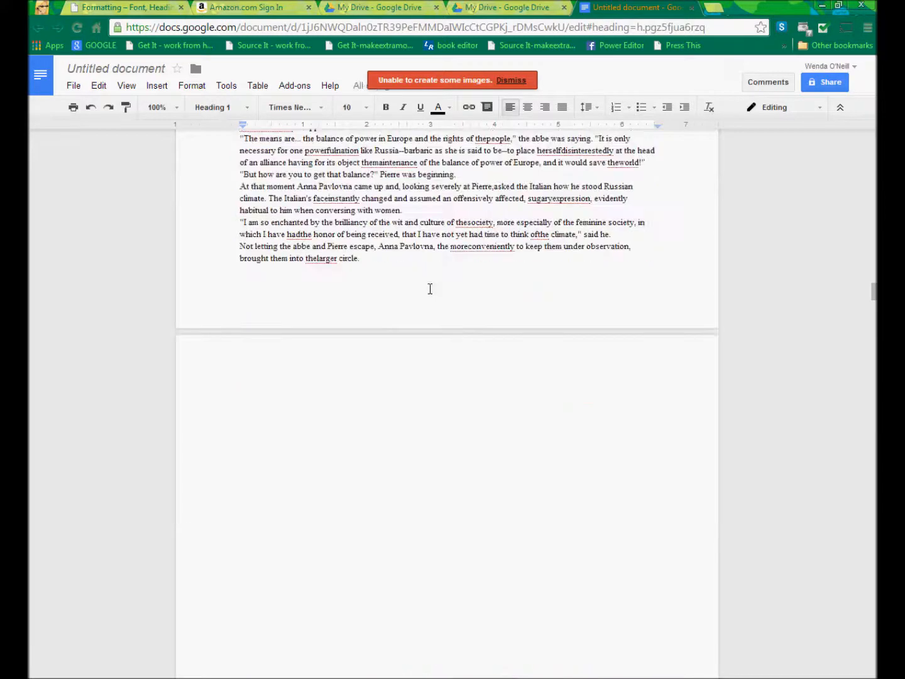
pyautogui.scroll(3)
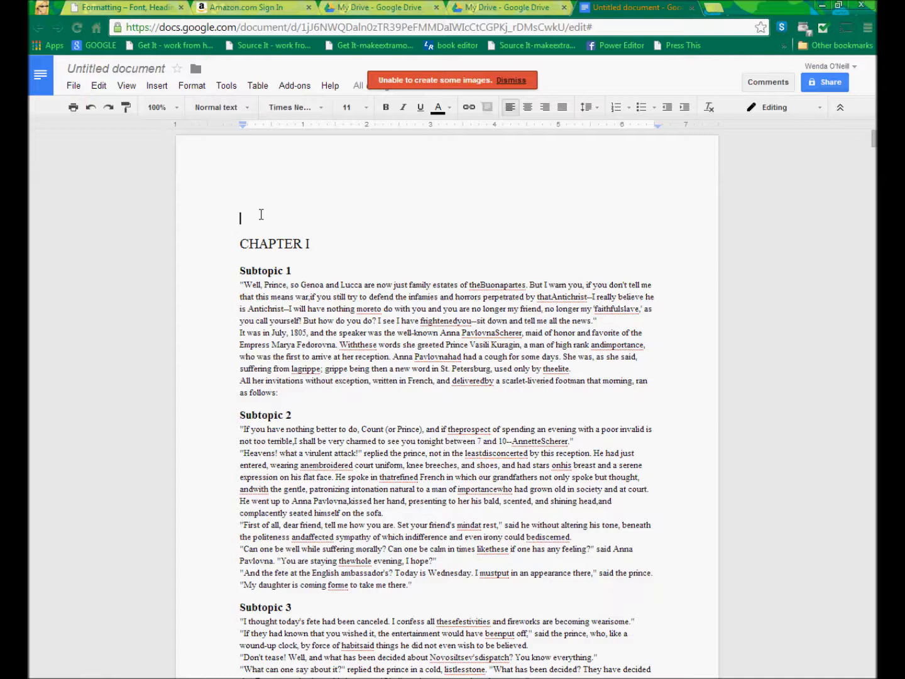
# Insert a table of contents at the top, above CHAPTER I
pyautogui.click(156, 85)
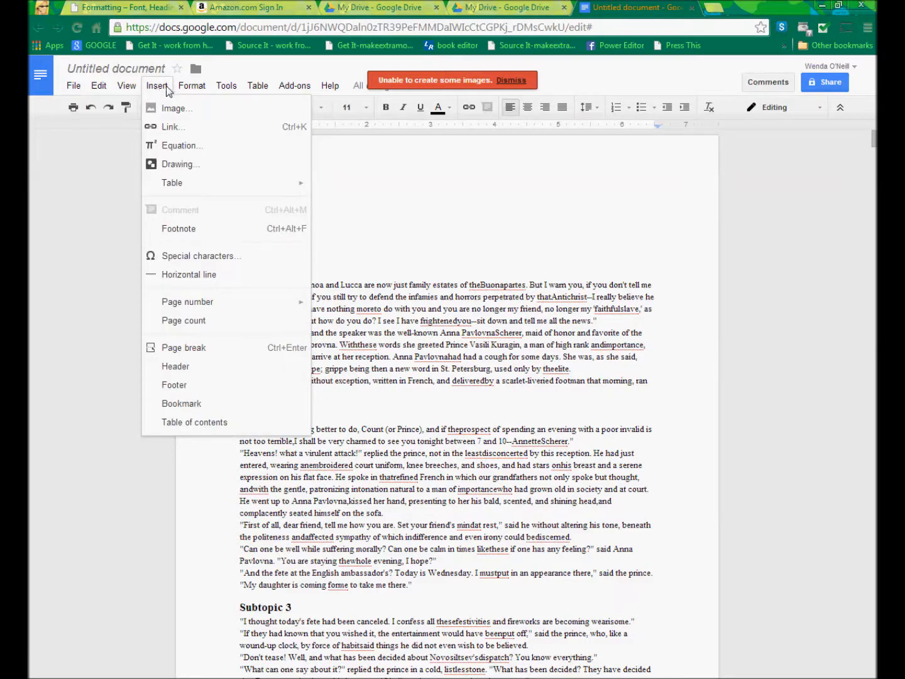
pyautogui.moveTo(195, 422)
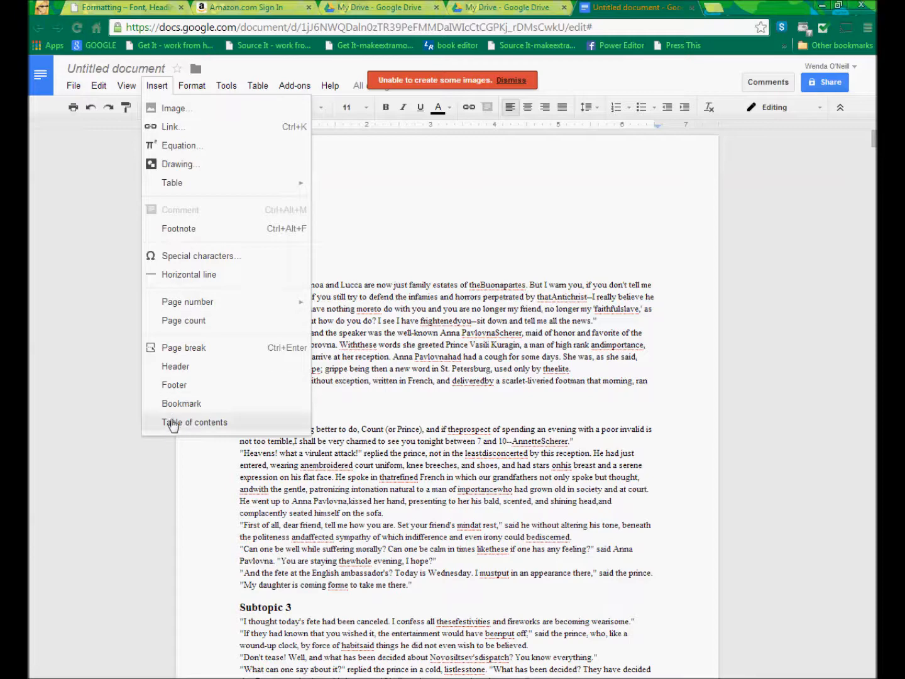
pyautogui.click(195, 422)
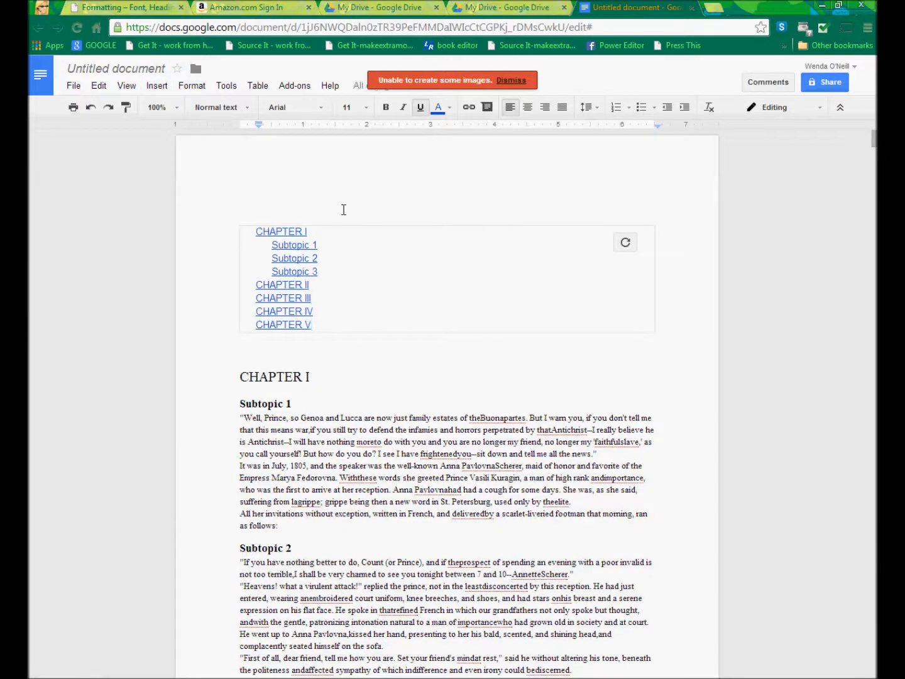
pyautogui.moveTo(233, 191)
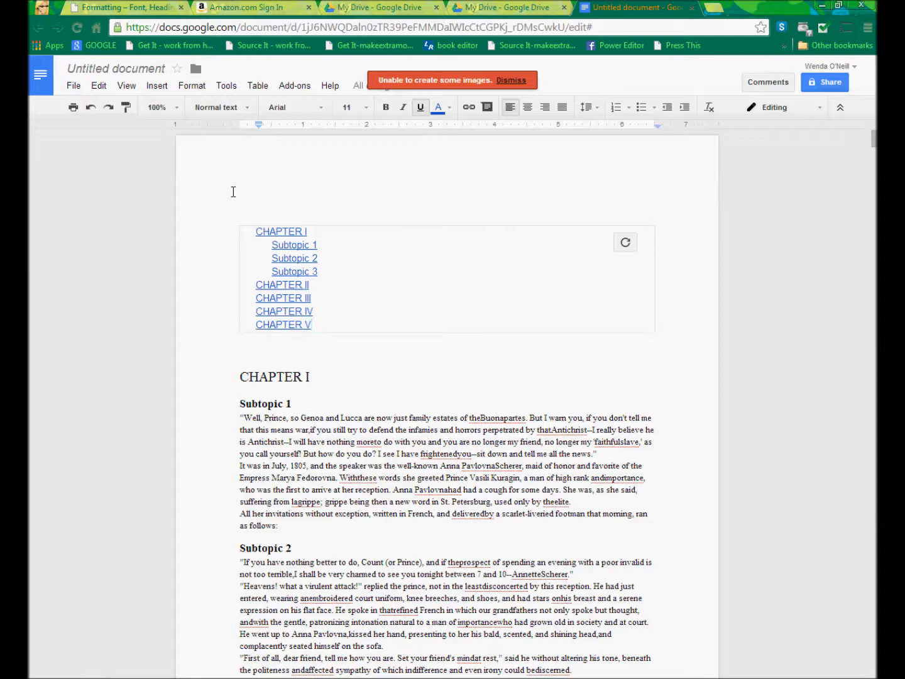
pyautogui.moveTo(264, 184)
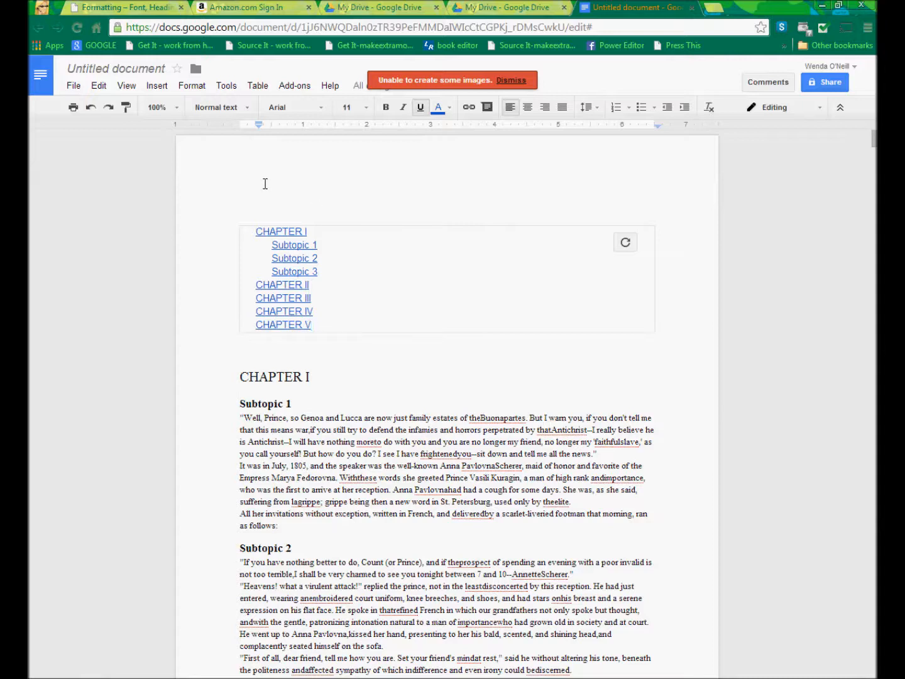
# Replace the Subtopic 1 heading with 'Incredibly exciting information'
pyautogui.click(264, 403)
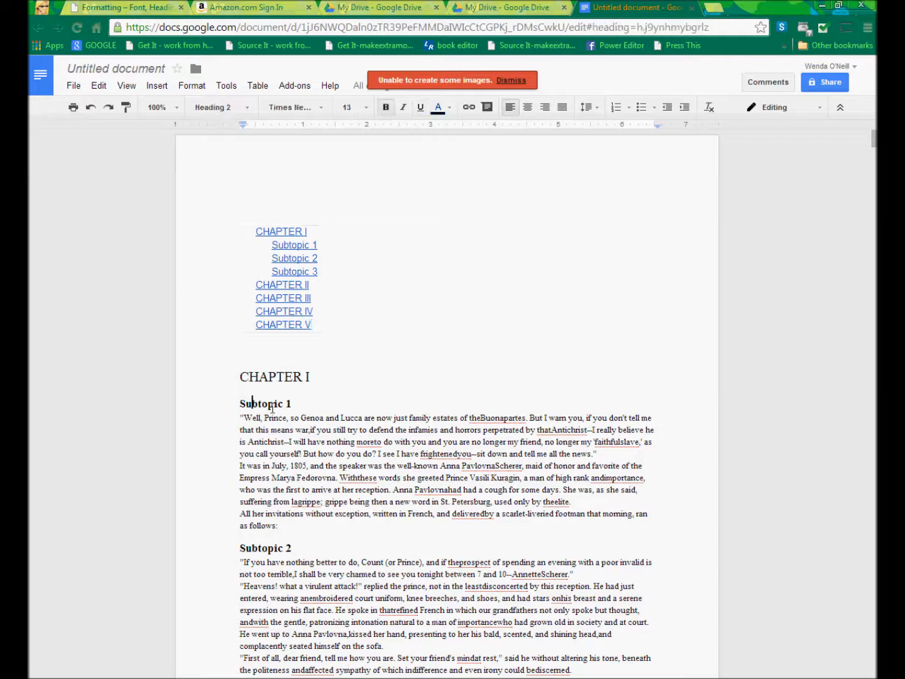
pyautogui.doubleClick(264, 403)
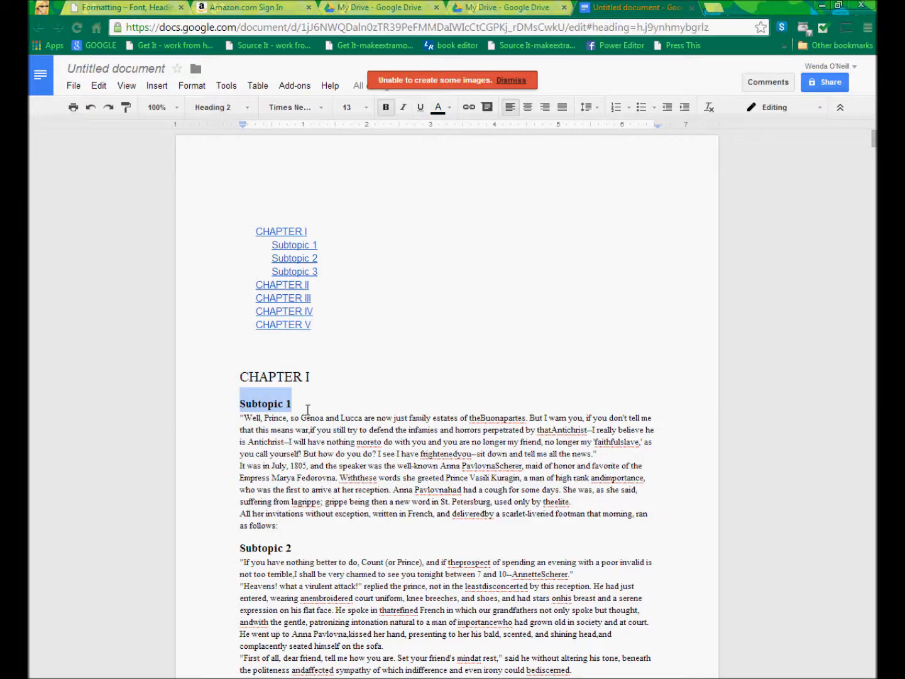
pyautogui.write('INcredibl')
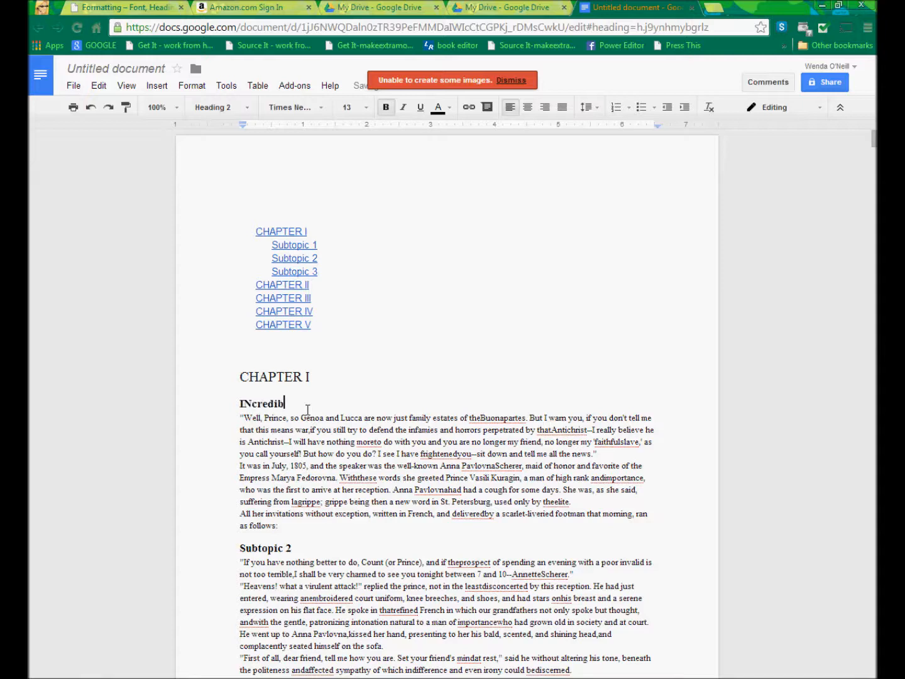
pyautogui.press('Backspace')
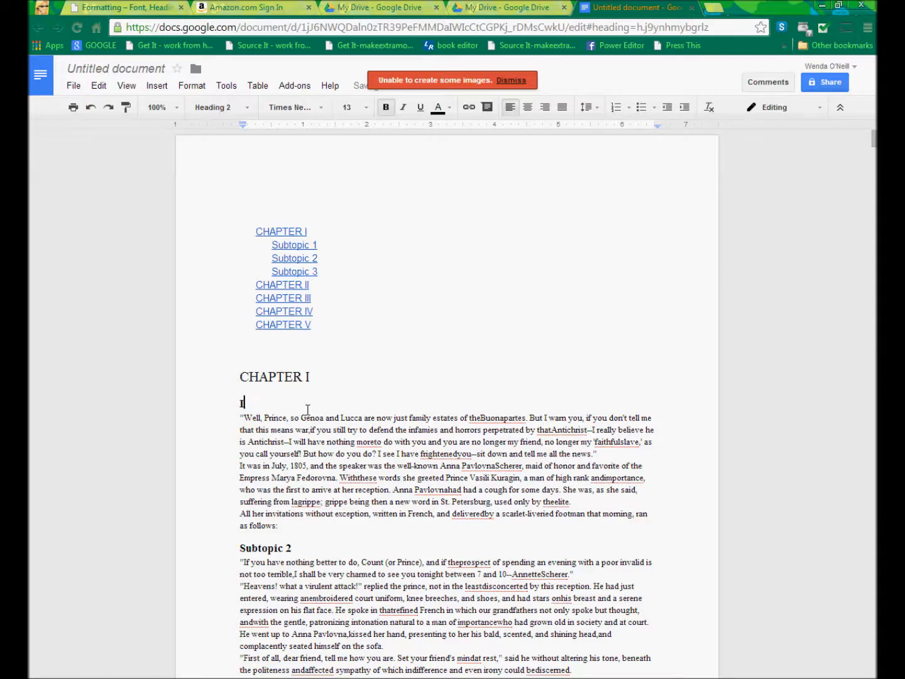
pyautogui.write('ncred')
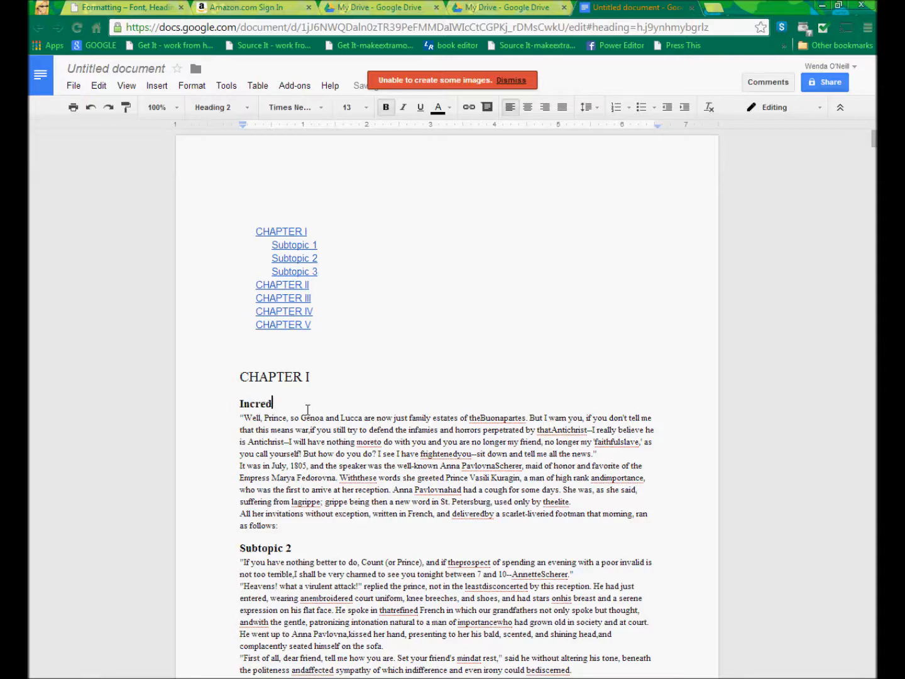
pyautogui.write('ibly exciting')
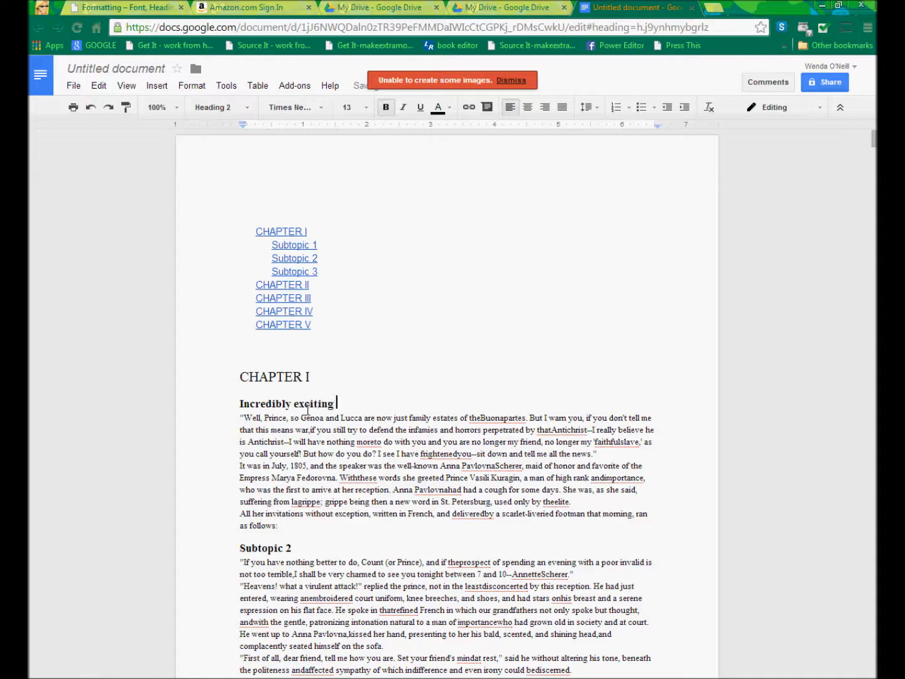
pyautogui.write('information')
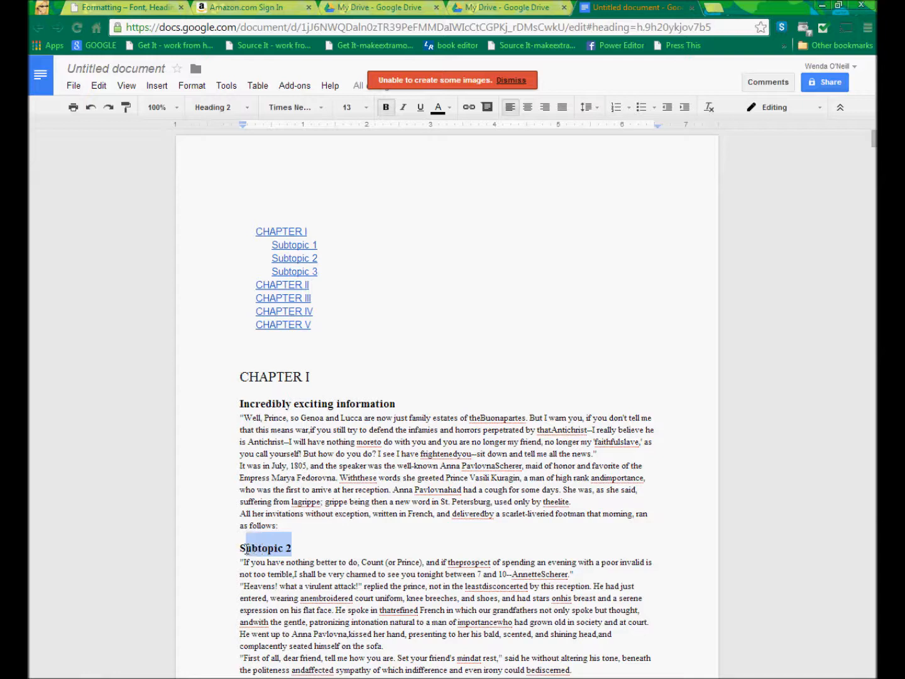
# Retitle the other headings 'Something you really need to know' and 'How to make $1000.00 in 3 days'
pyautogui.write('Something')
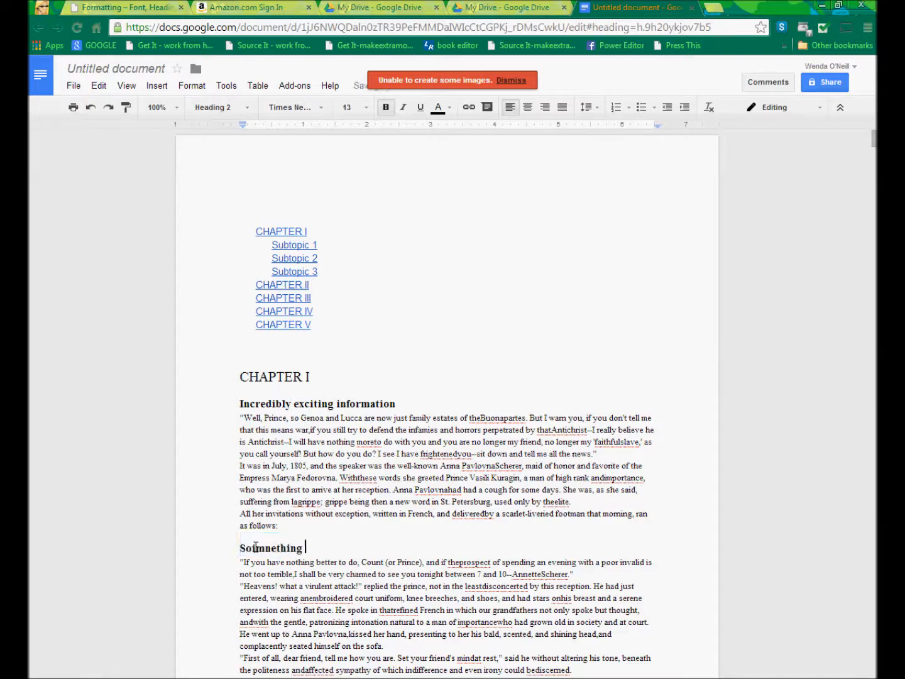
pyautogui.write('you really need to know')
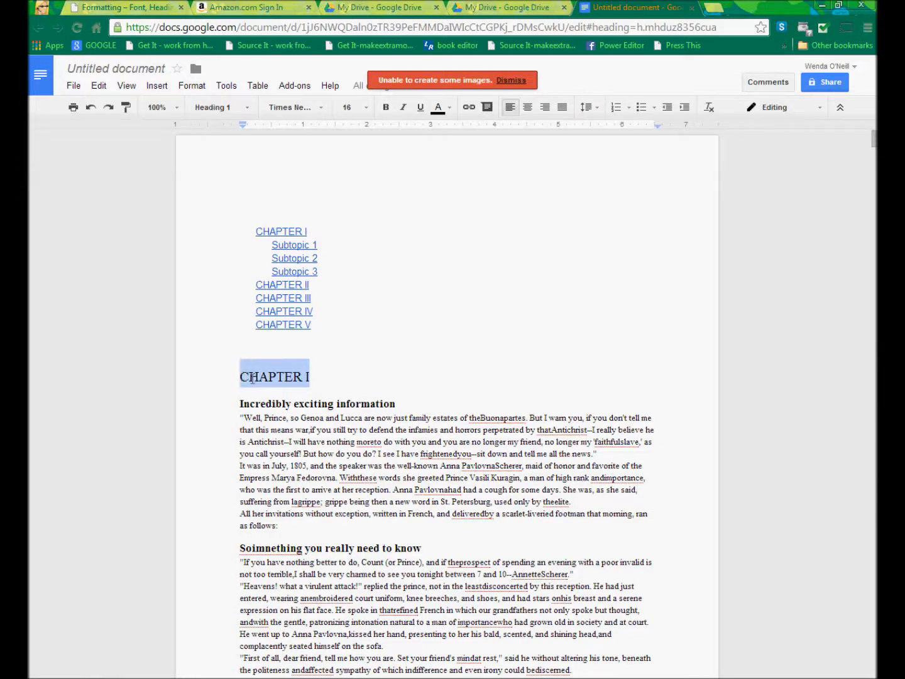
pyautogui.write('How to make')
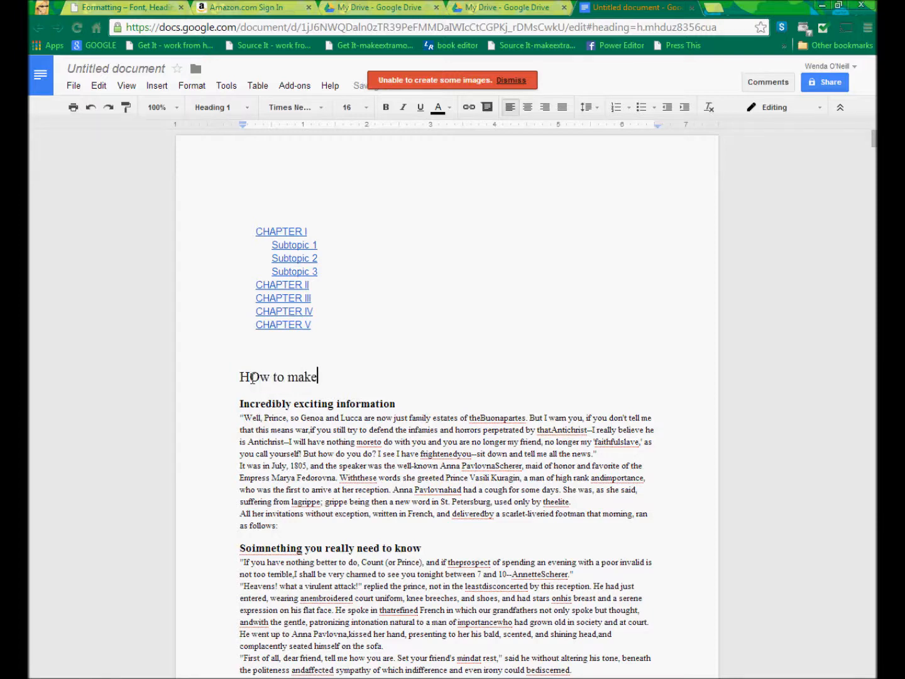
pyautogui.write('$10')
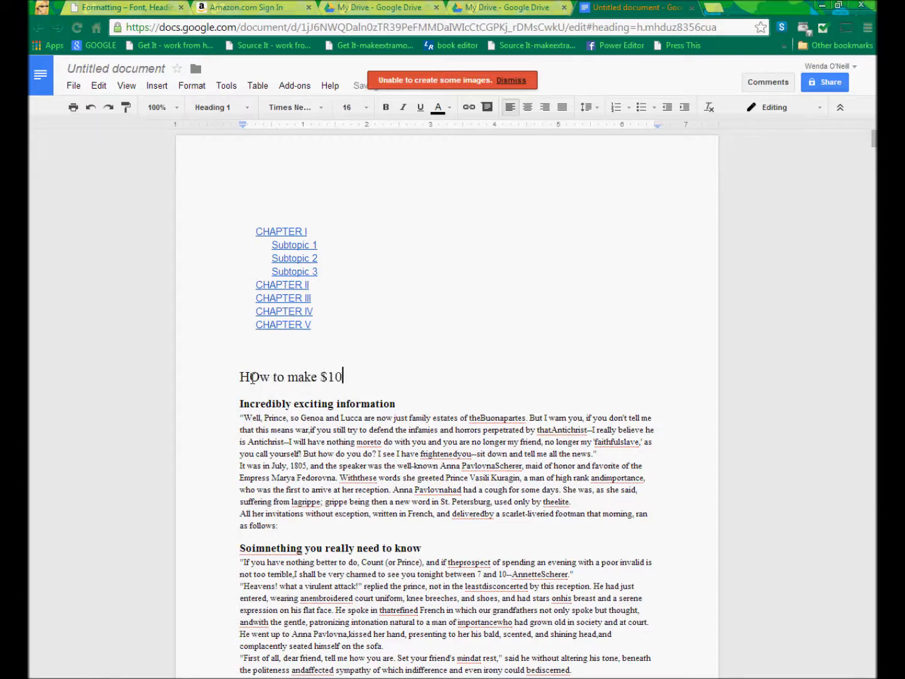
pyautogui.write('00.00 in 3')
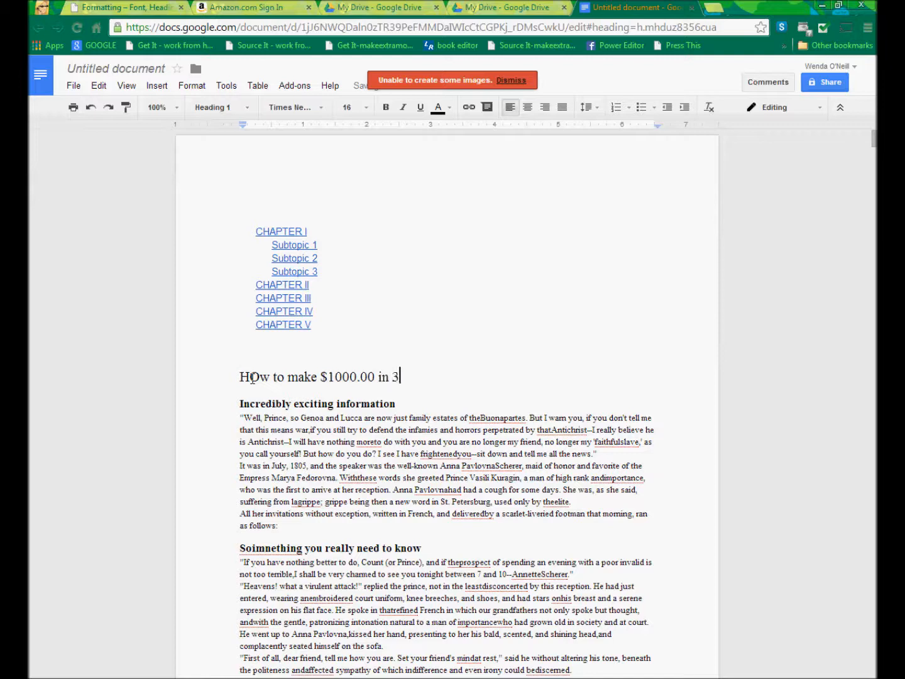
pyautogui.write('days')
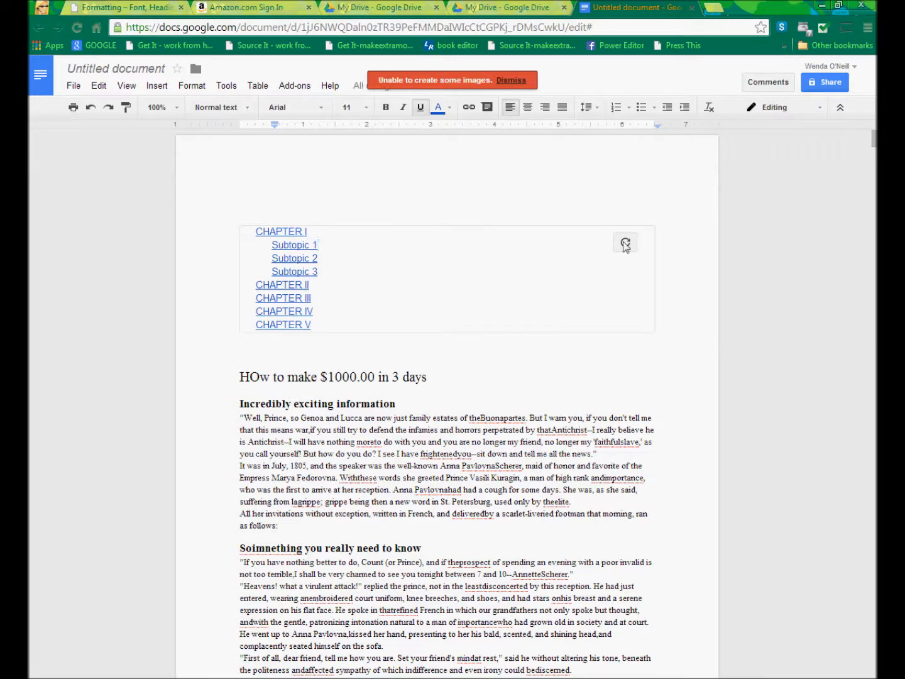
pyautogui.click(624, 242)
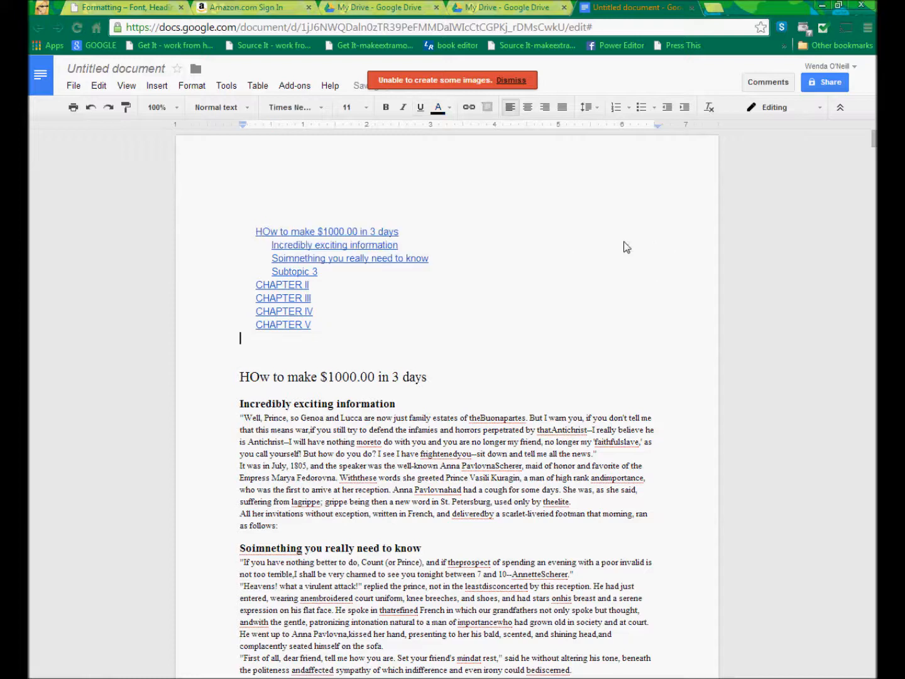
pyautogui.moveTo(379, 300)
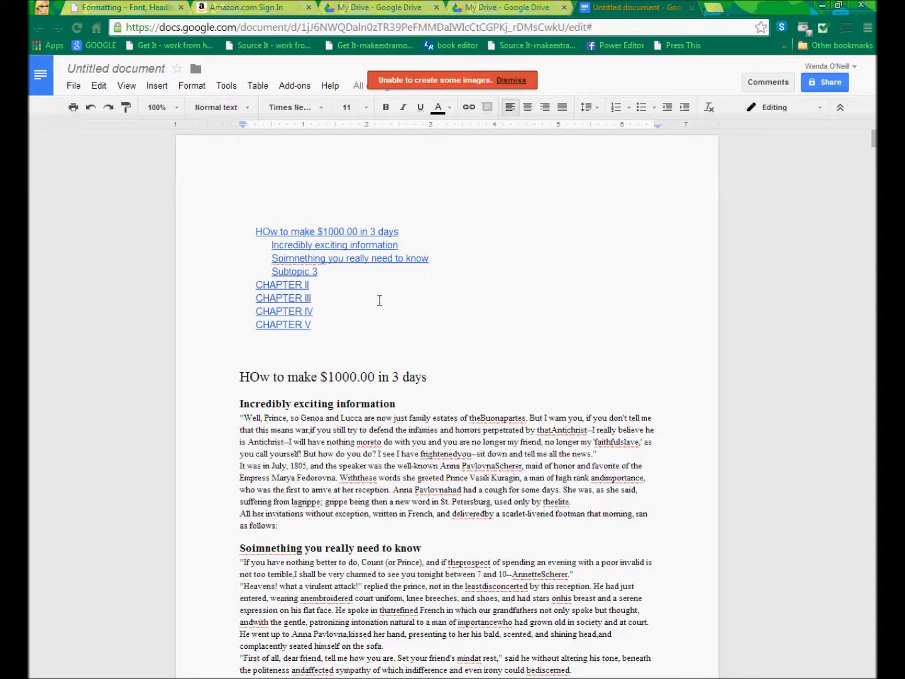
pyautogui.moveTo(358, 259)
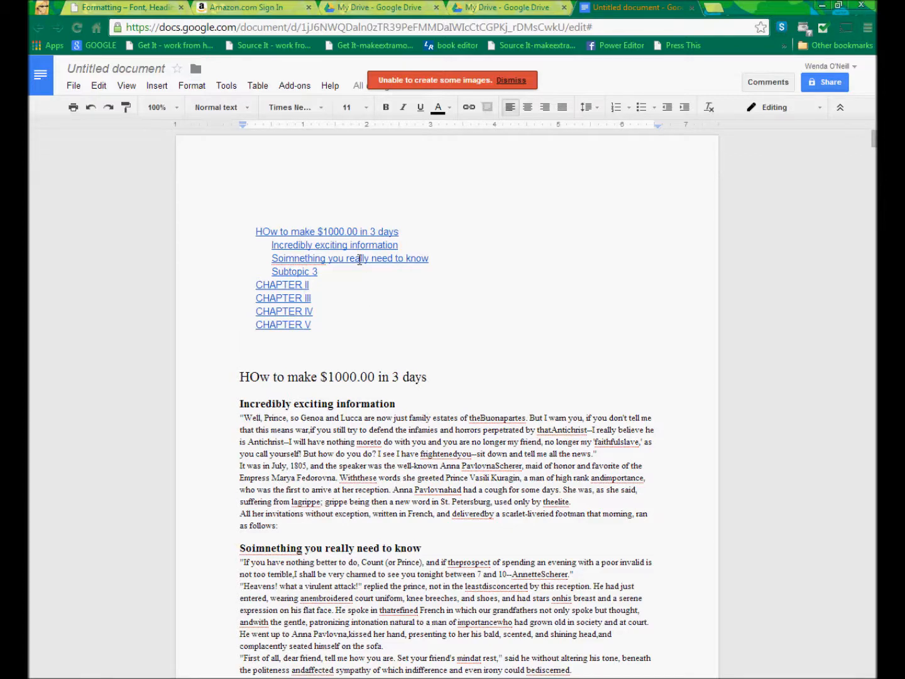
pyautogui.moveTo(456, 338)
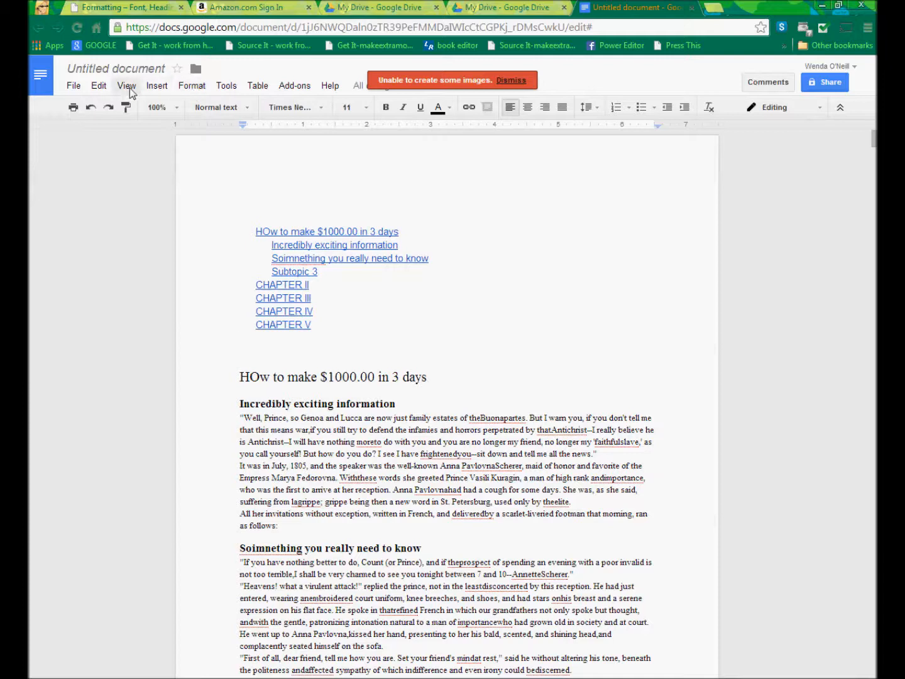
# Switch the document to Viewing mode and scroll through the read-only manuscript
pyautogui.click(127, 86)
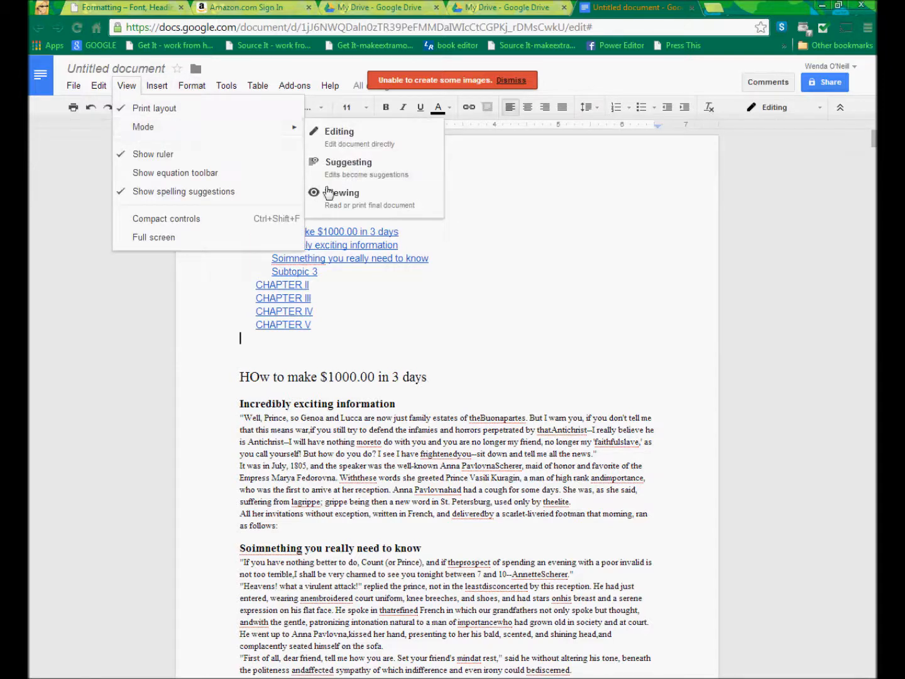
pyautogui.click(342, 193)
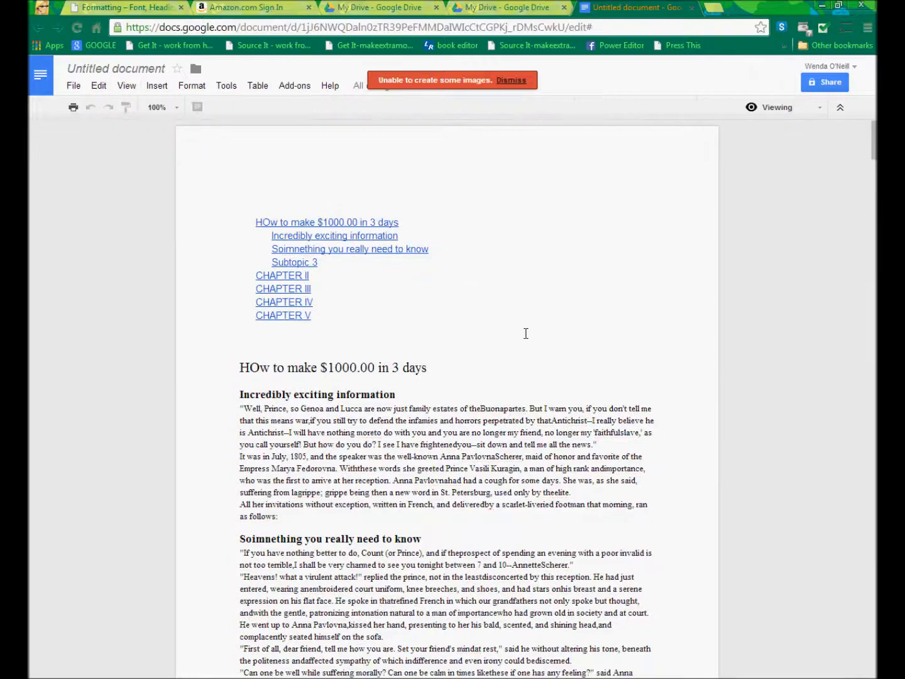
pyautogui.scroll(-3)
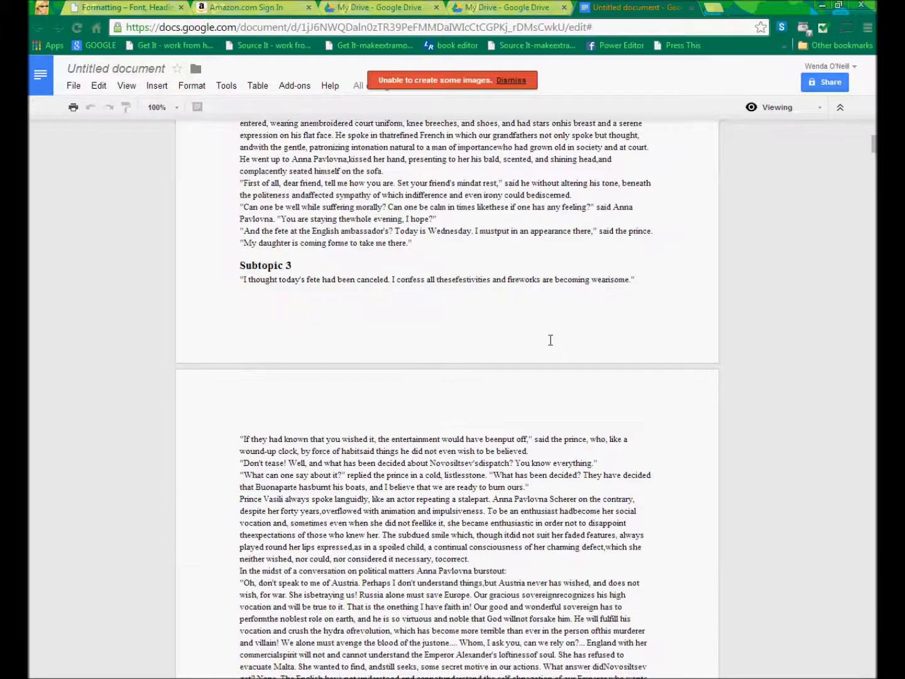
pyautogui.scroll(-3)
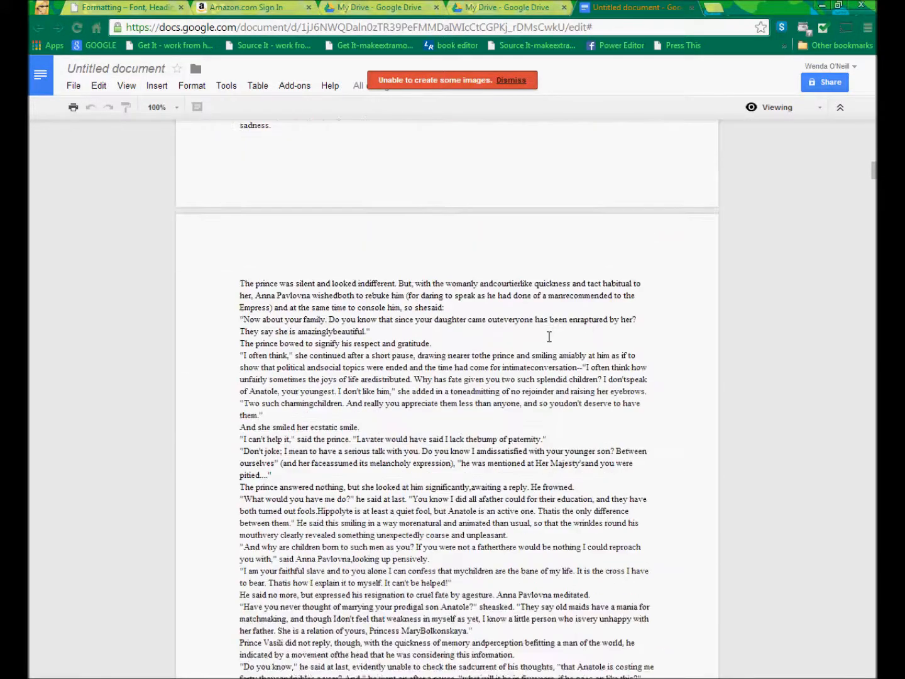
pyautogui.scroll(-3)
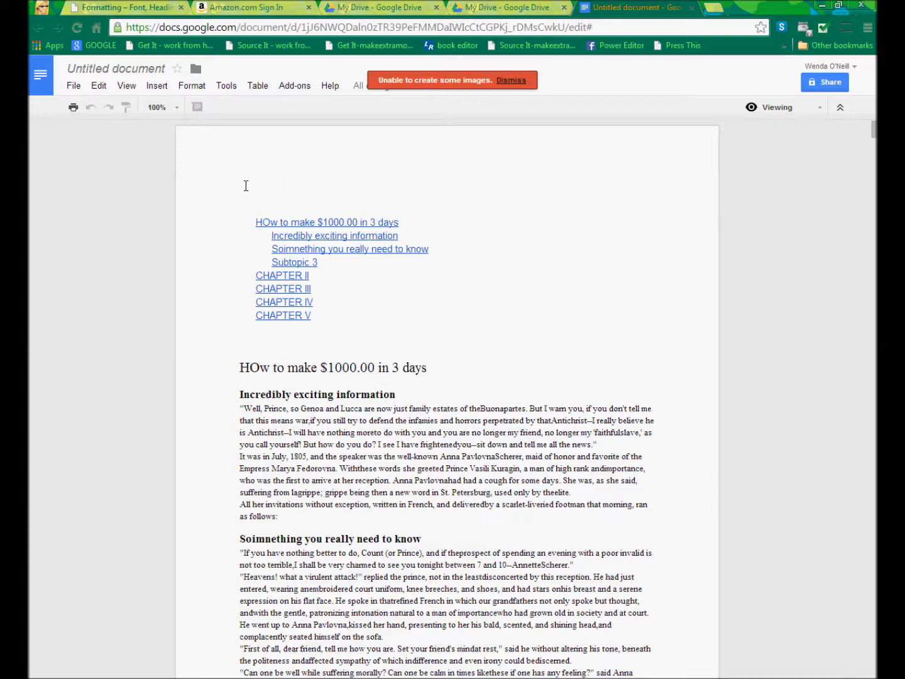
pyautogui.moveTo(245, 338)
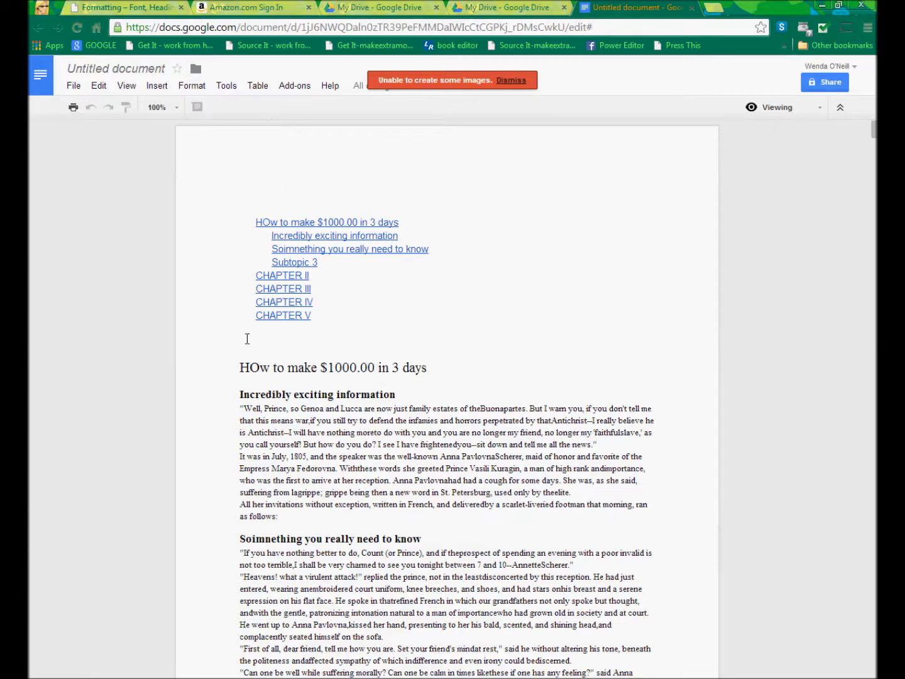
pyautogui.moveTo(288, 326)
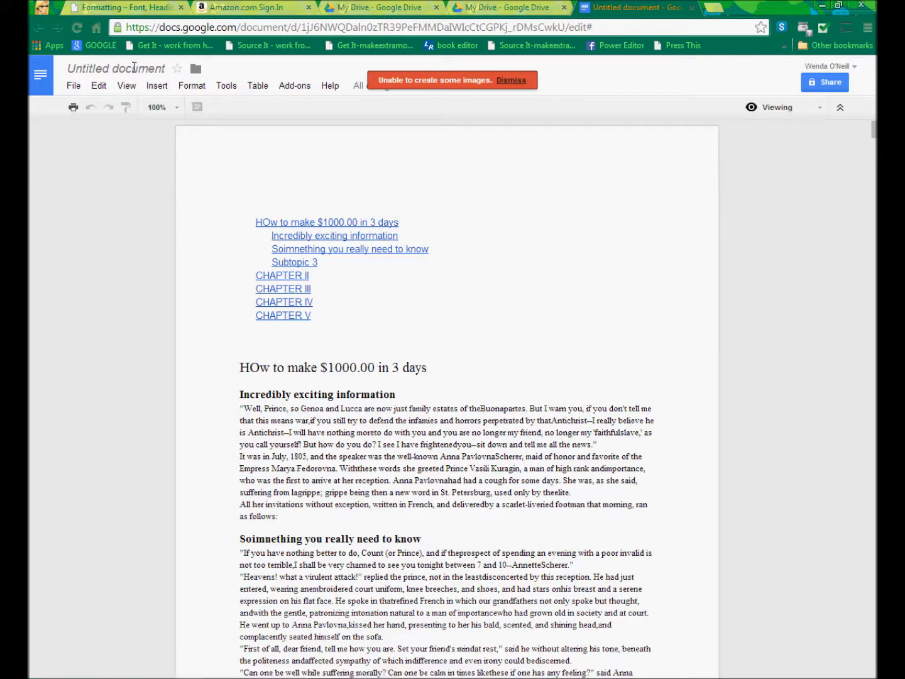
pyautogui.moveTo(494, 372)
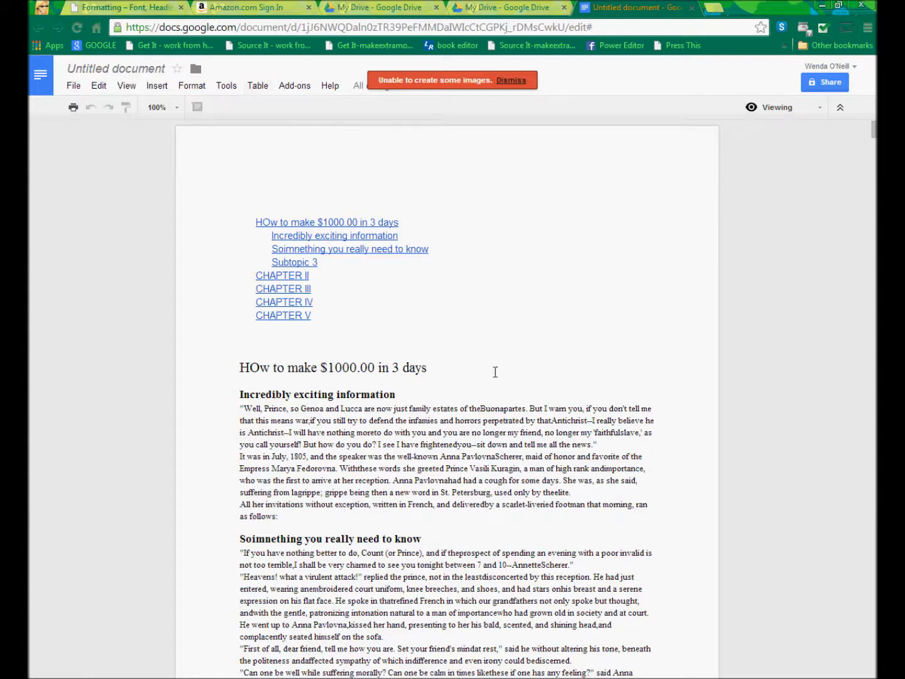
# Return to Editing mode and rename the document 'Formatting My Kindle Book in Google Drive'
pyautogui.click(511, 80)
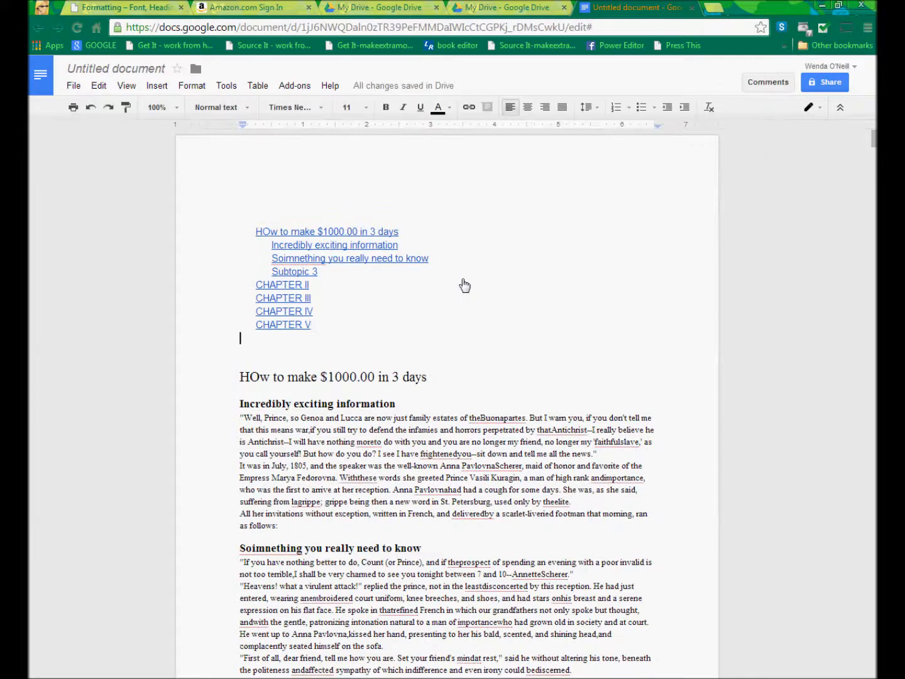
pyautogui.moveTo(465, 242)
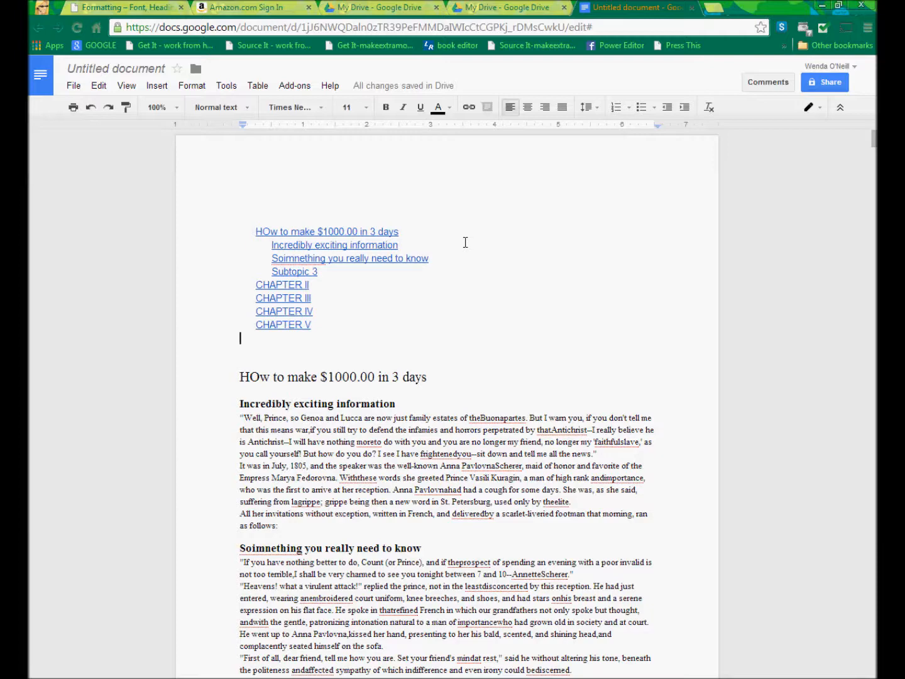
pyautogui.moveTo(104, 85)
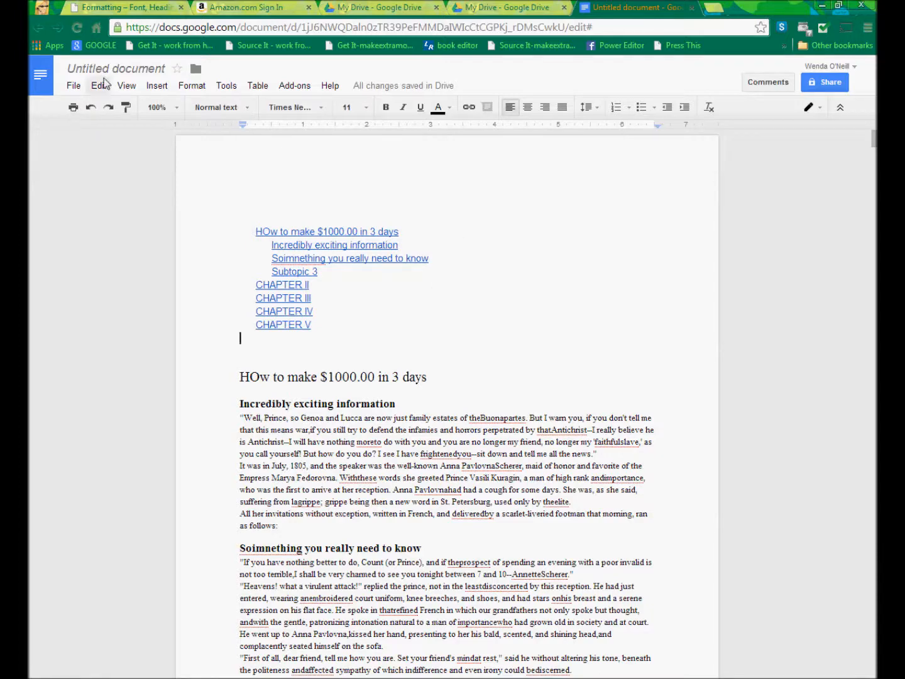
pyautogui.click(116, 68)
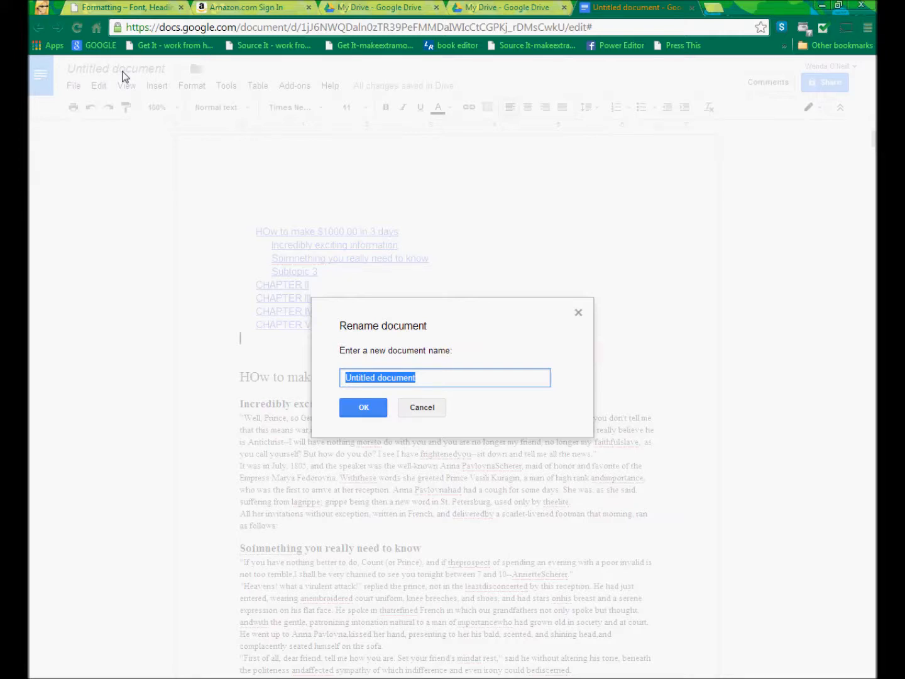
pyautogui.write('Formatting')
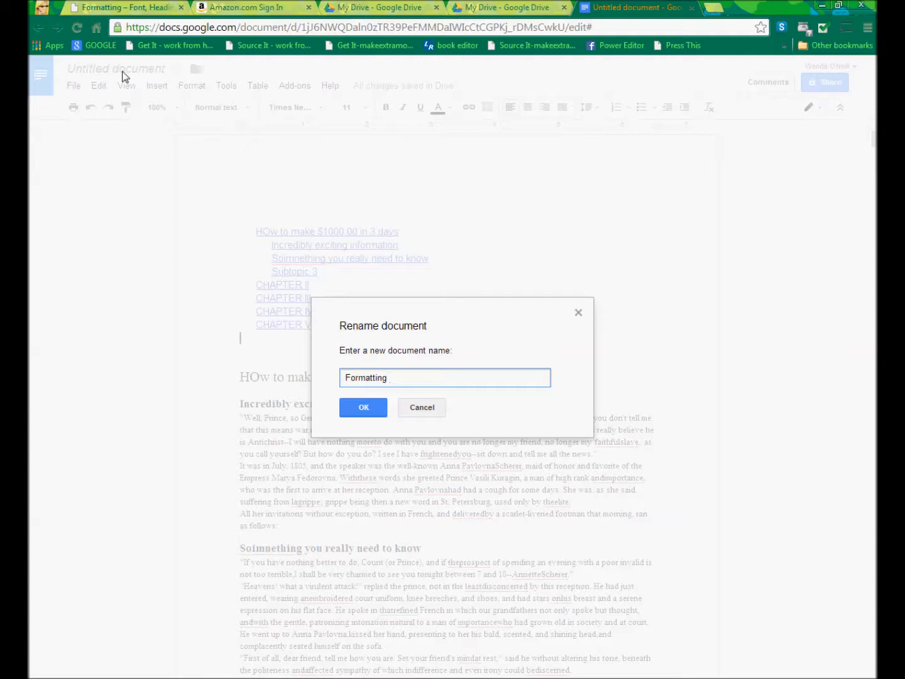
pyautogui.write('My Kindle Book')
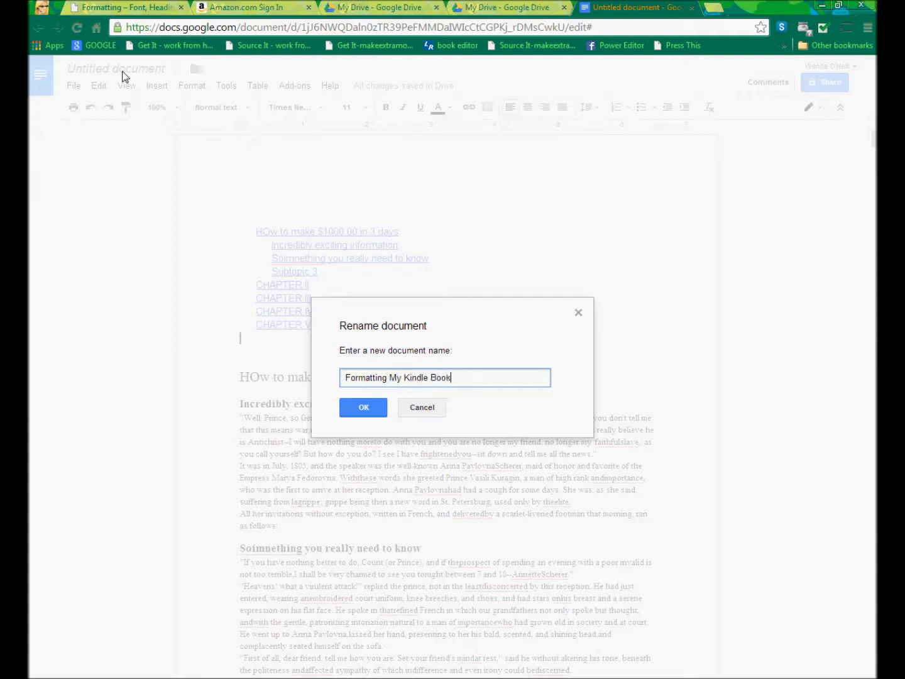
pyautogui.write('in Google Drive')
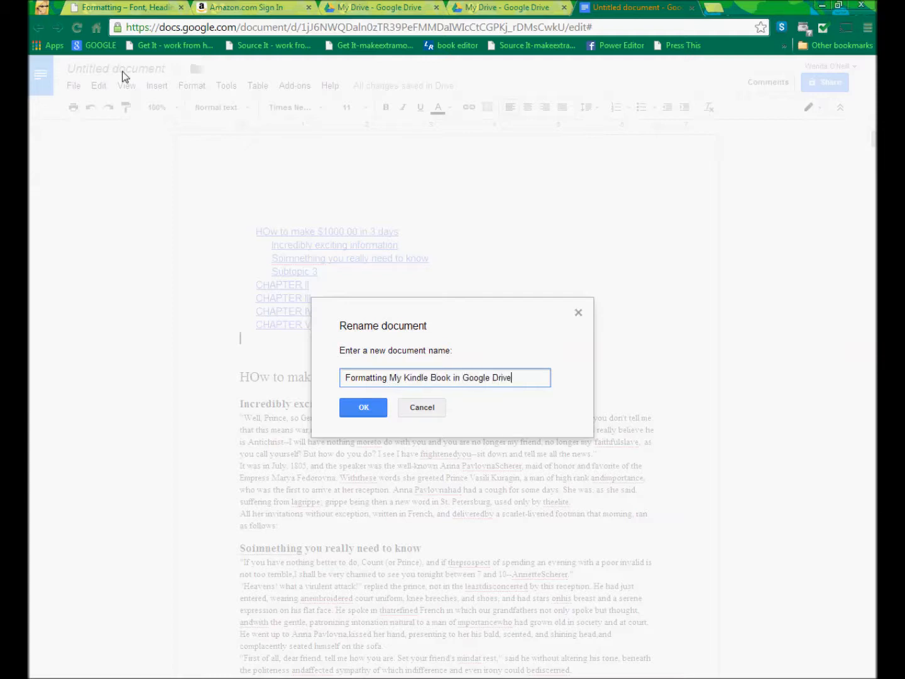
pyautogui.click(362, 407)
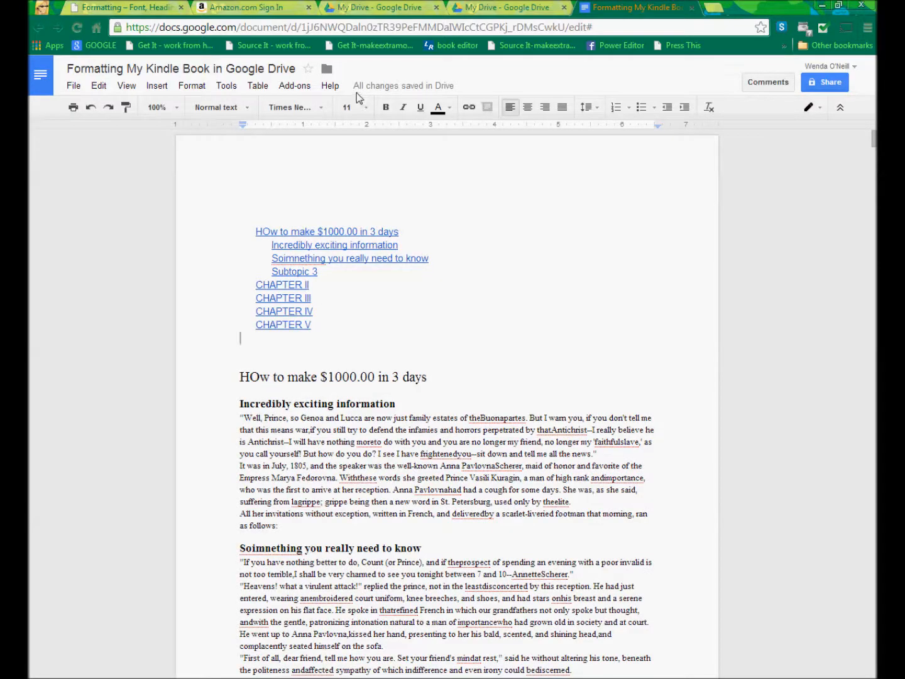
pyautogui.moveTo(463, 96)
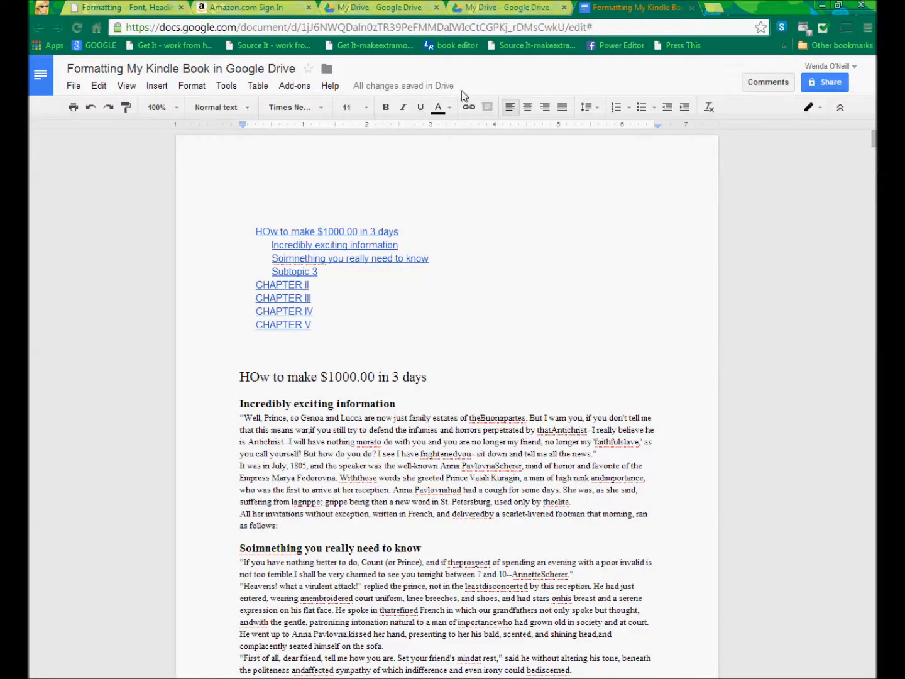
pyautogui.moveTo(67, 139)
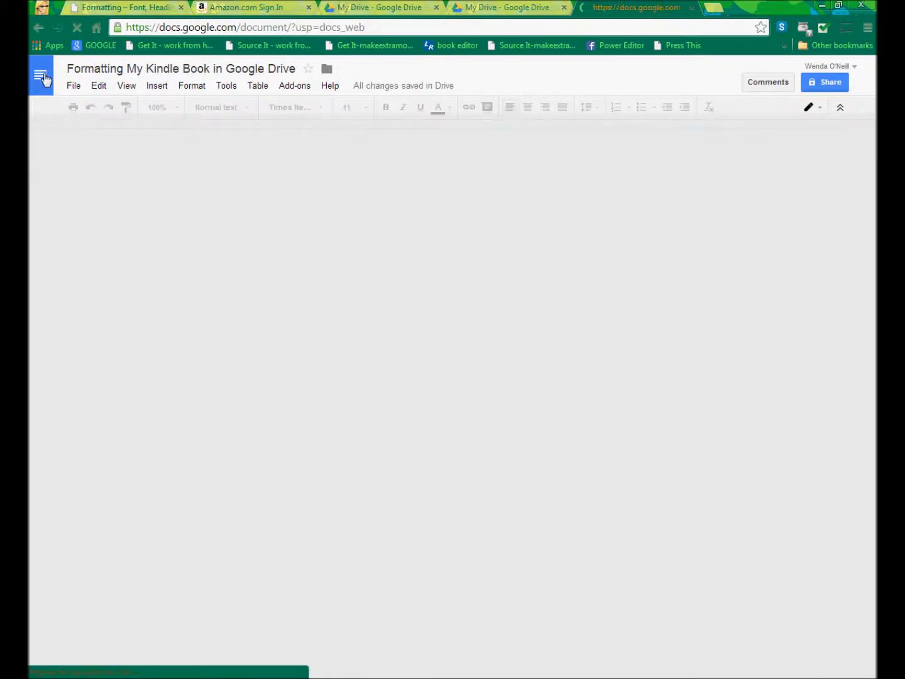
# Go back to the Google Docs home screen listing recent documents
pyautogui.click(42, 76)
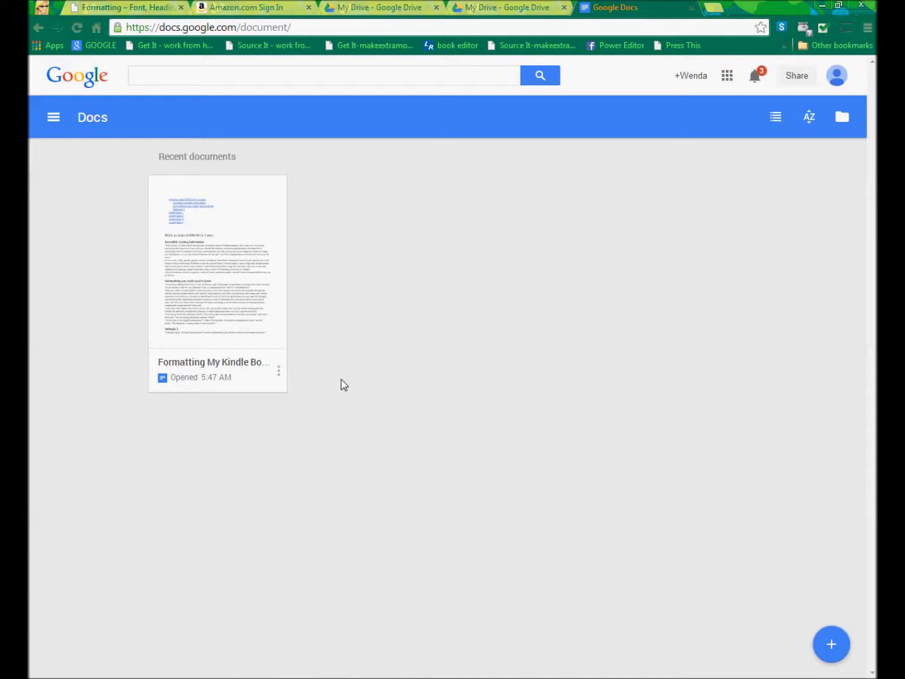
pyautogui.moveTo(473, 491)
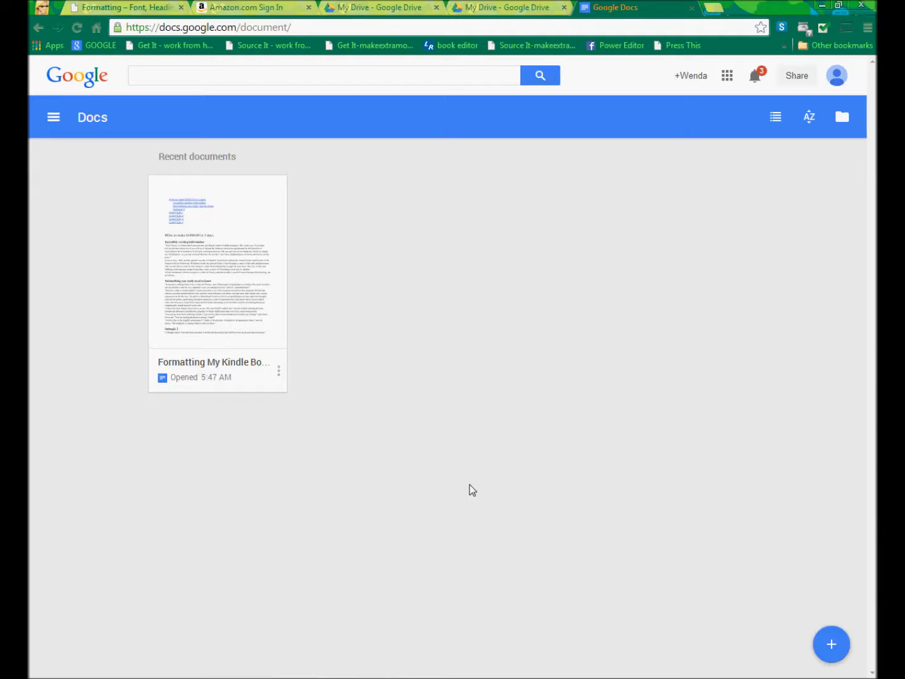
pyautogui.moveTo(468, 488)
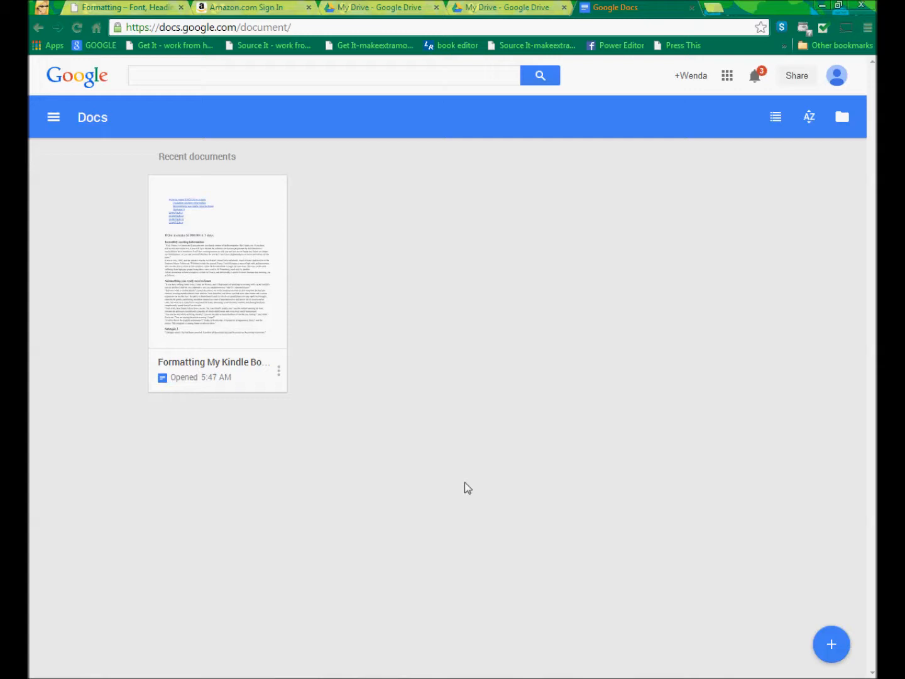
pyautogui.moveTo(472, 482)
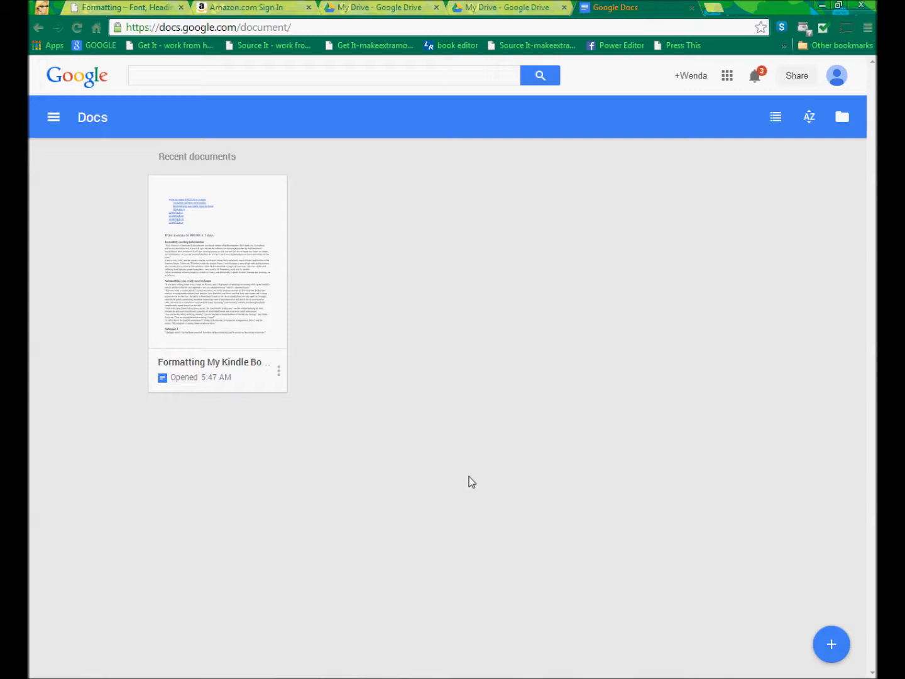
pyautogui.moveTo(472, 554)
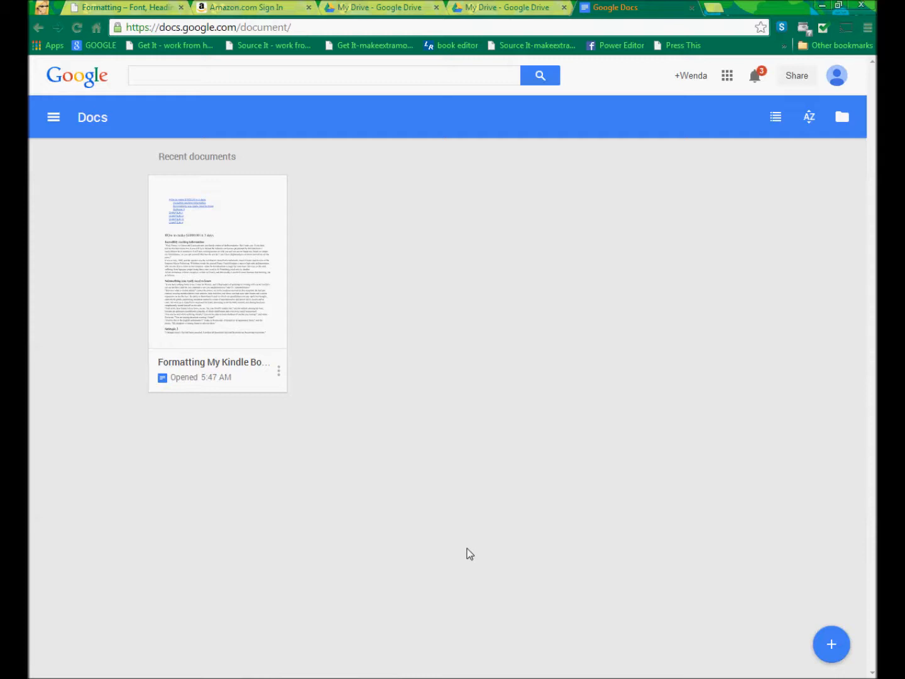
pyautogui.moveTo(481, 546)
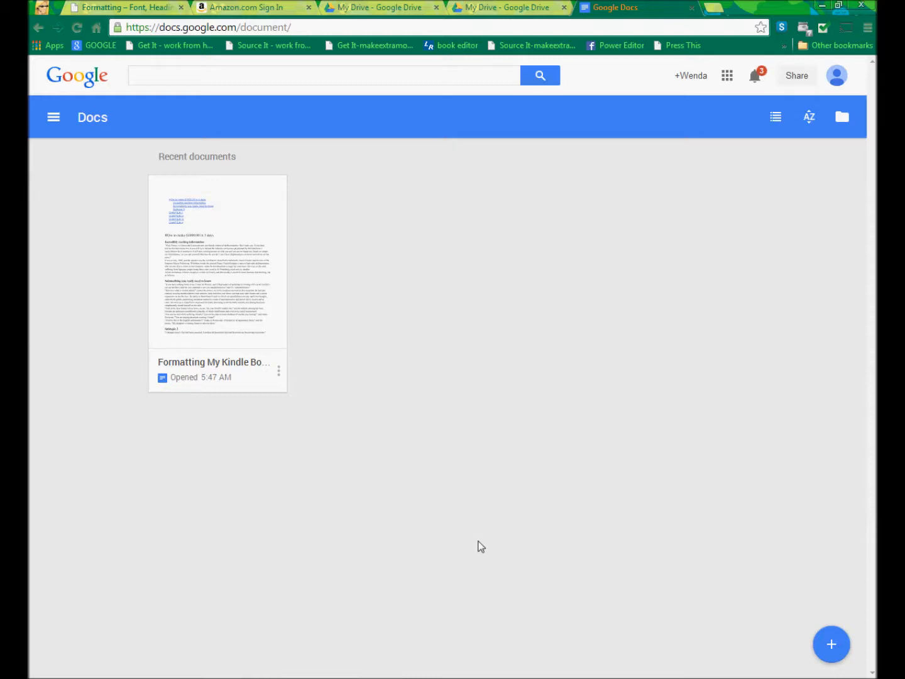
pyautogui.moveTo(487, 519)
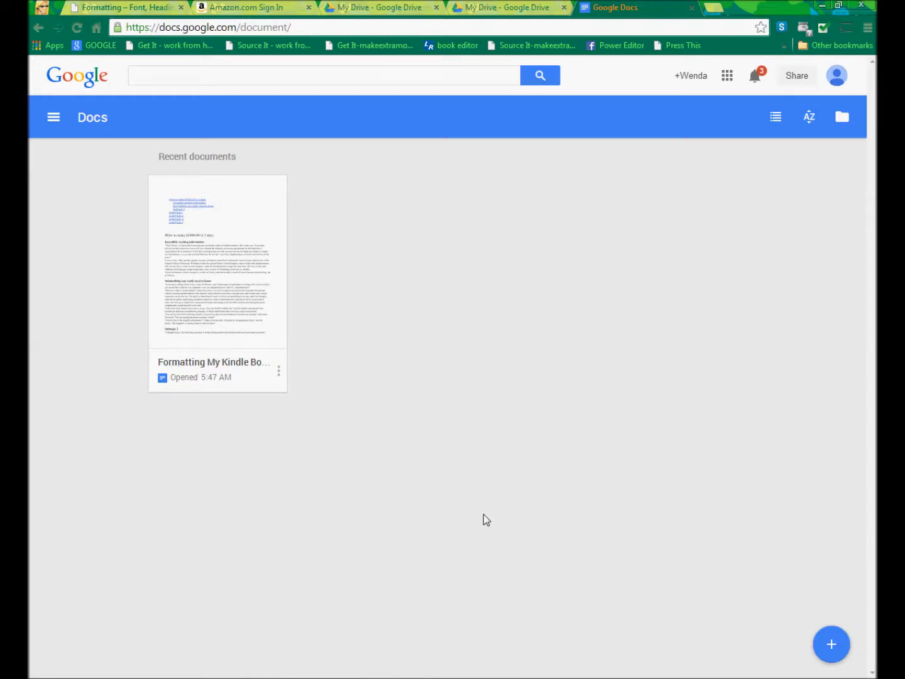
pyautogui.moveTo(491, 511)
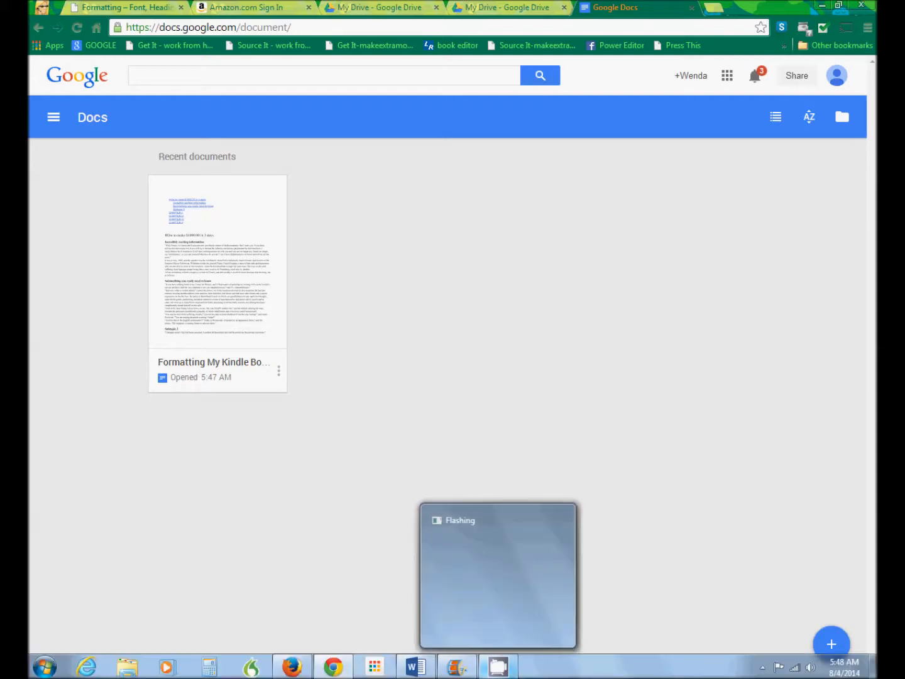
pyautogui.moveTo(764, 326)
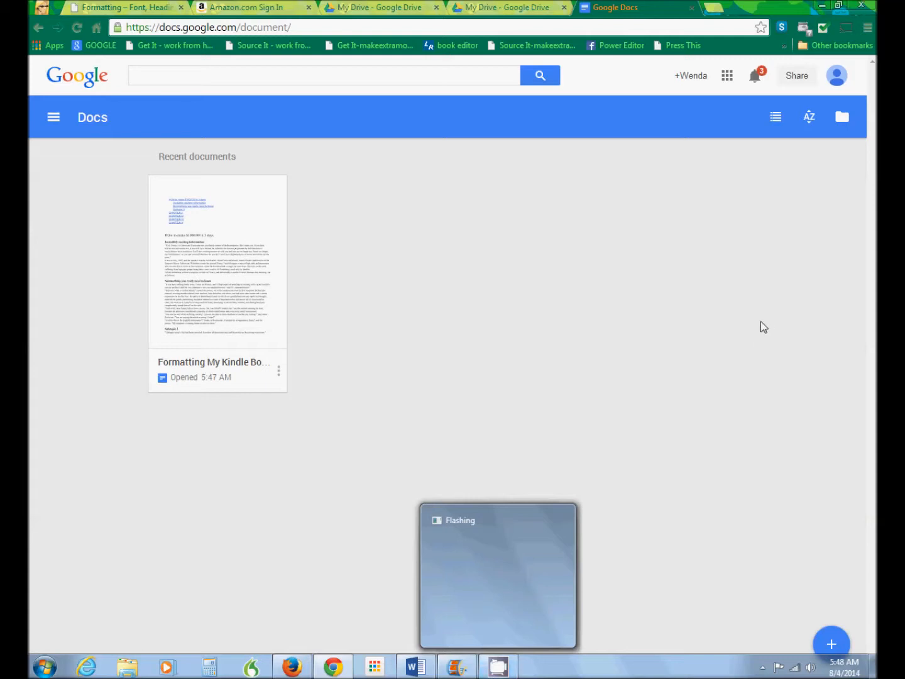